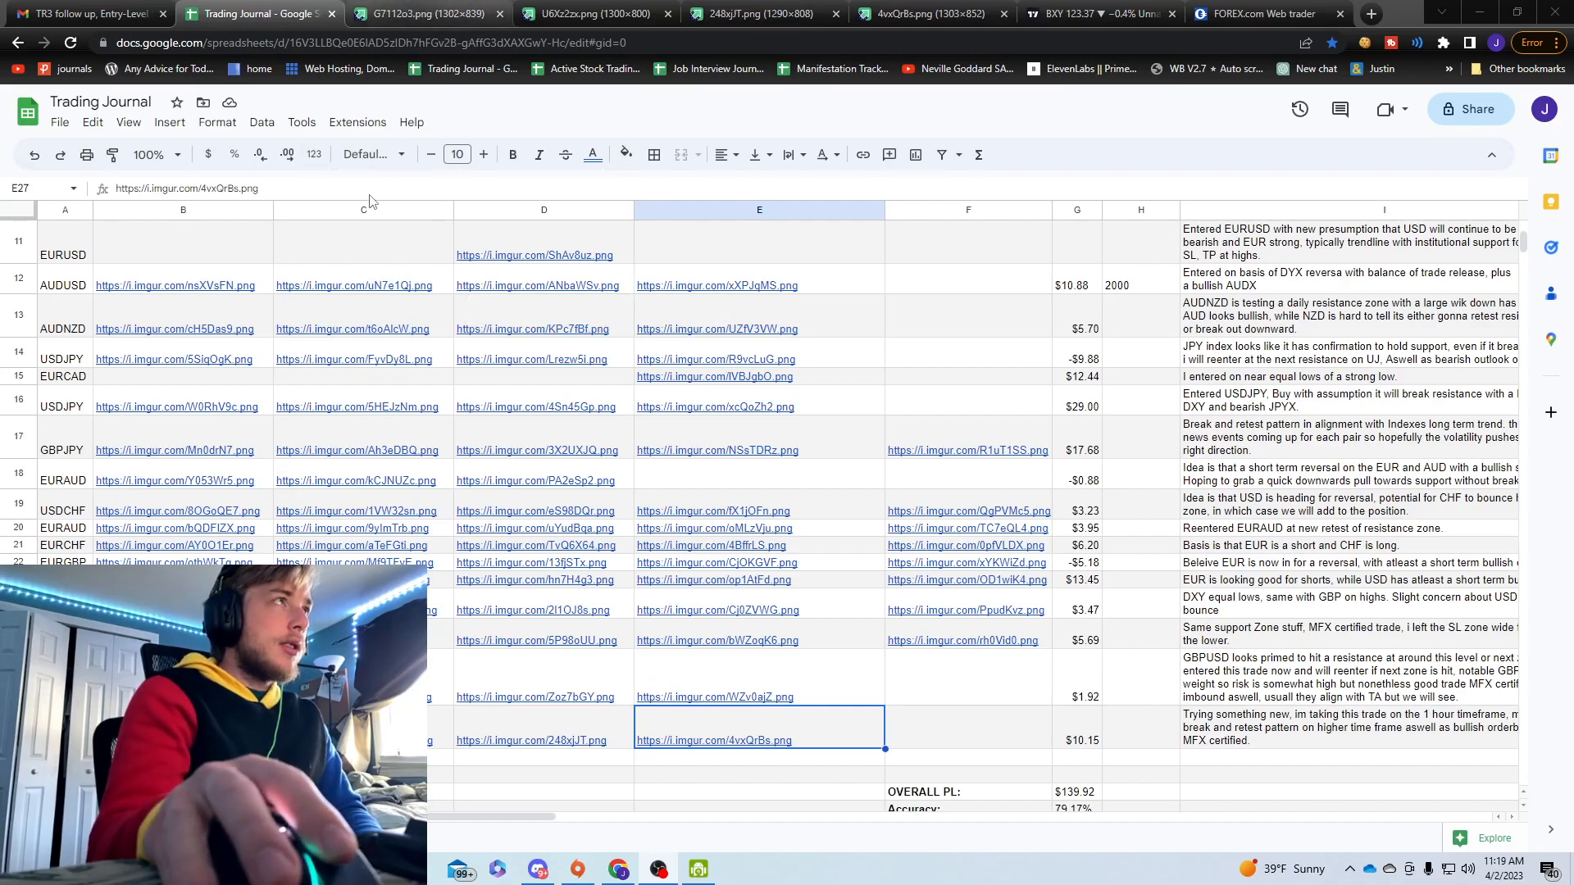
Step: View the Euro Currency Index 1h screenshot with its red supply and blue demand zones
click(421, 13)
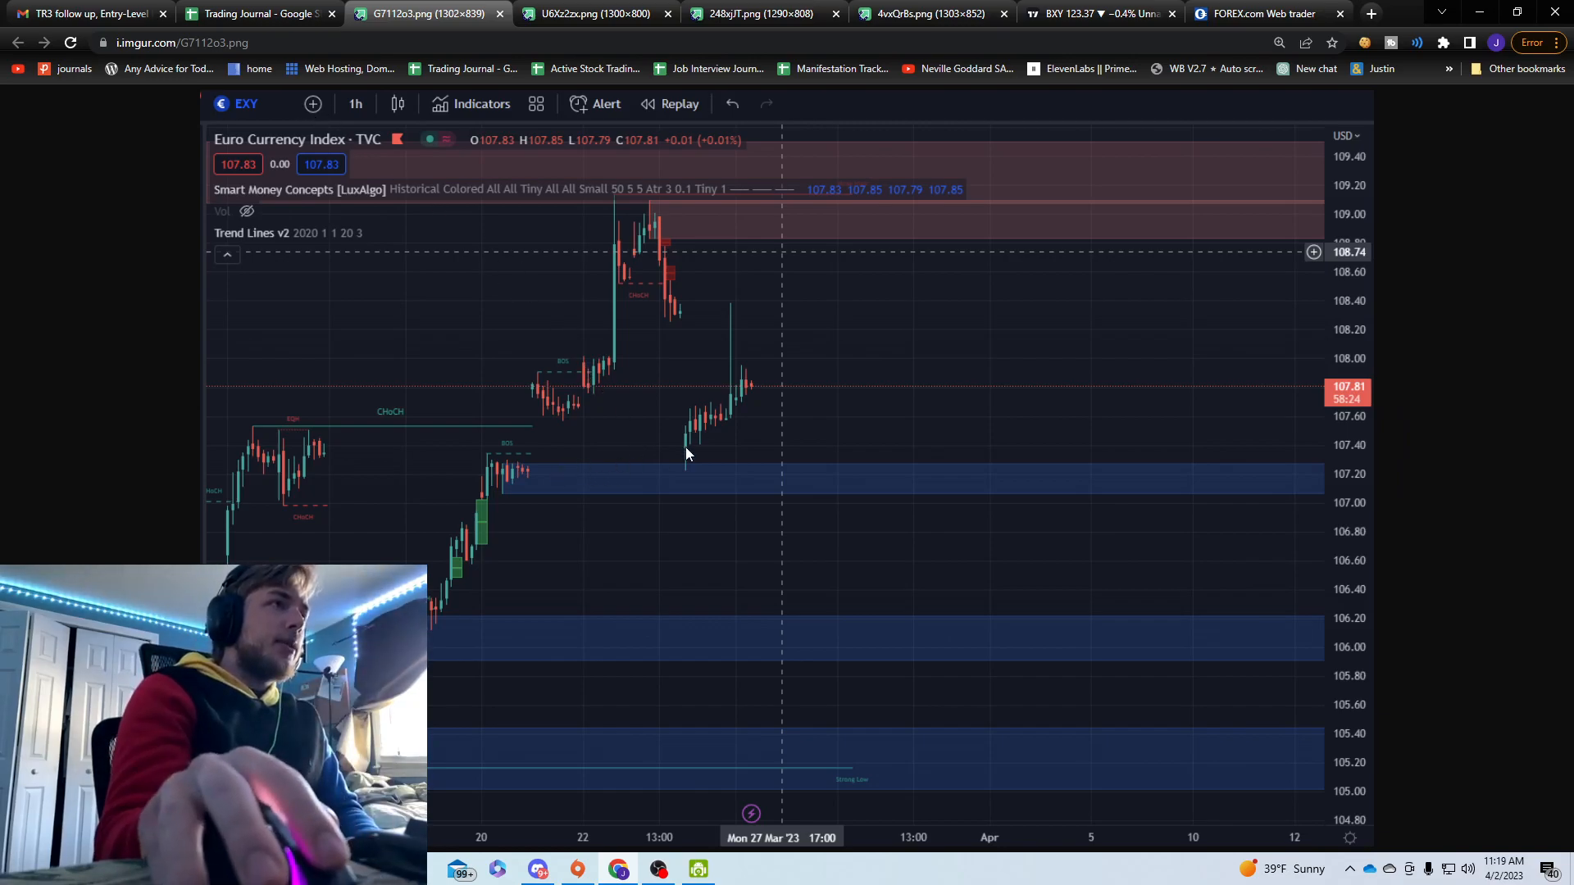
mouse_move(685, 439)
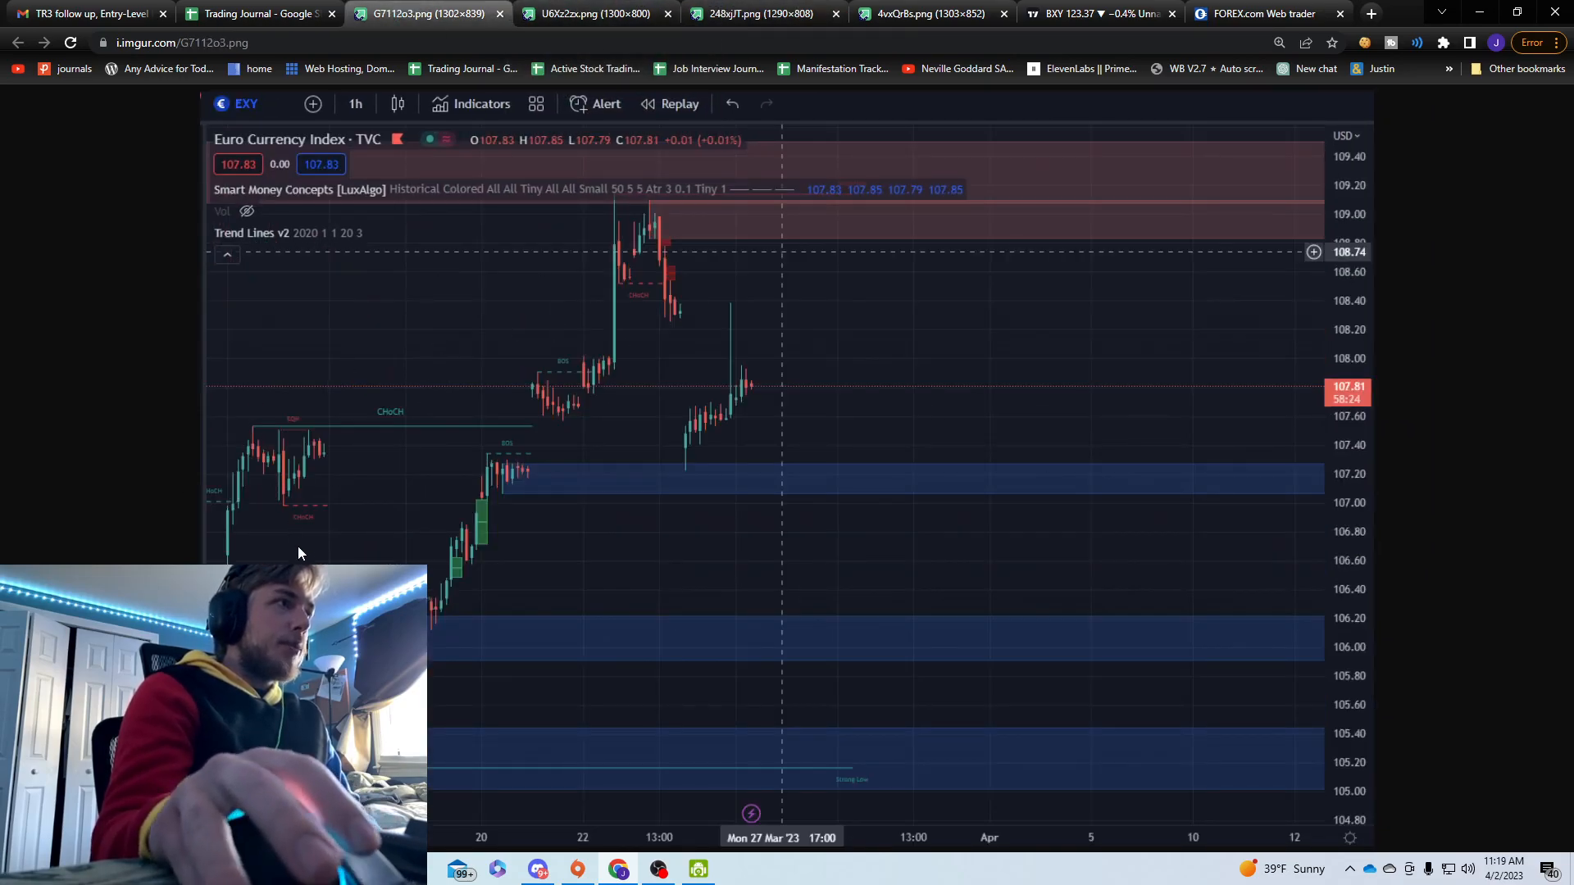
mouse_move(247, 439)
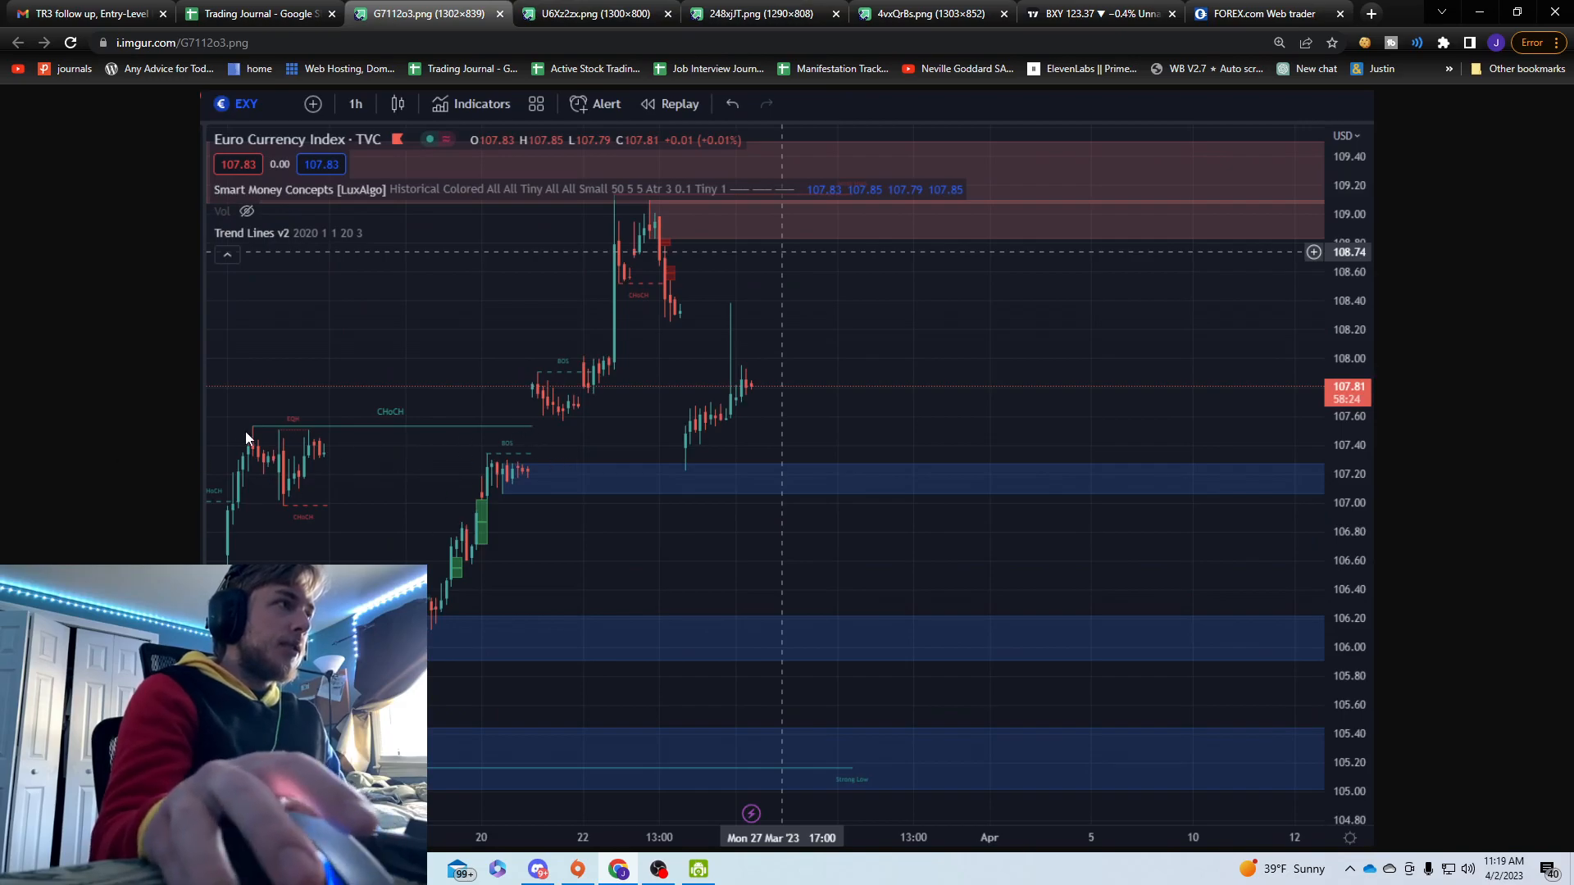
mouse_move(662, 208)
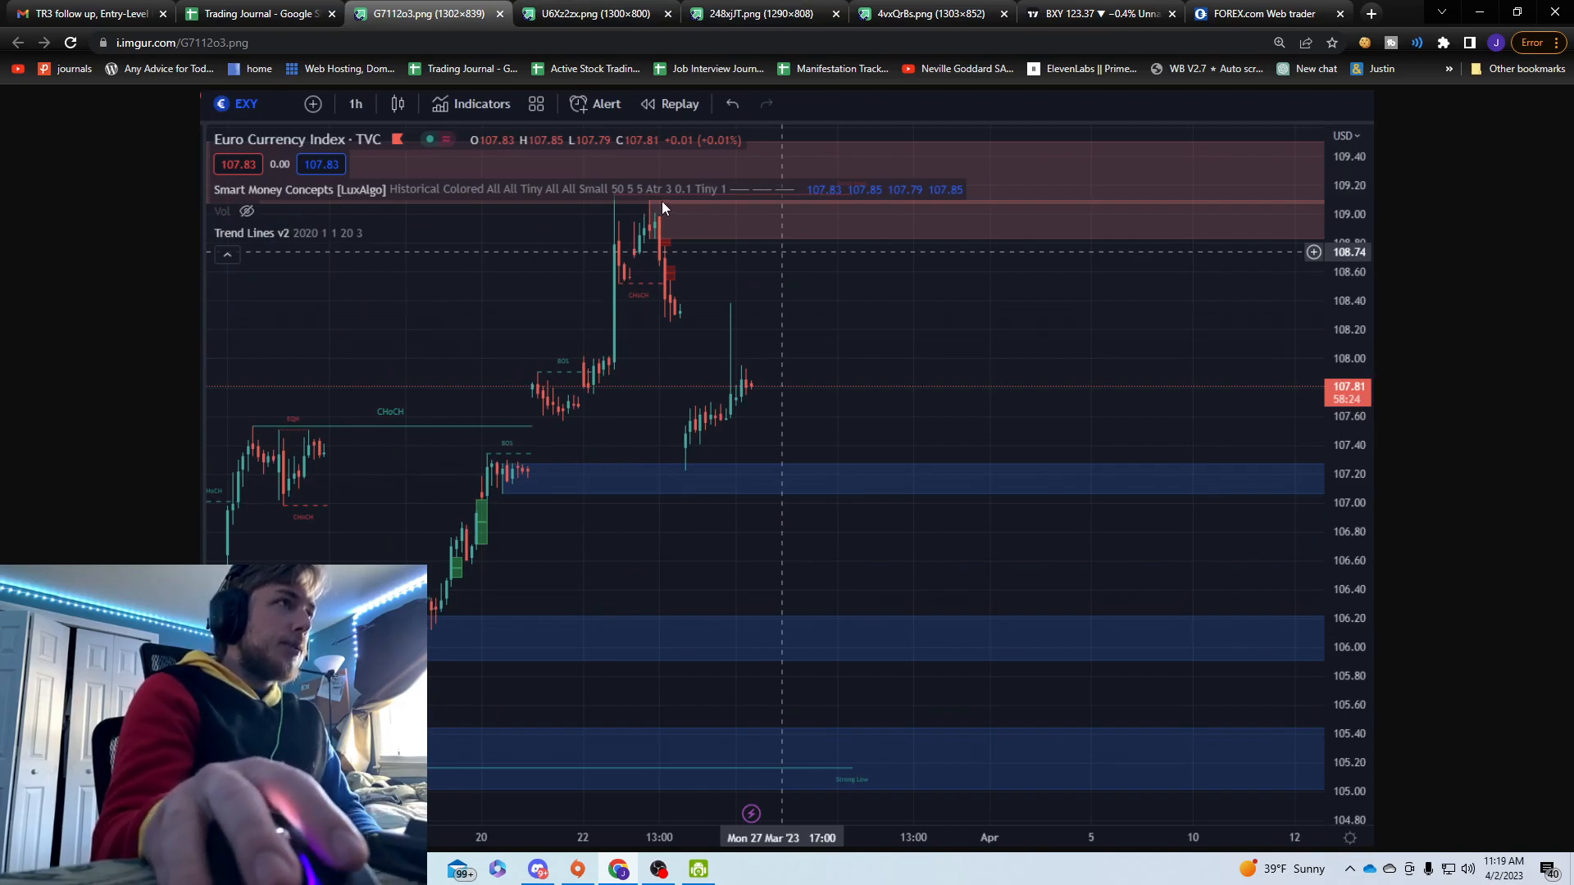
mouse_move(669, 501)
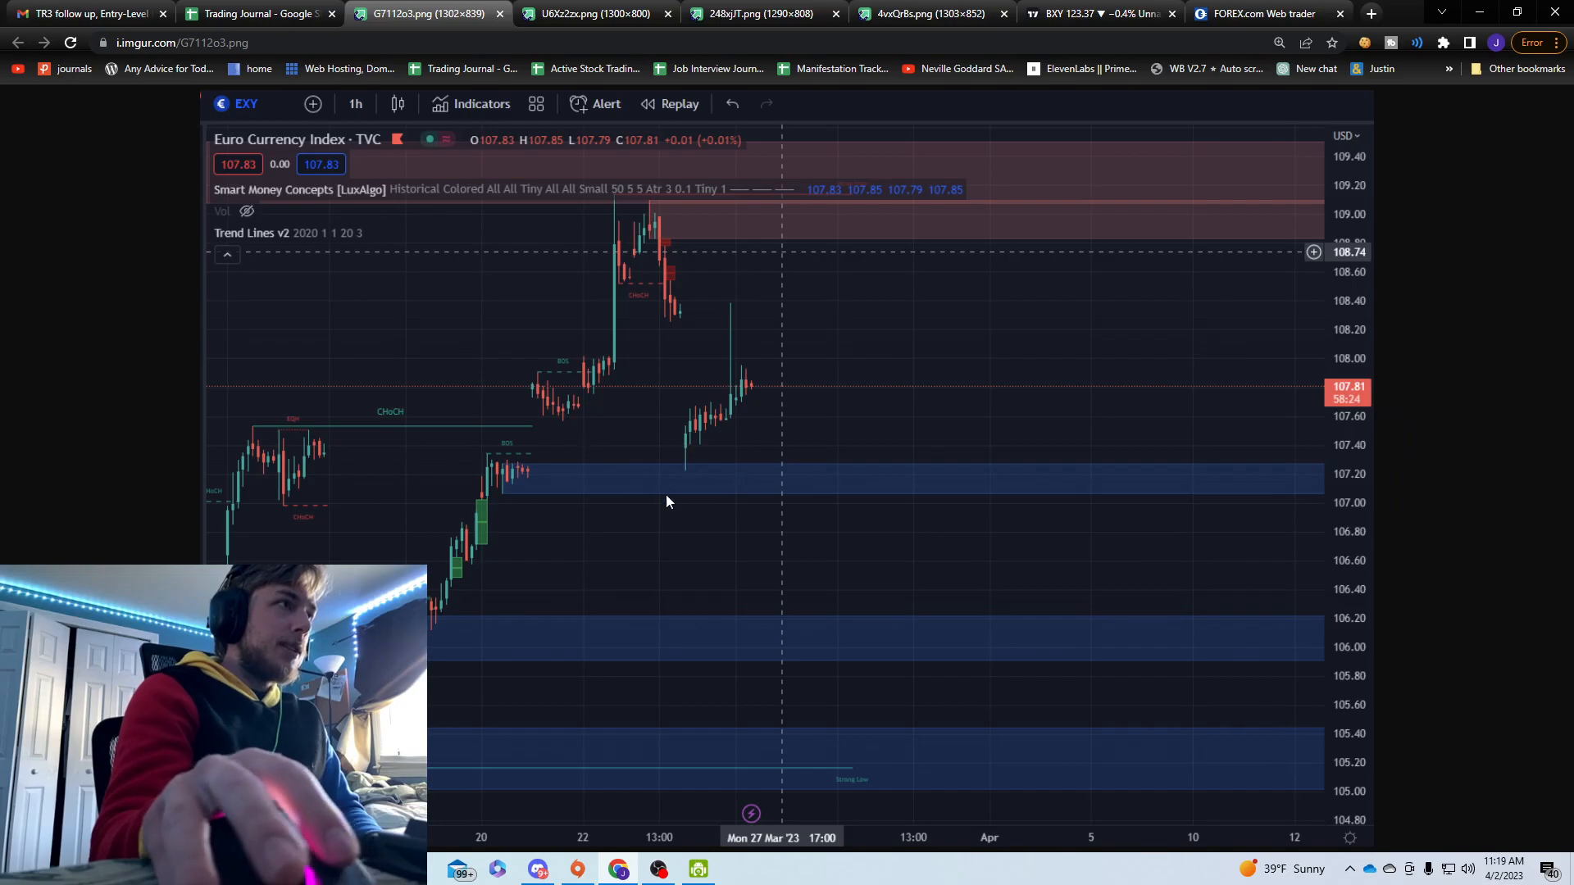
mouse_move(713, 441)
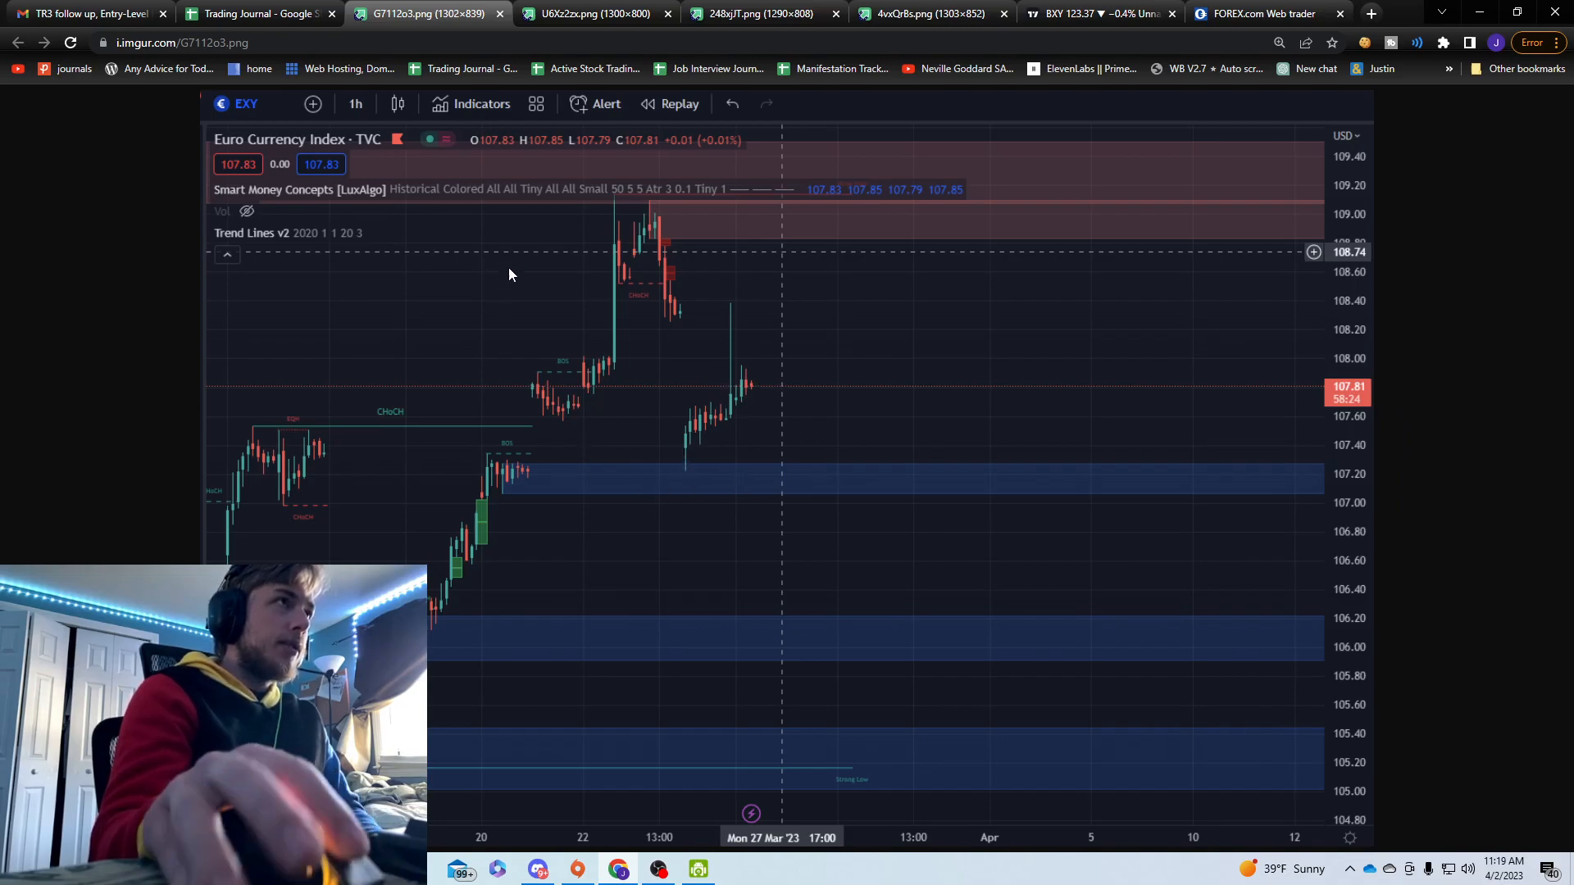
mouse_move(718, 434)
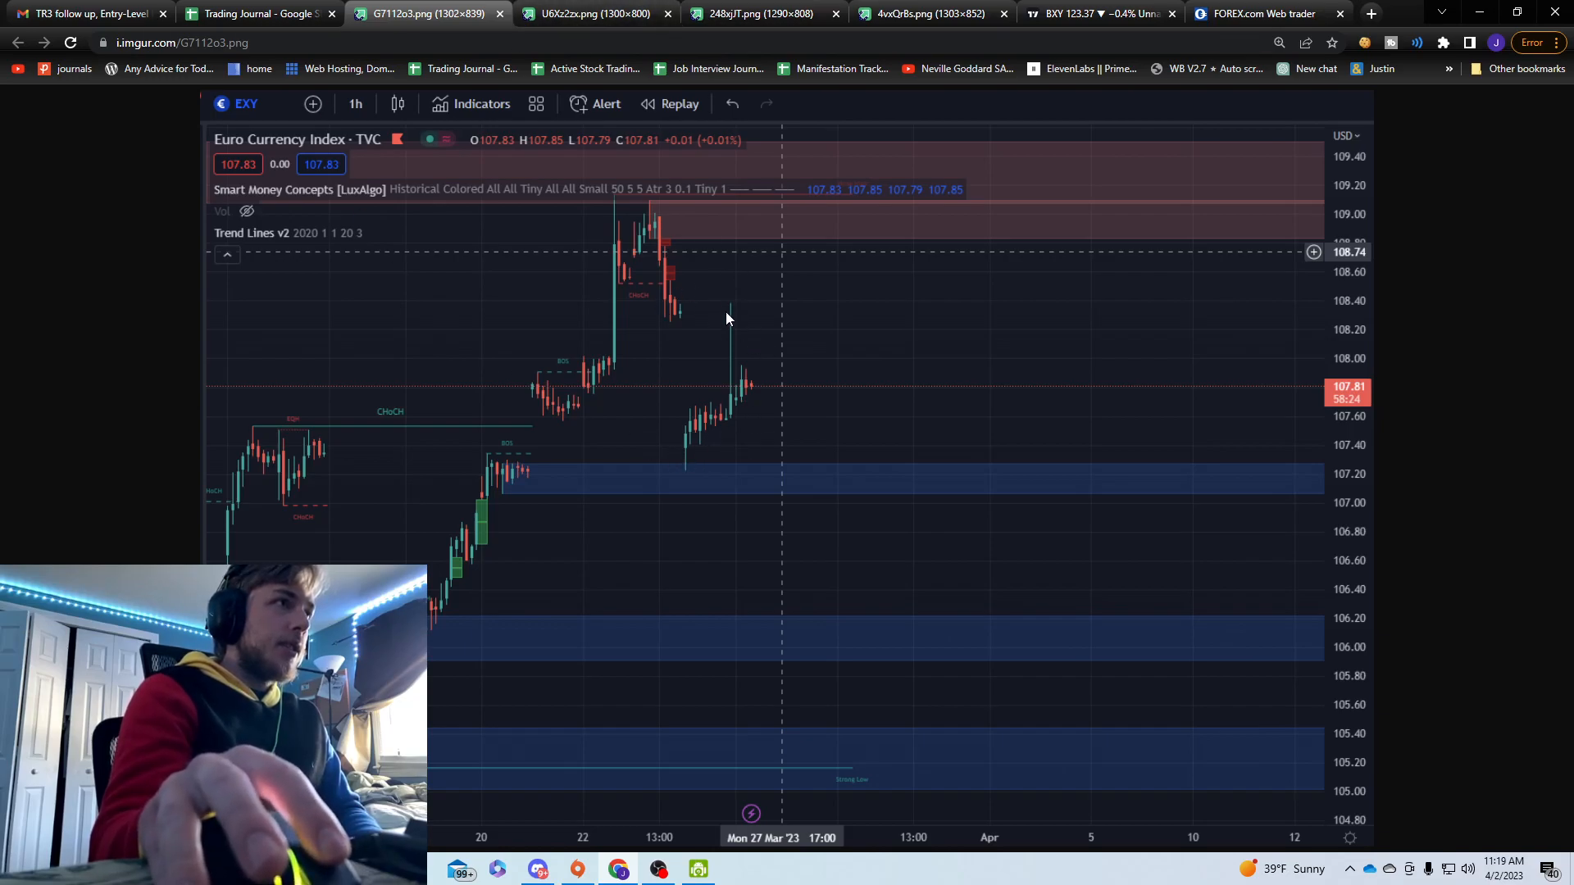
Step: View the DXY screenshot, then the EUR/USD 1h long-setup screenshot with rising trendline
click(592, 14)
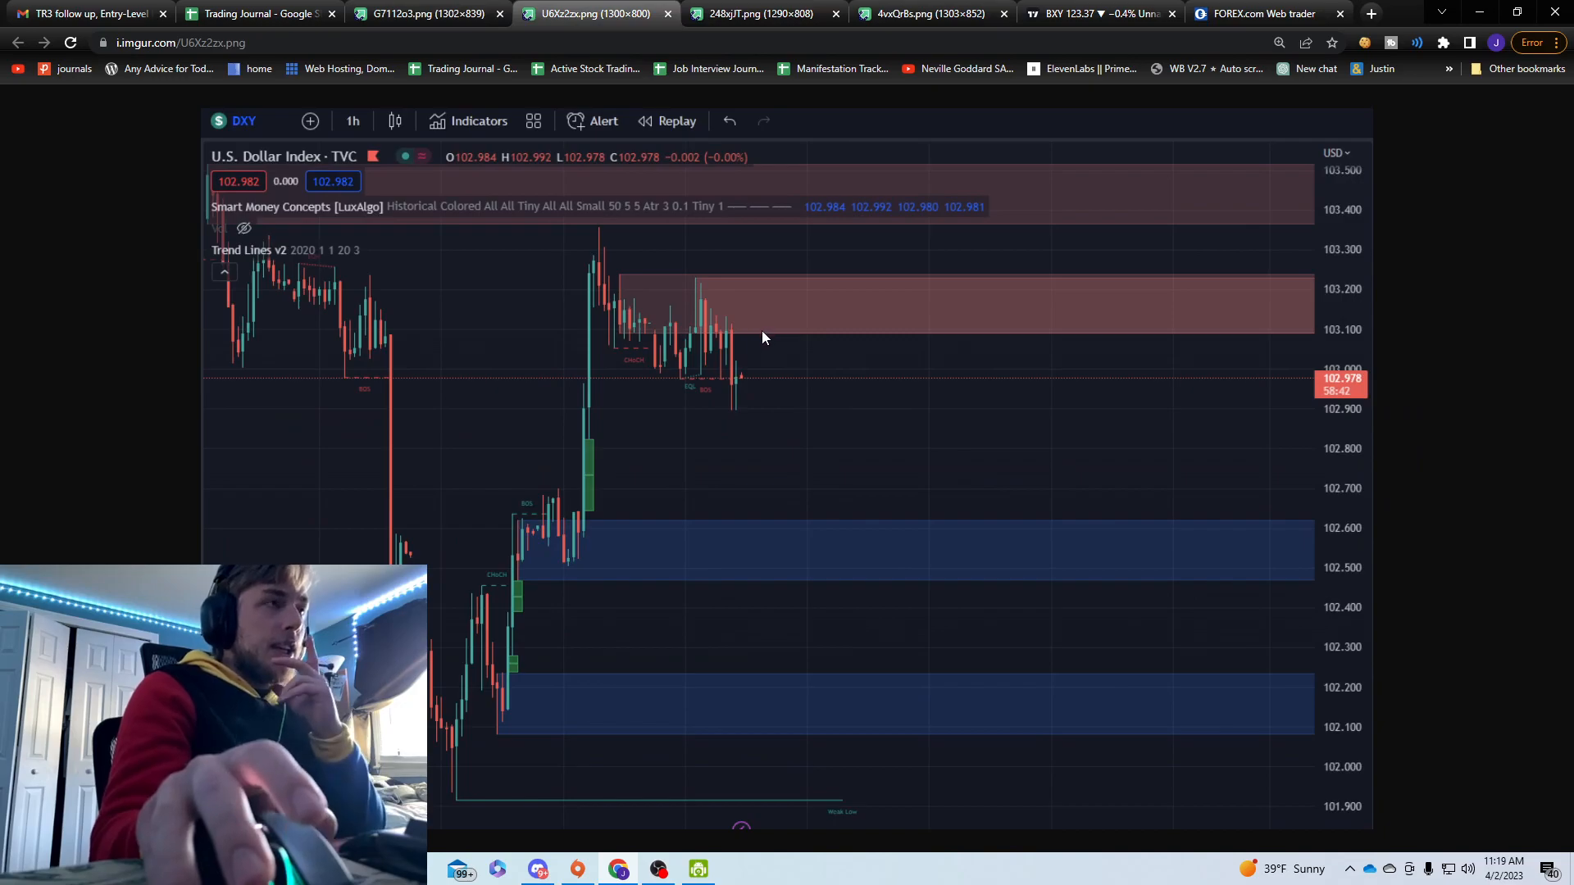
mouse_move(816, 383)
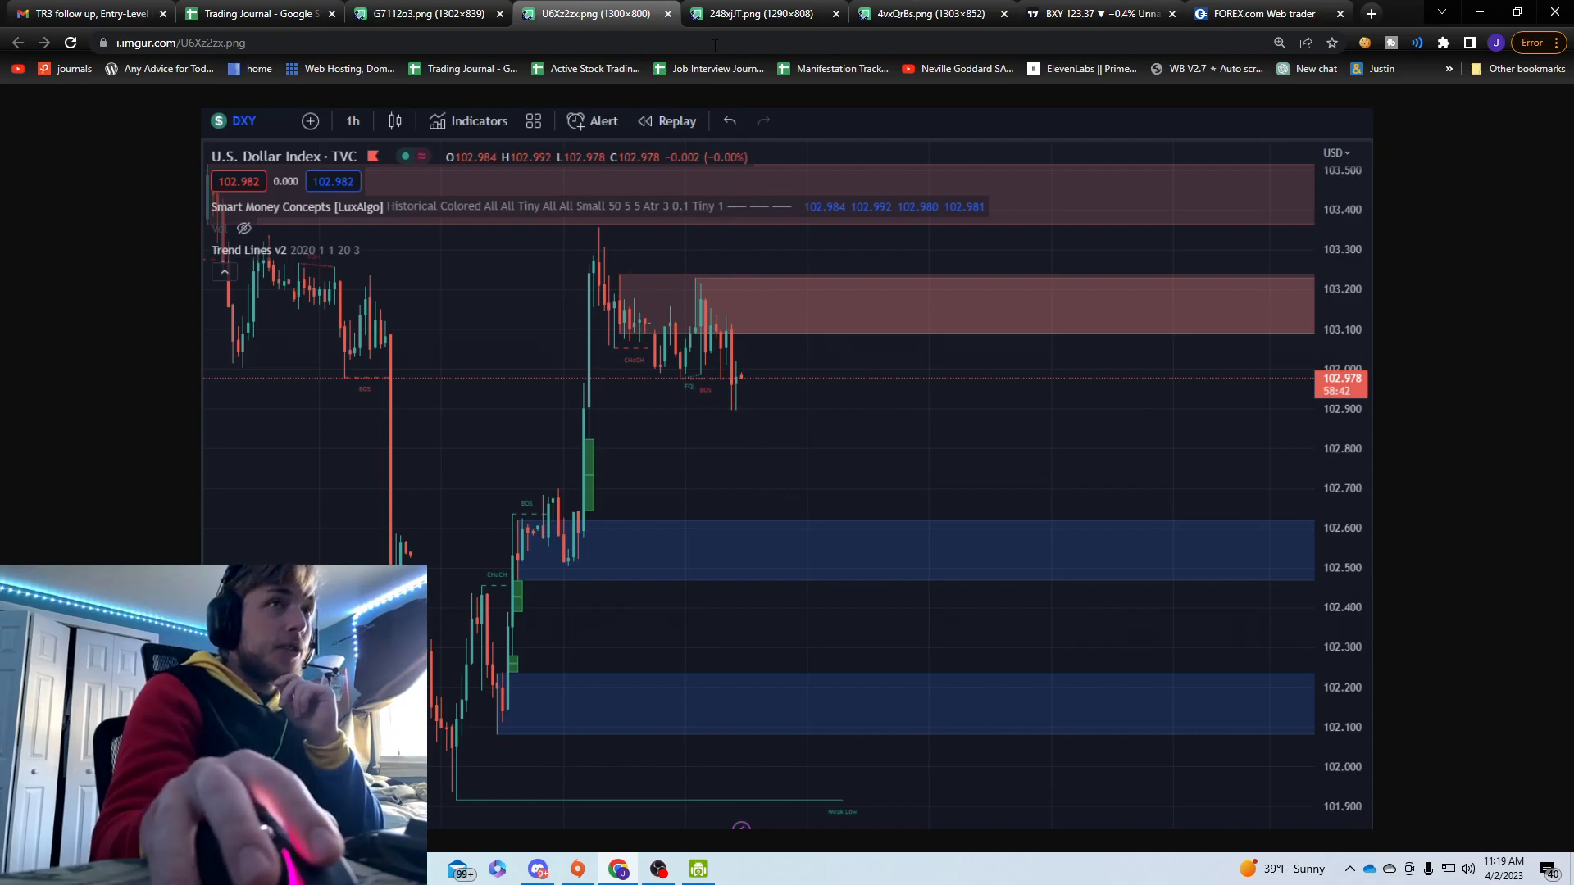
click(759, 13)
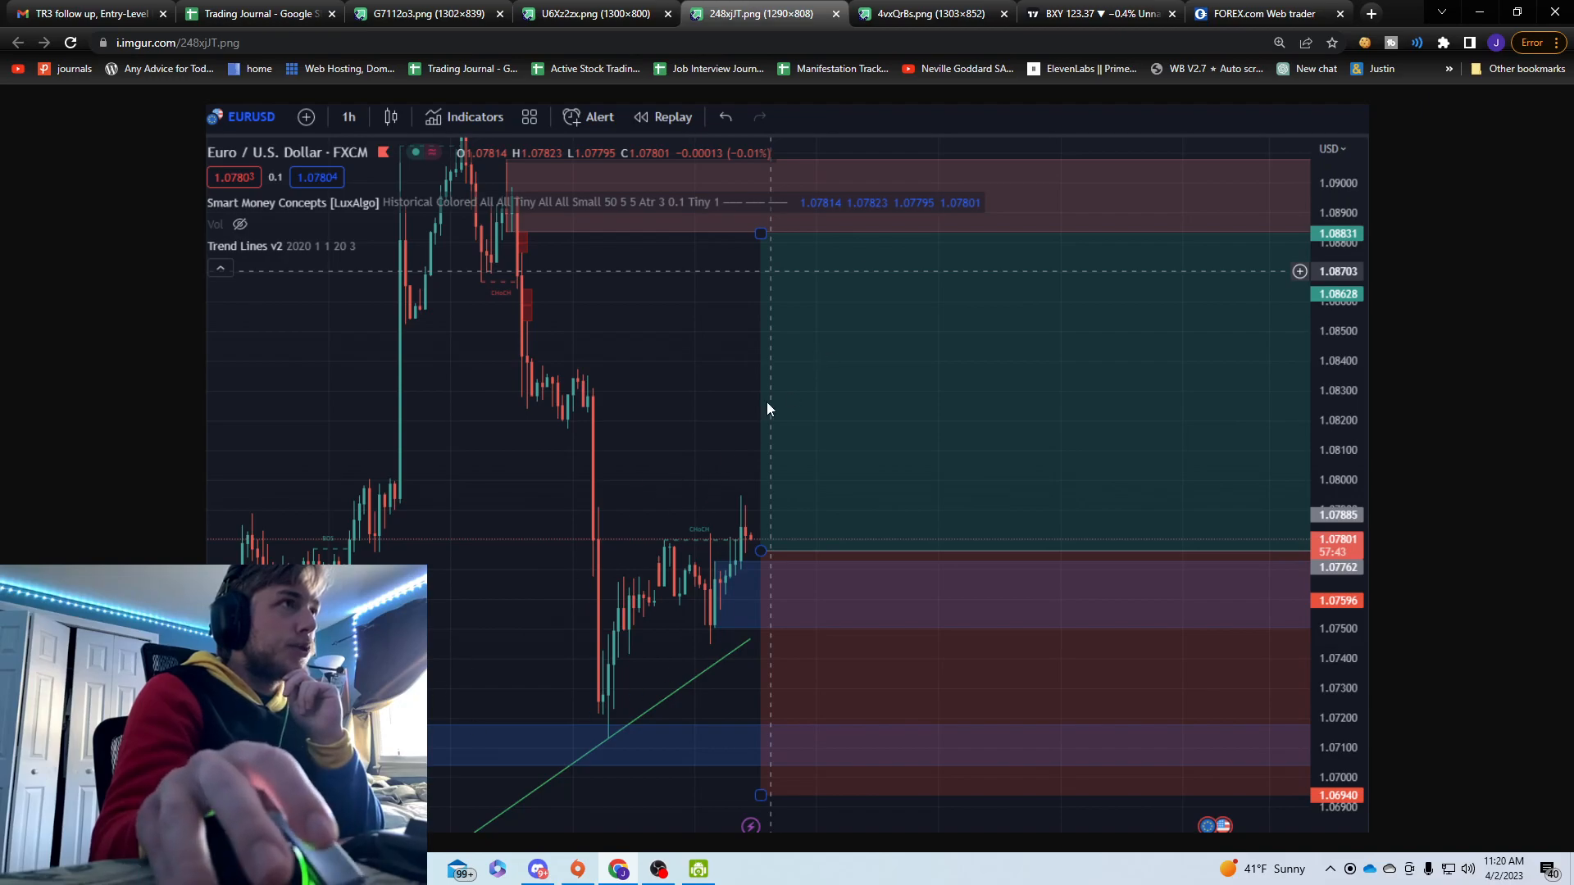
Step: View the follow-up EUR/USD 1h screenshot showing price rallying through the target area
click(928, 14)
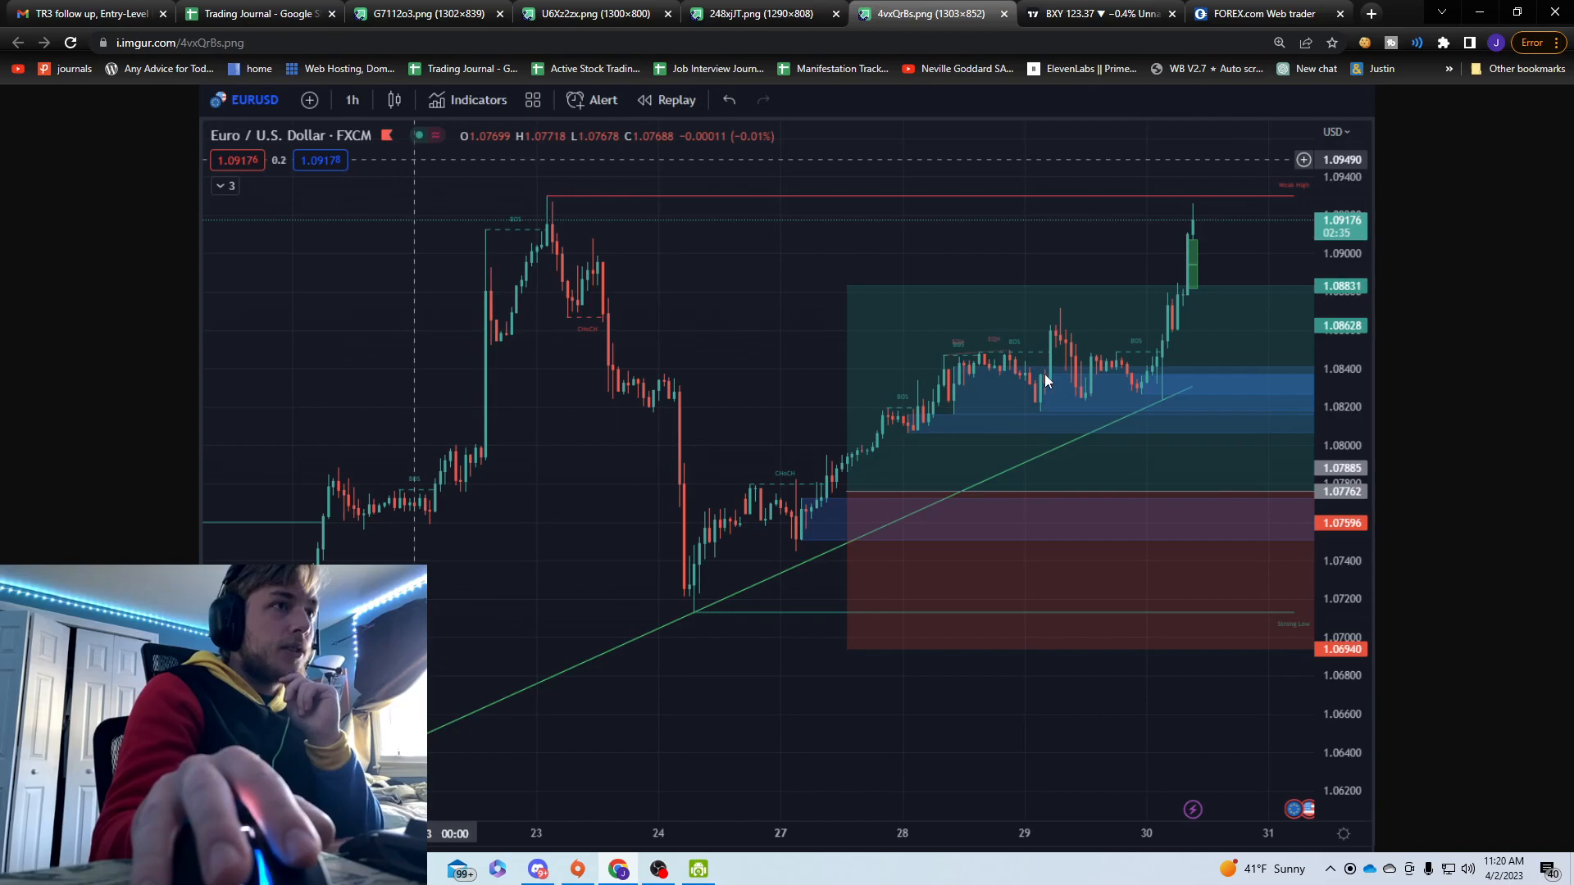
mouse_move(954, 430)
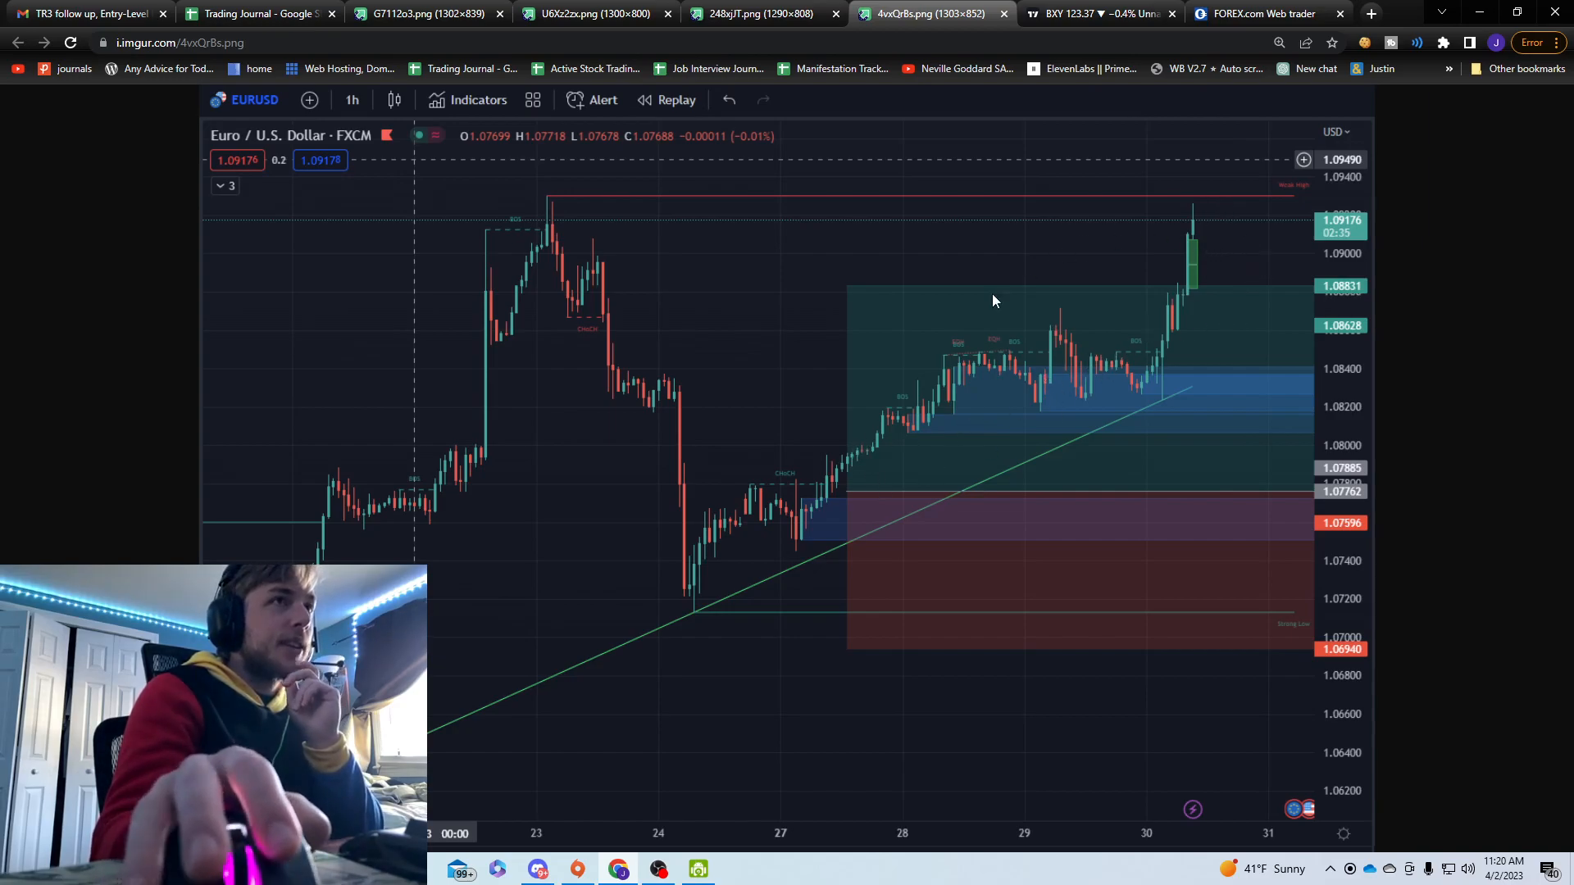
mouse_move(922, 257)
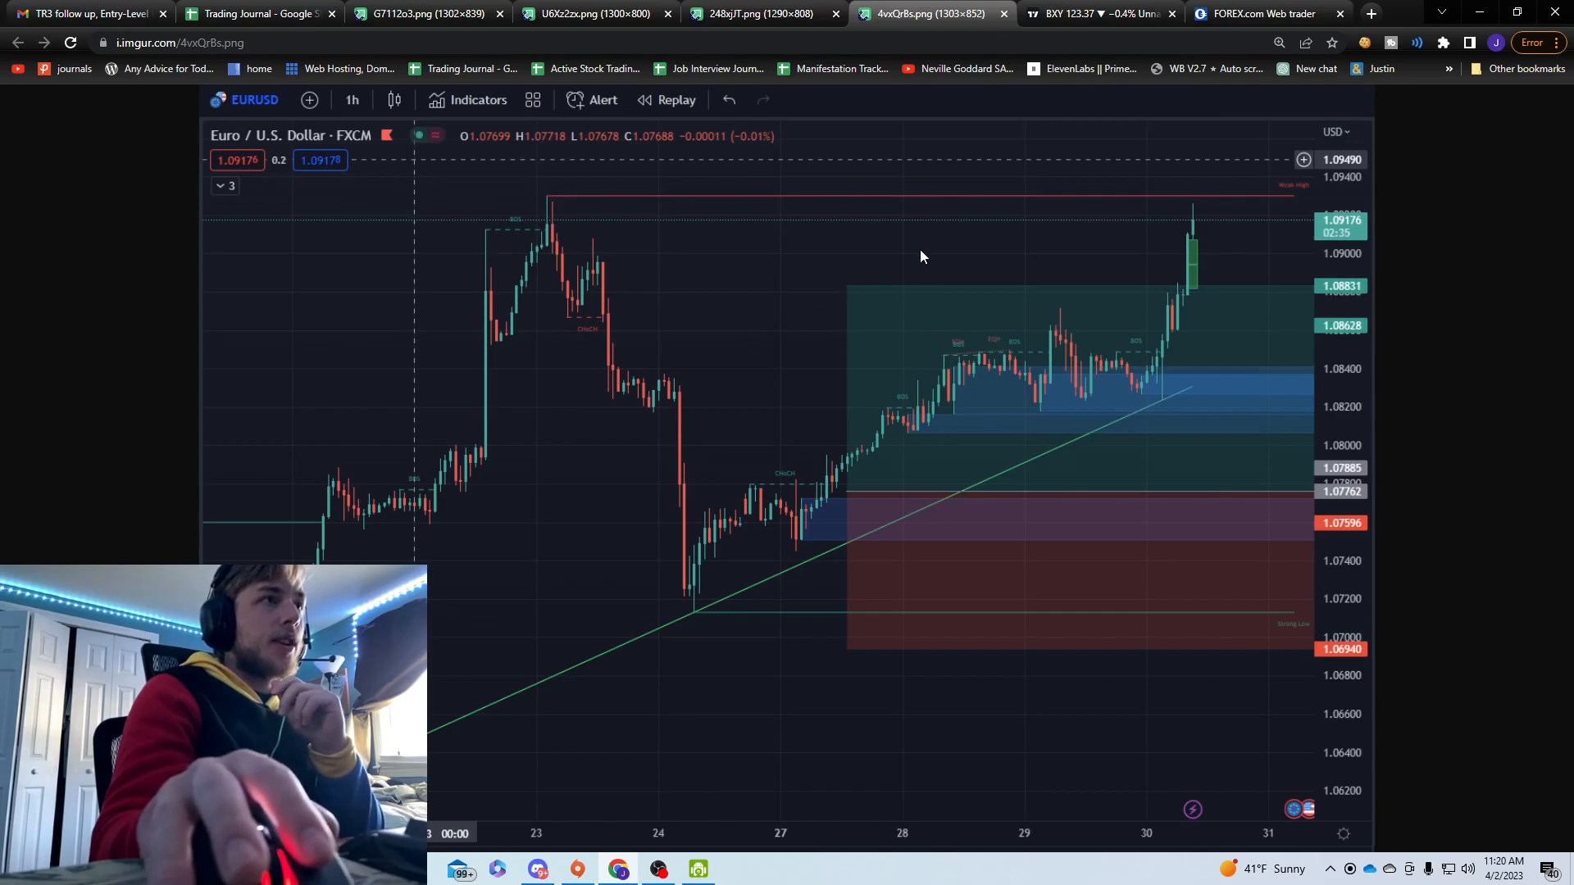
mouse_move(730, 297)
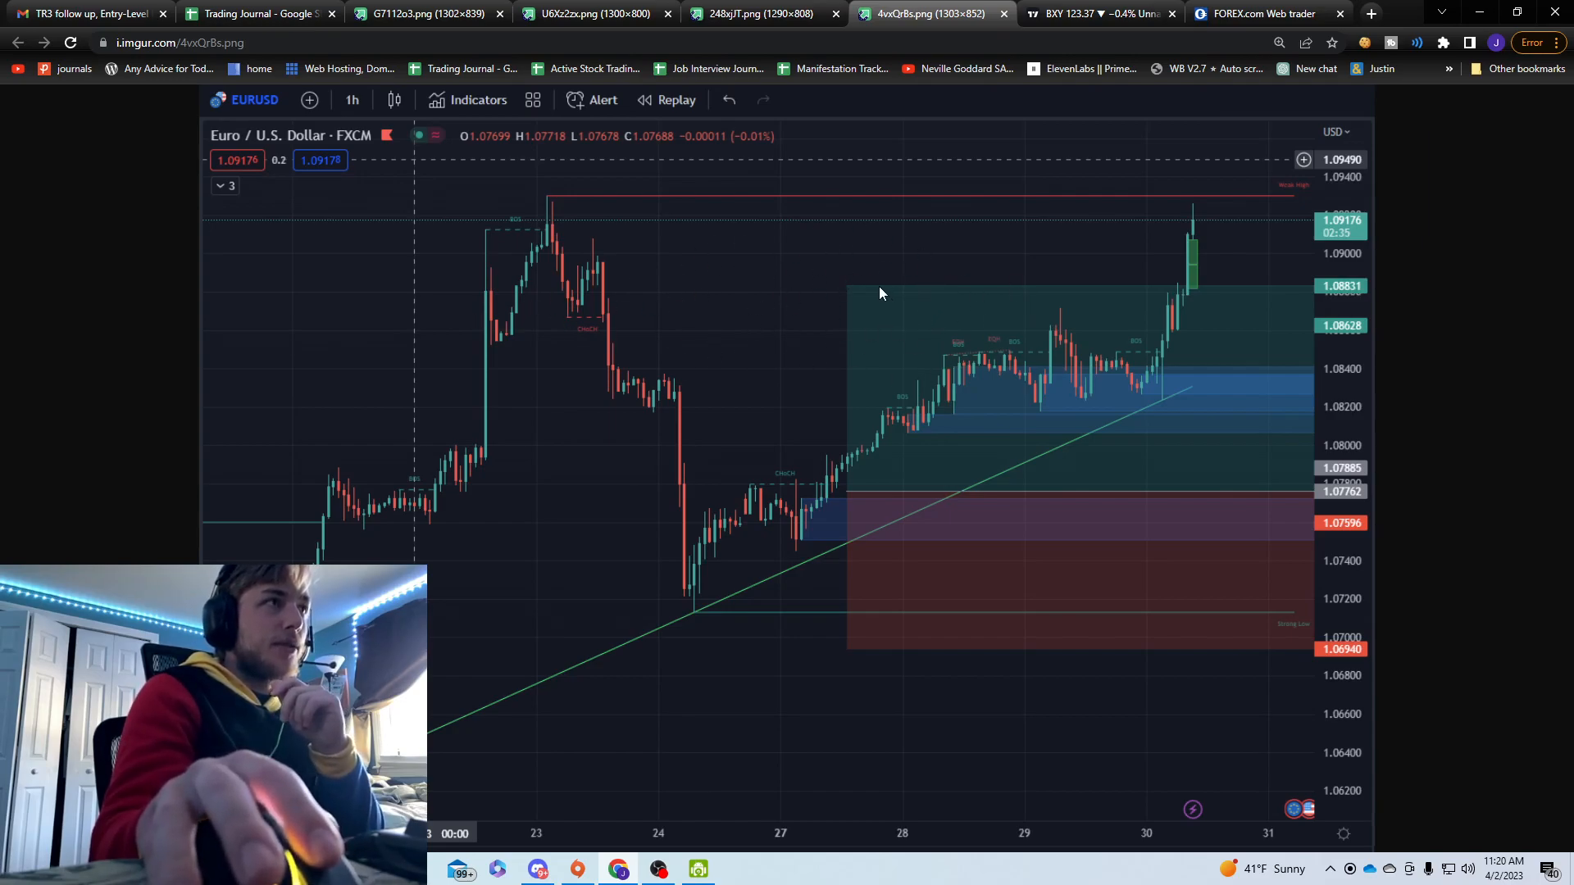
mouse_move(713, 259)
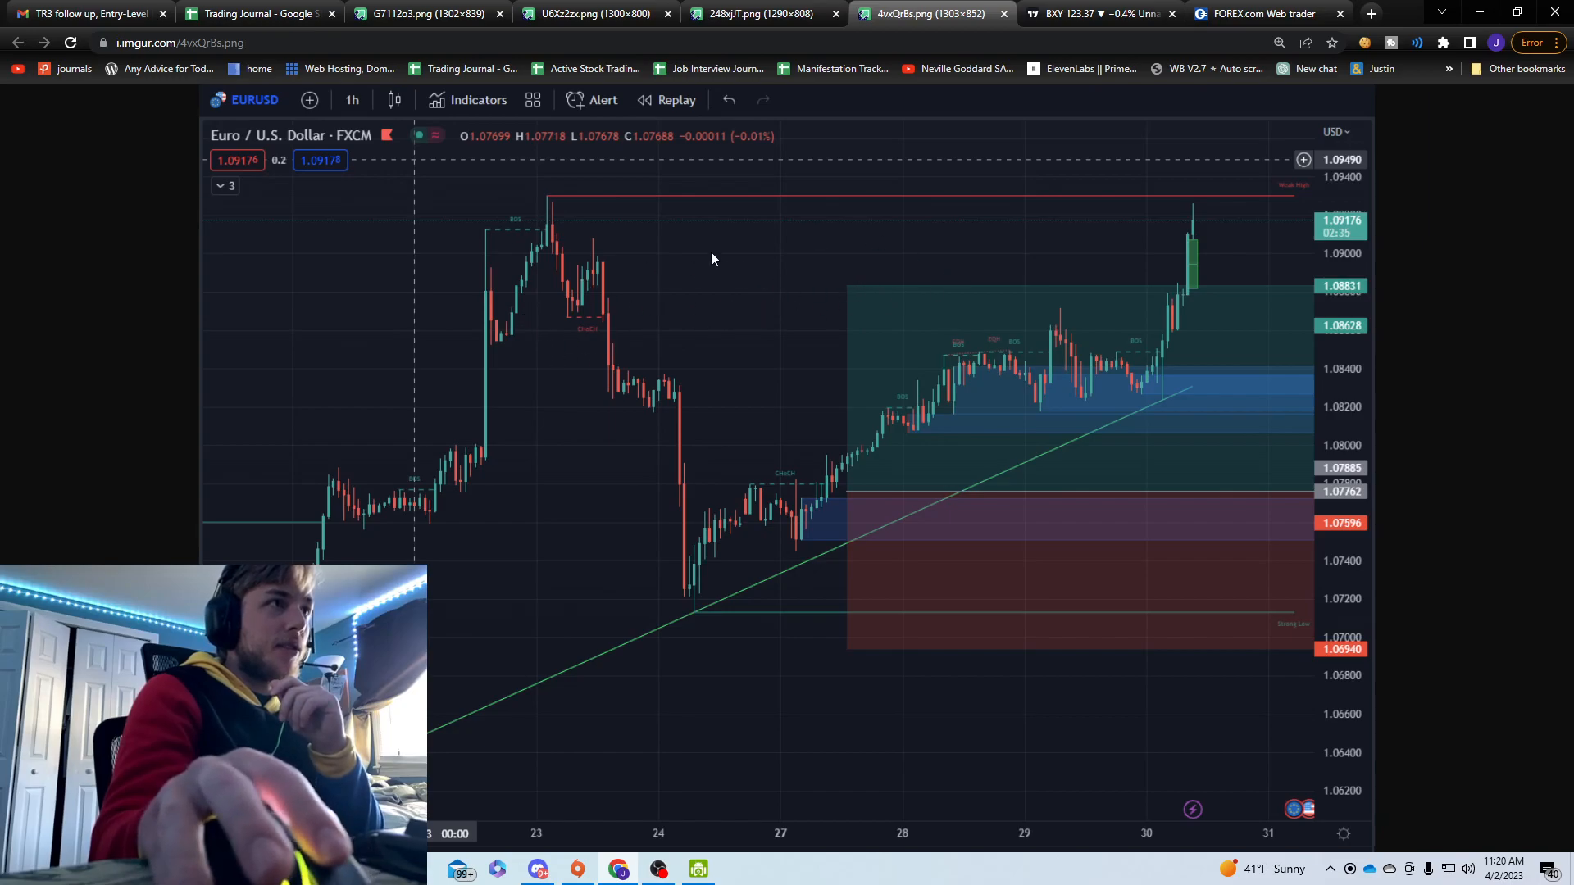
mouse_move(680, 672)
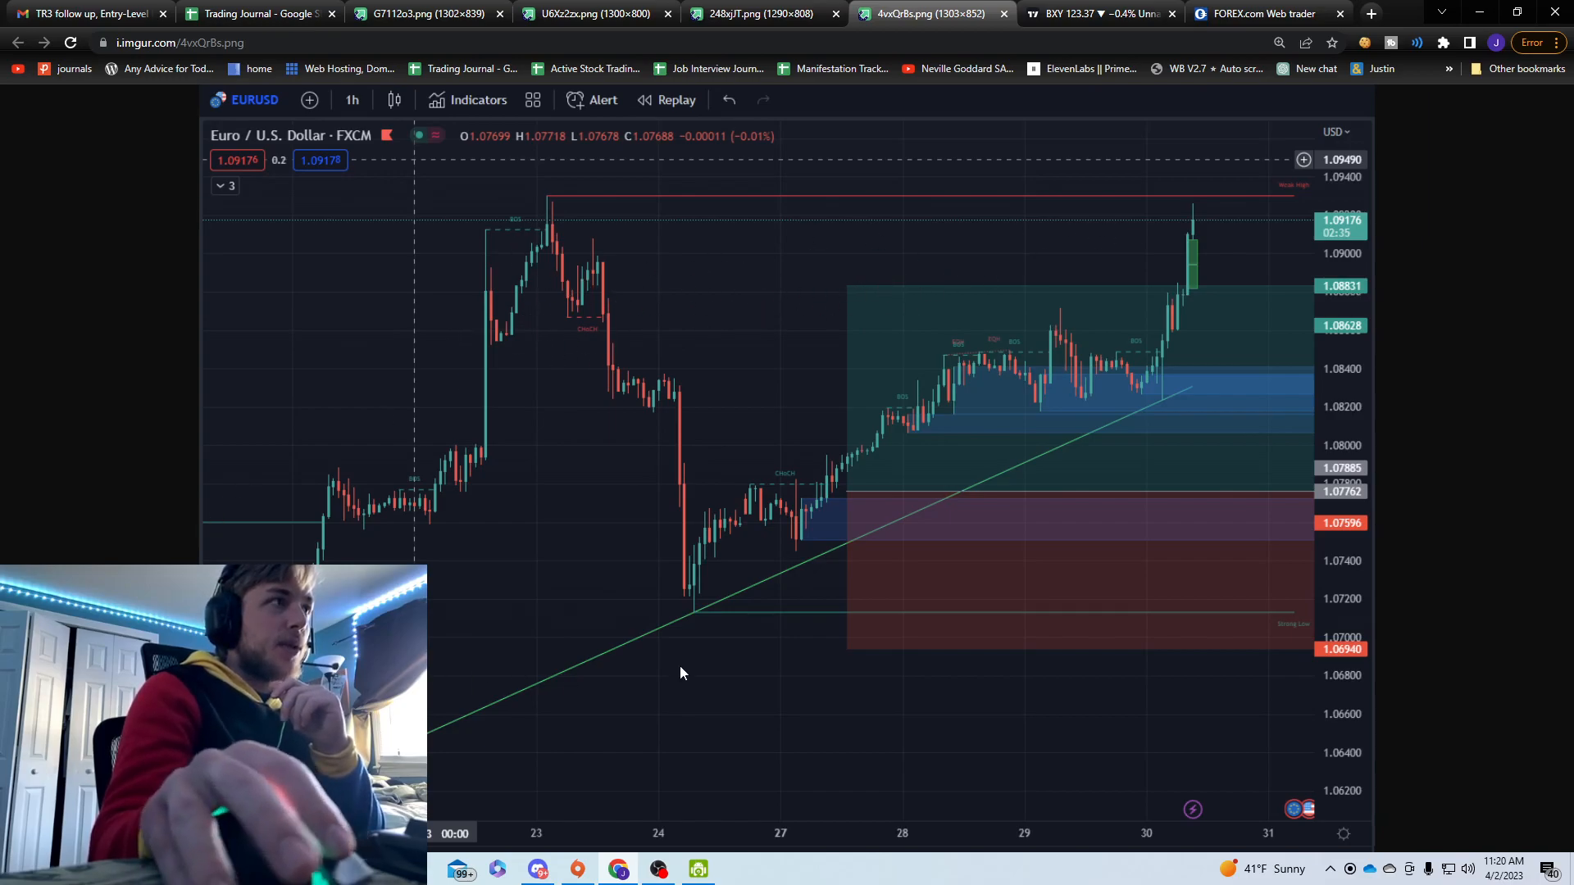
mouse_move(1157, 280)
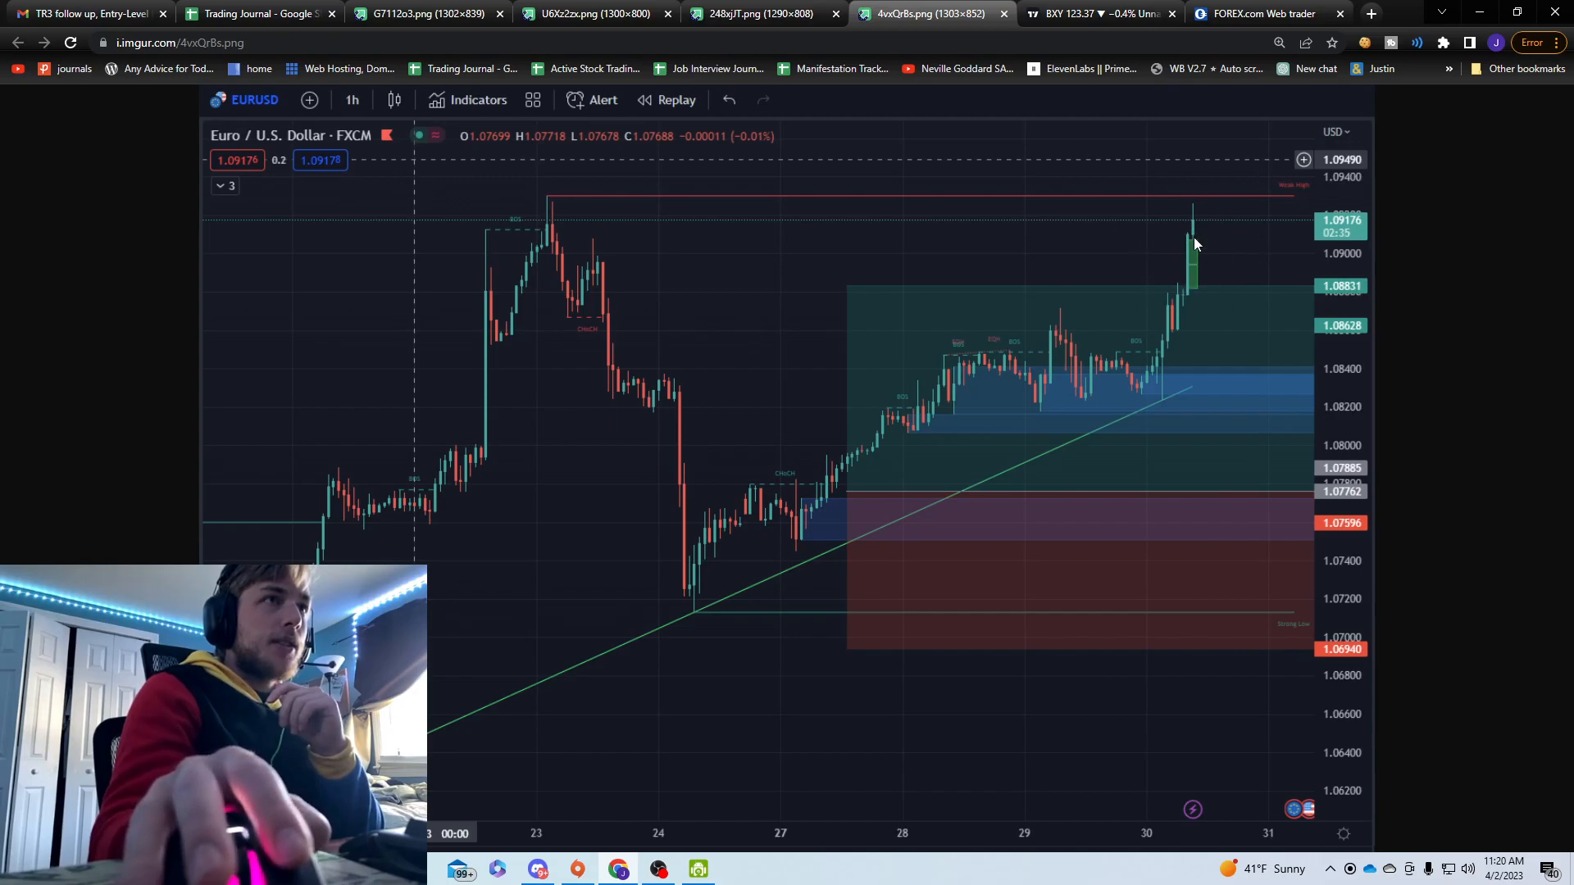
mouse_move(1023, 423)
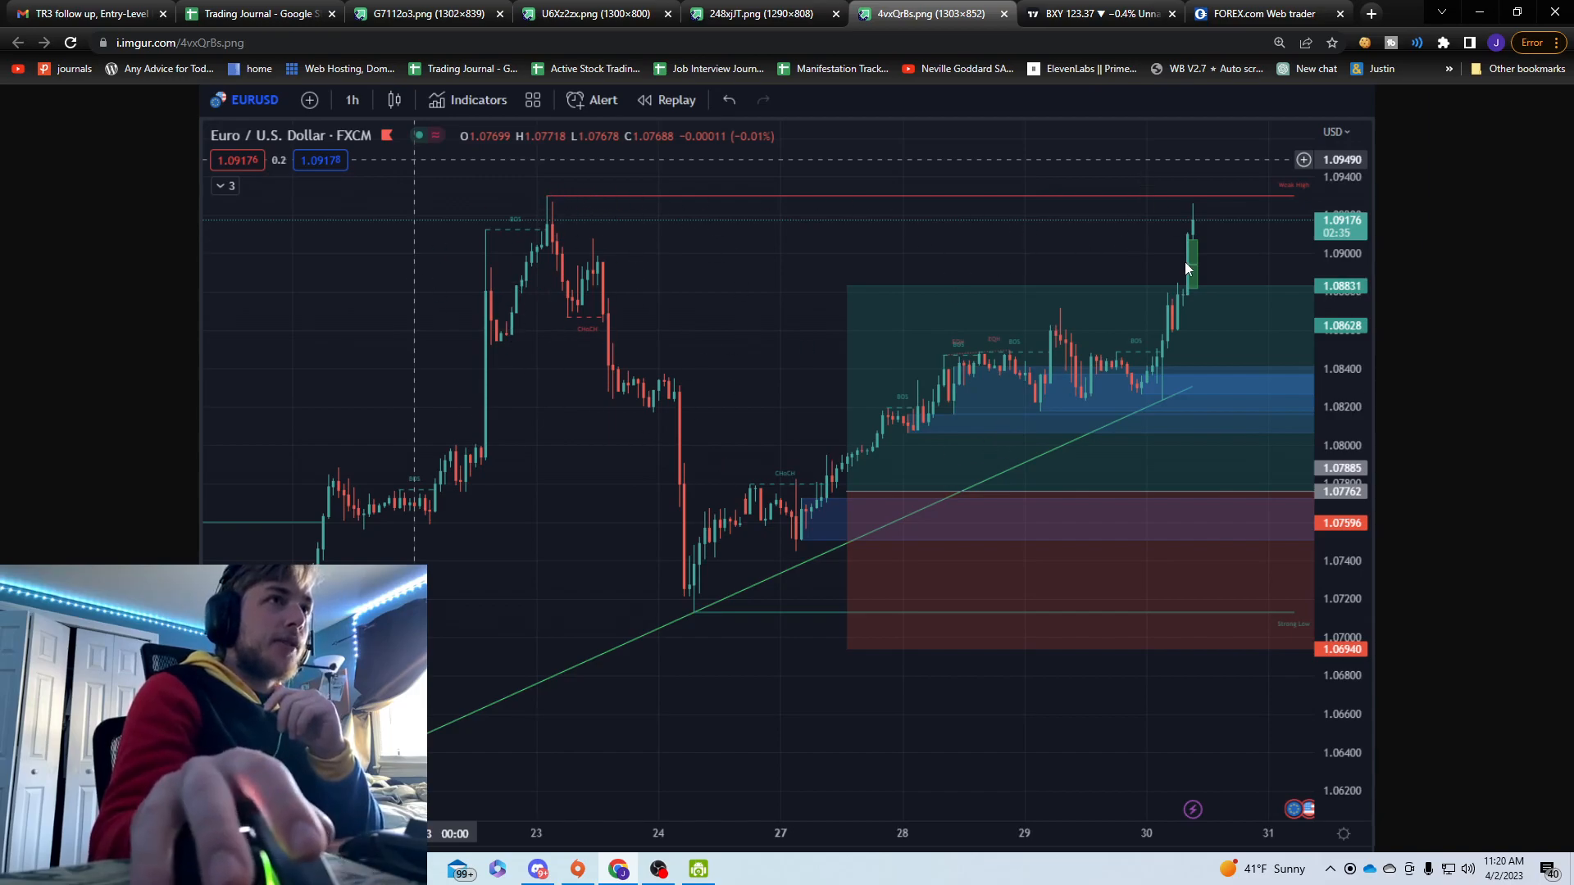
mouse_move(1201, 291)
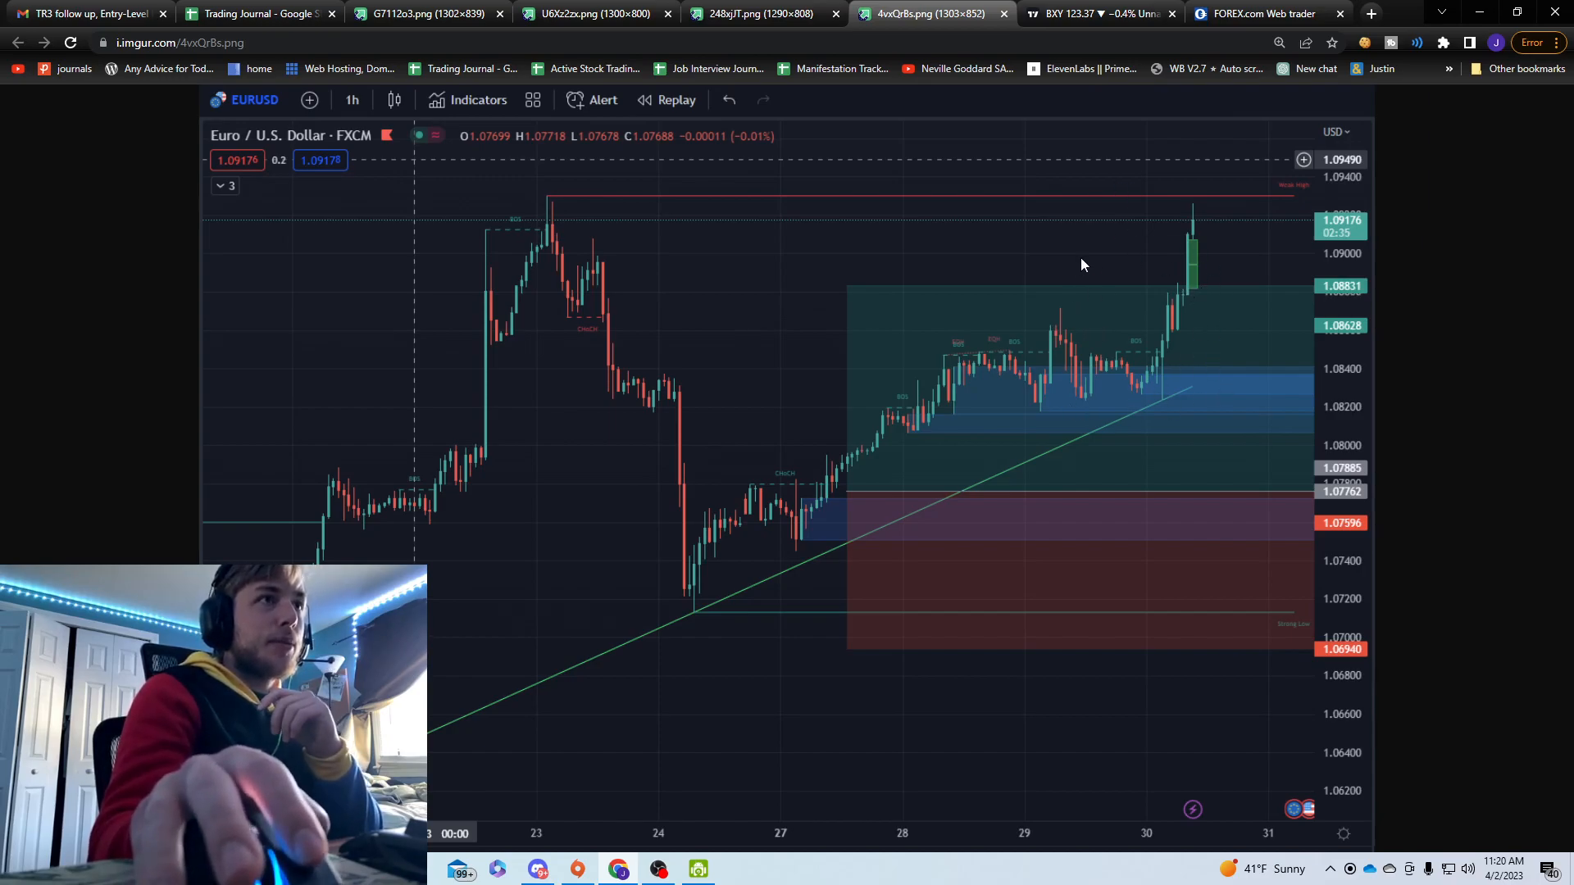
Step: Load the live EUR/USD 4h chart and shift it to show earlier price action
click(1098, 13)
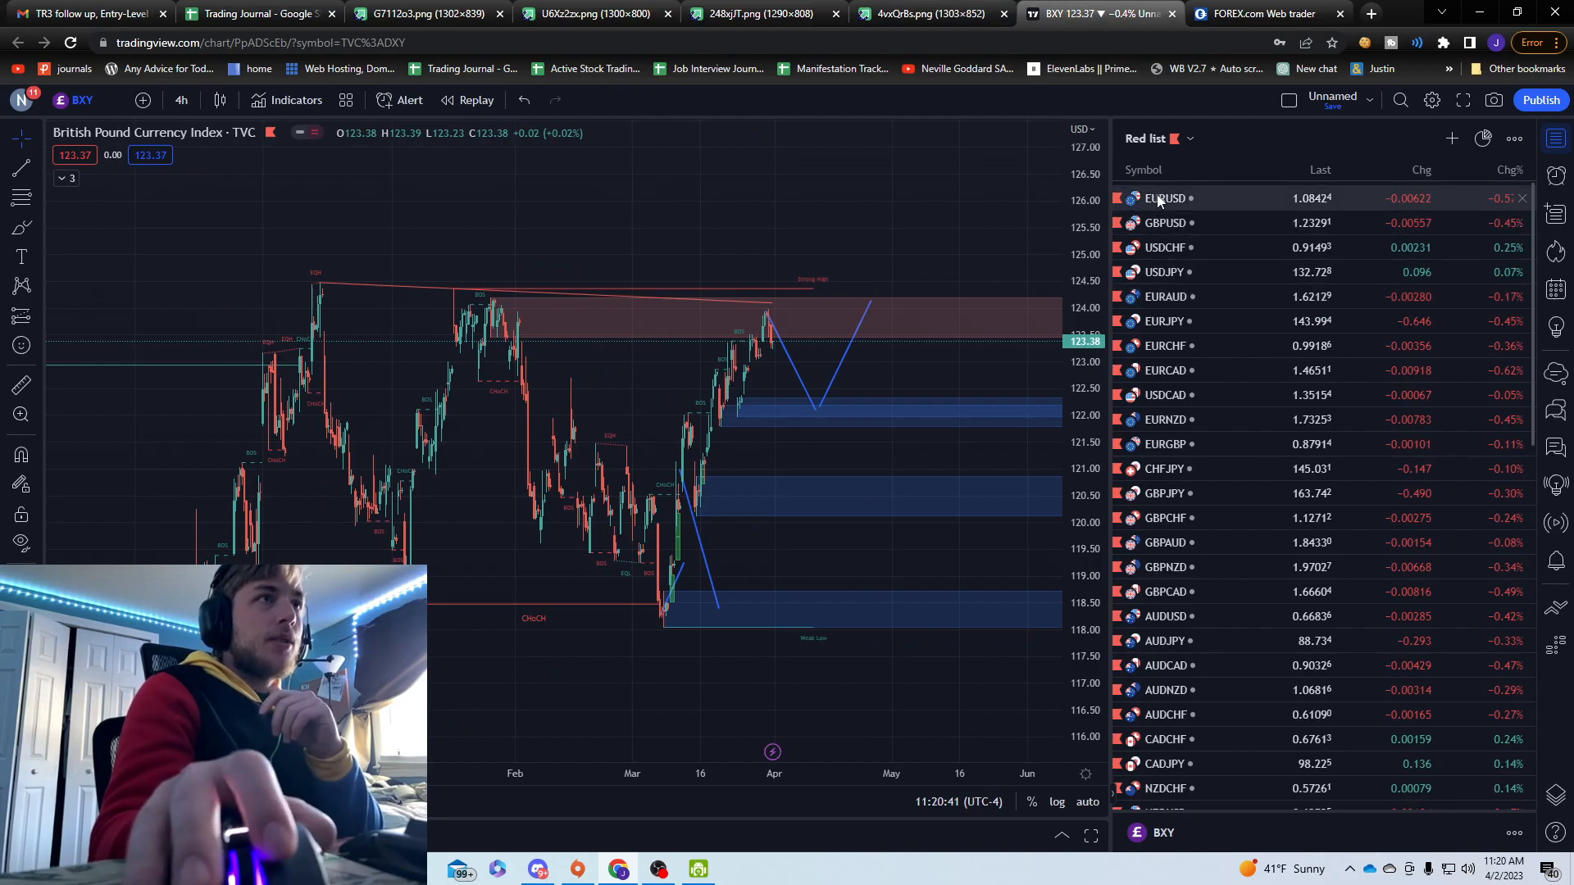
click(1165, 198)
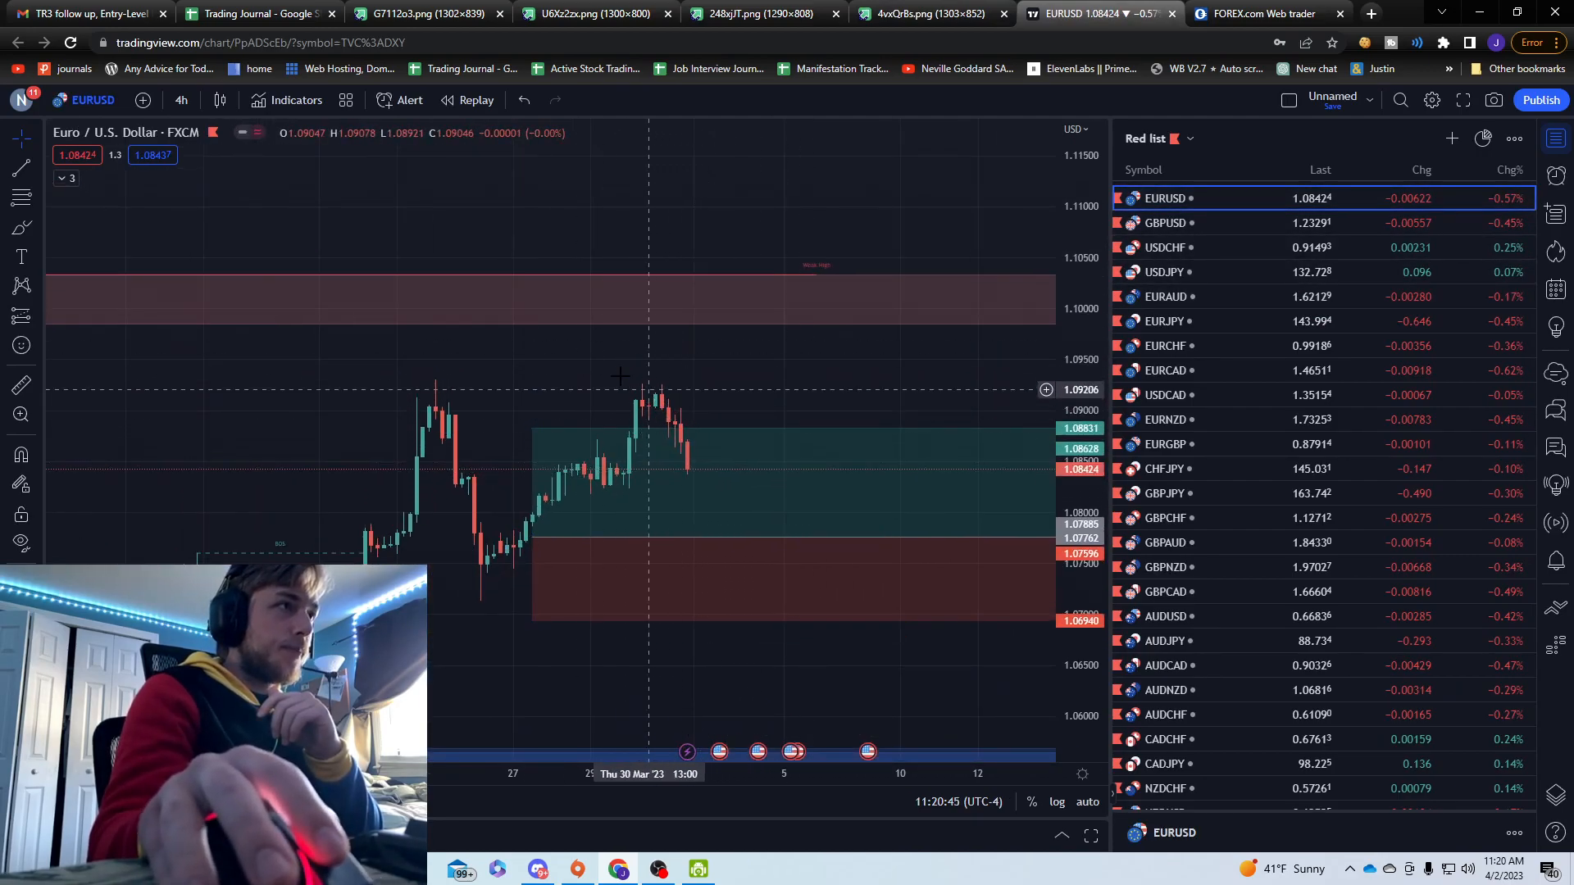
mouse_move(650, 406)
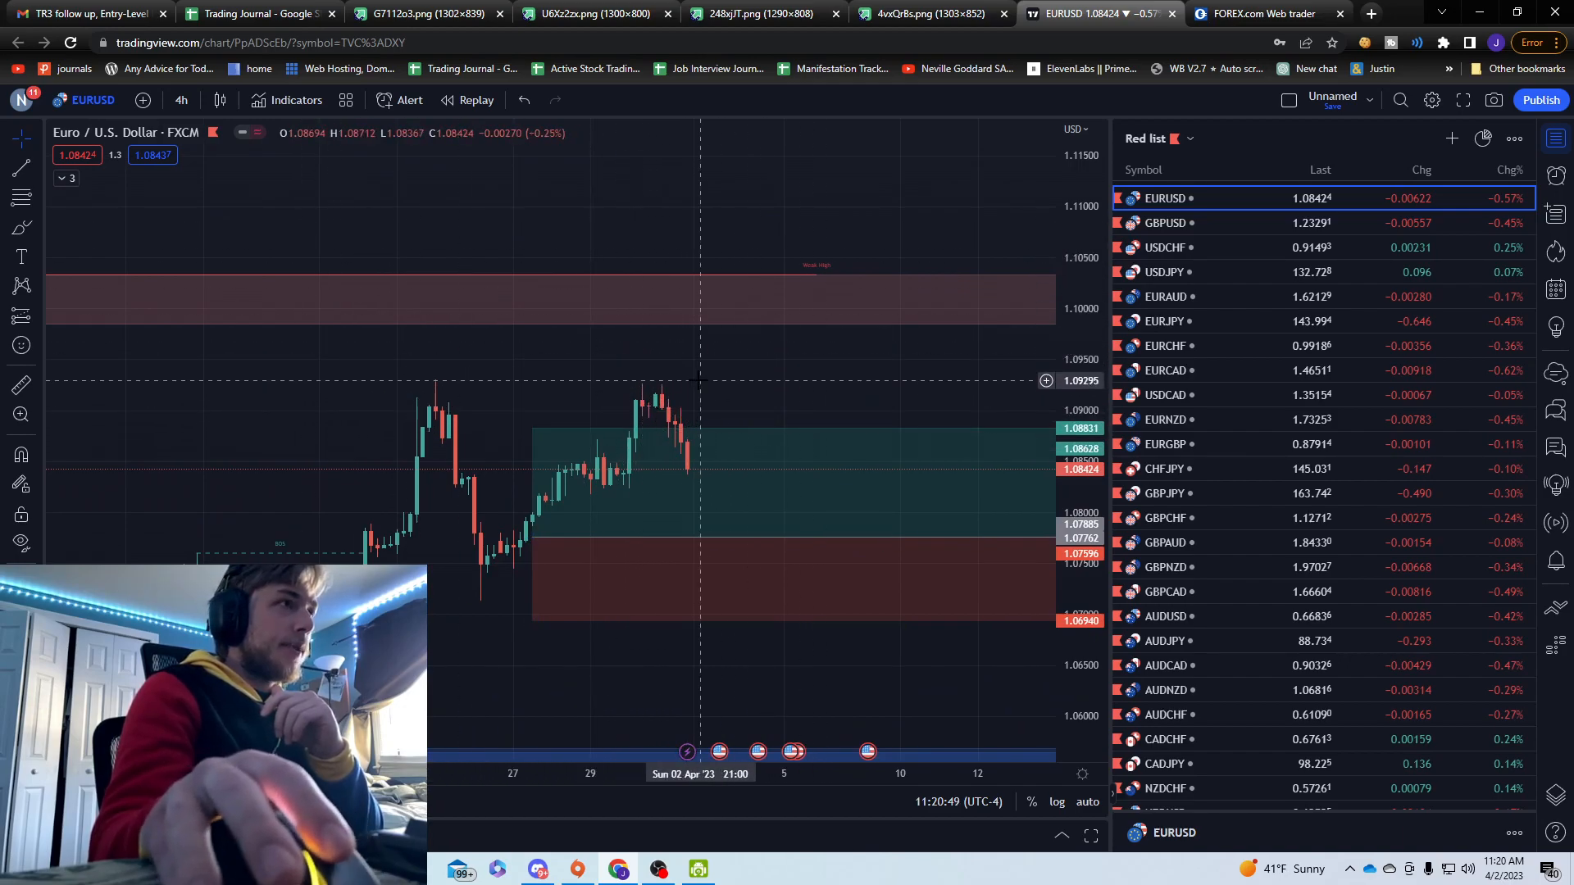
drag(601, 452, 733, 452)
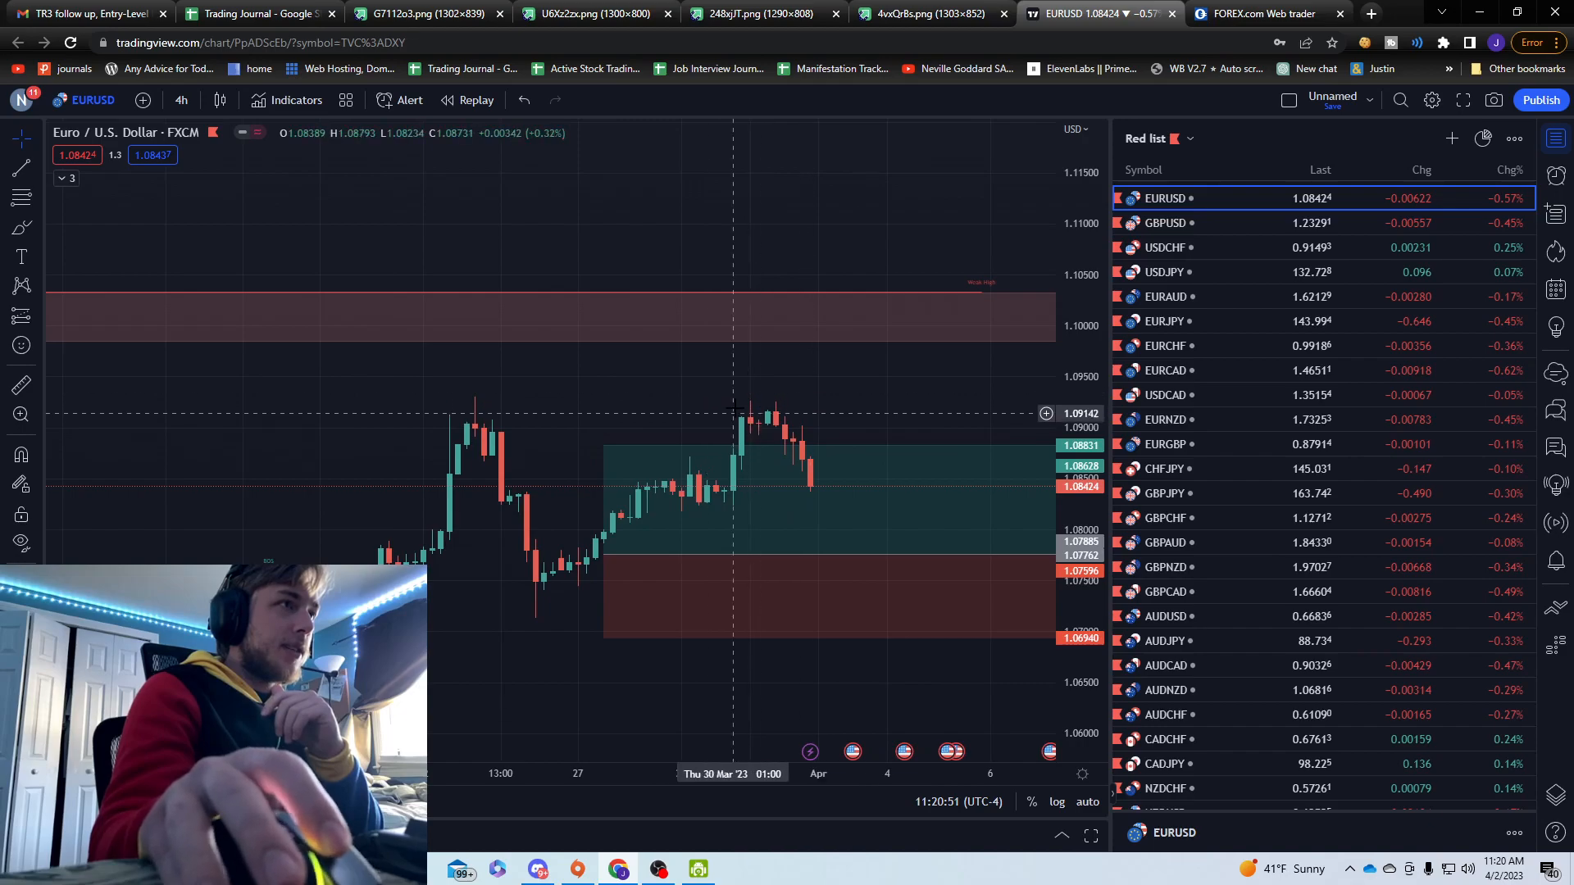
mouse_move(767, 406)
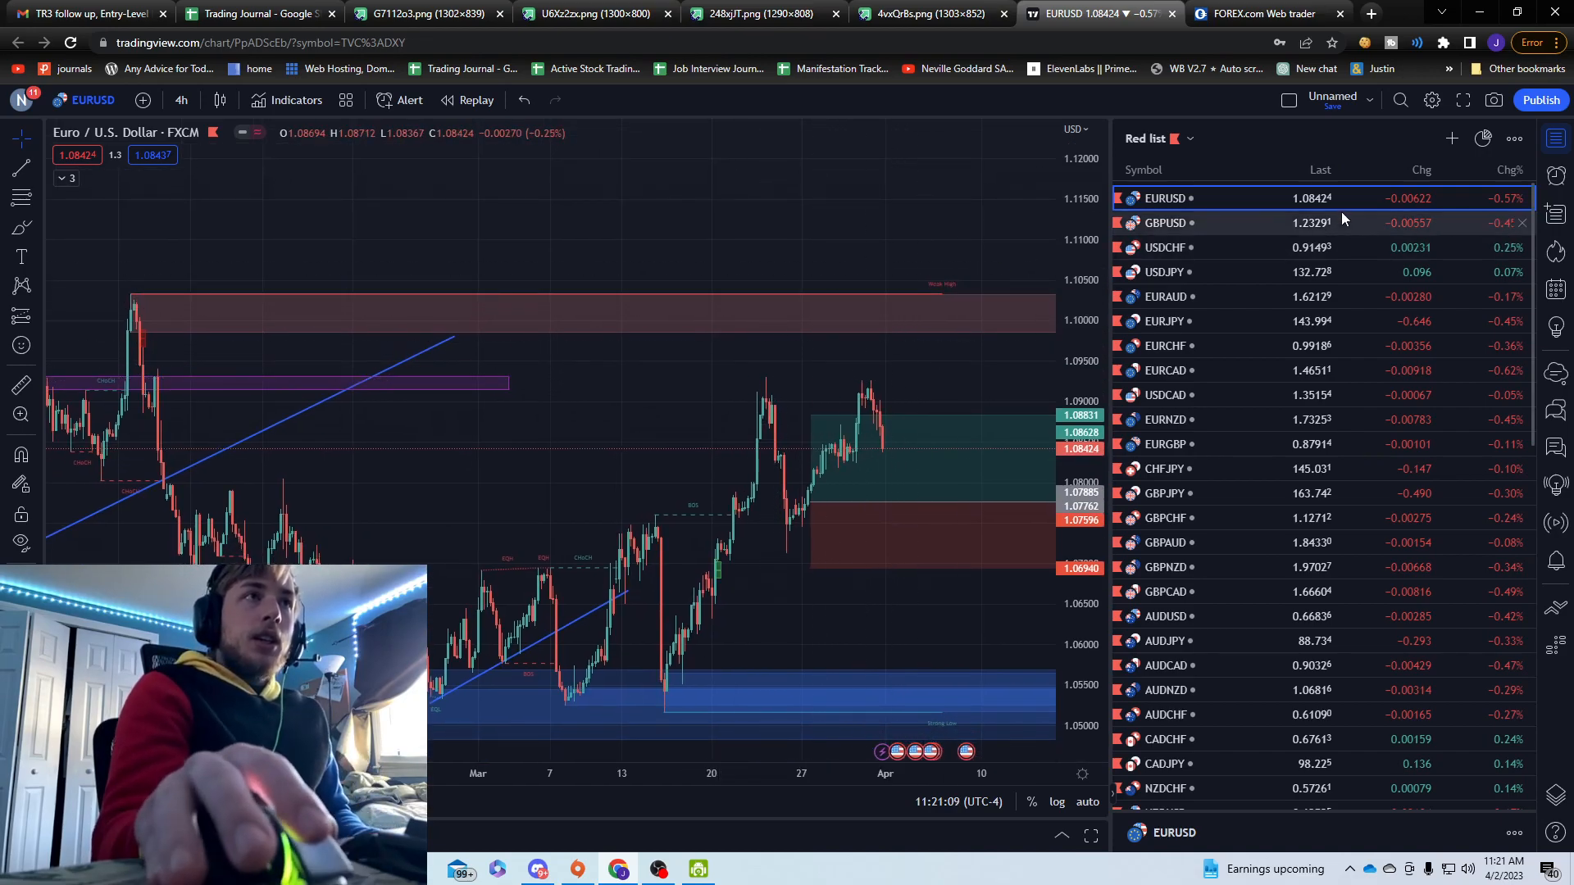
mouse_move(1179, 271)
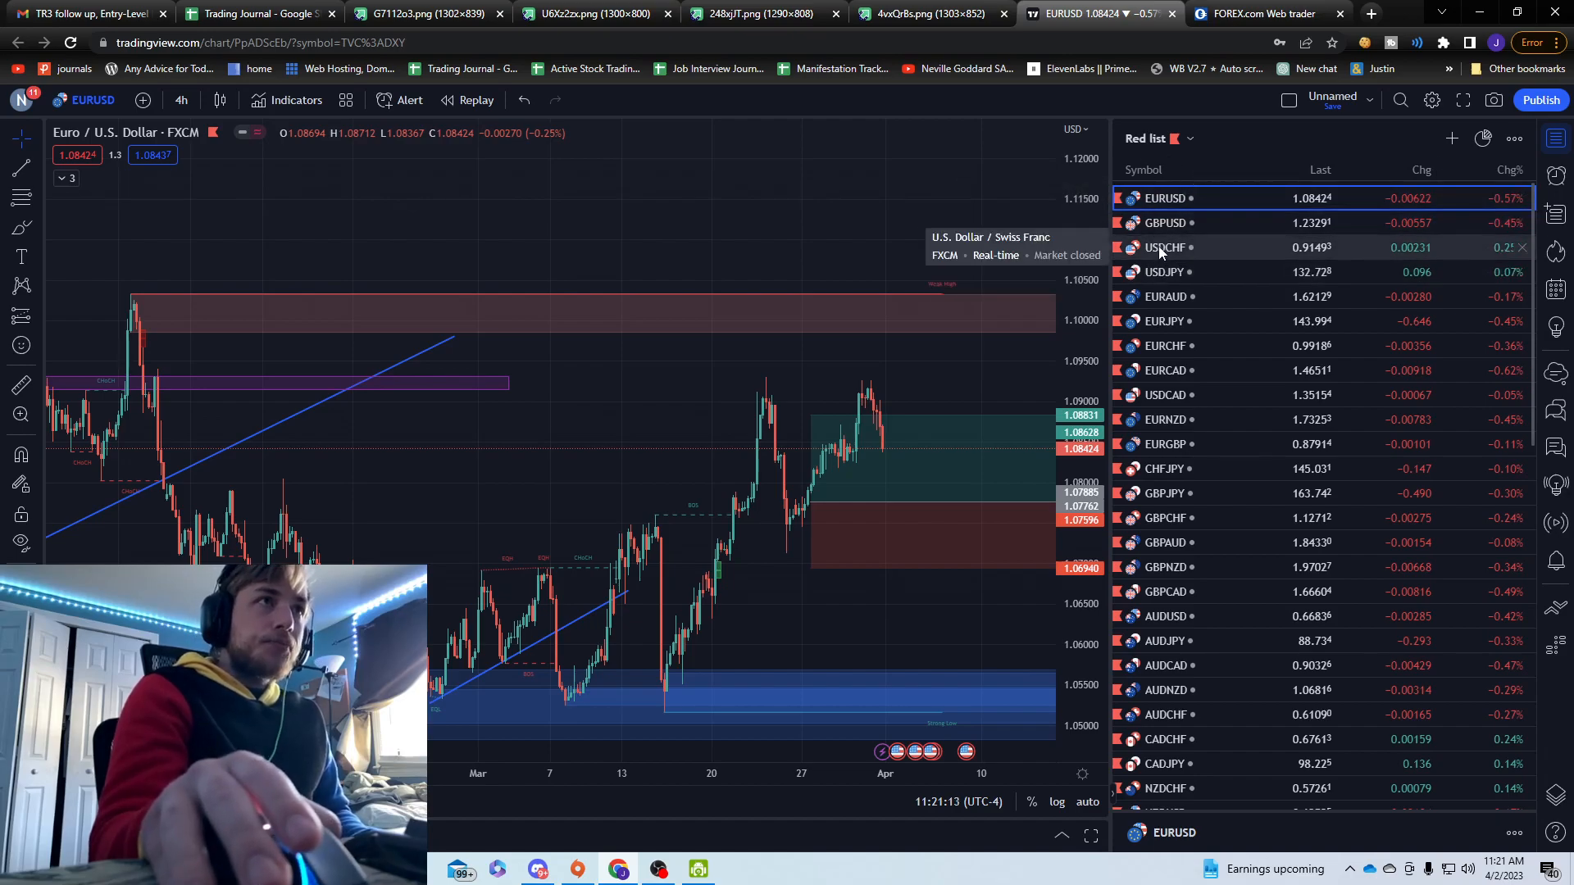
Step: Check GBP/USD briefly, then load the U.S. Dollar Index 4h chart
click(1164, 222)
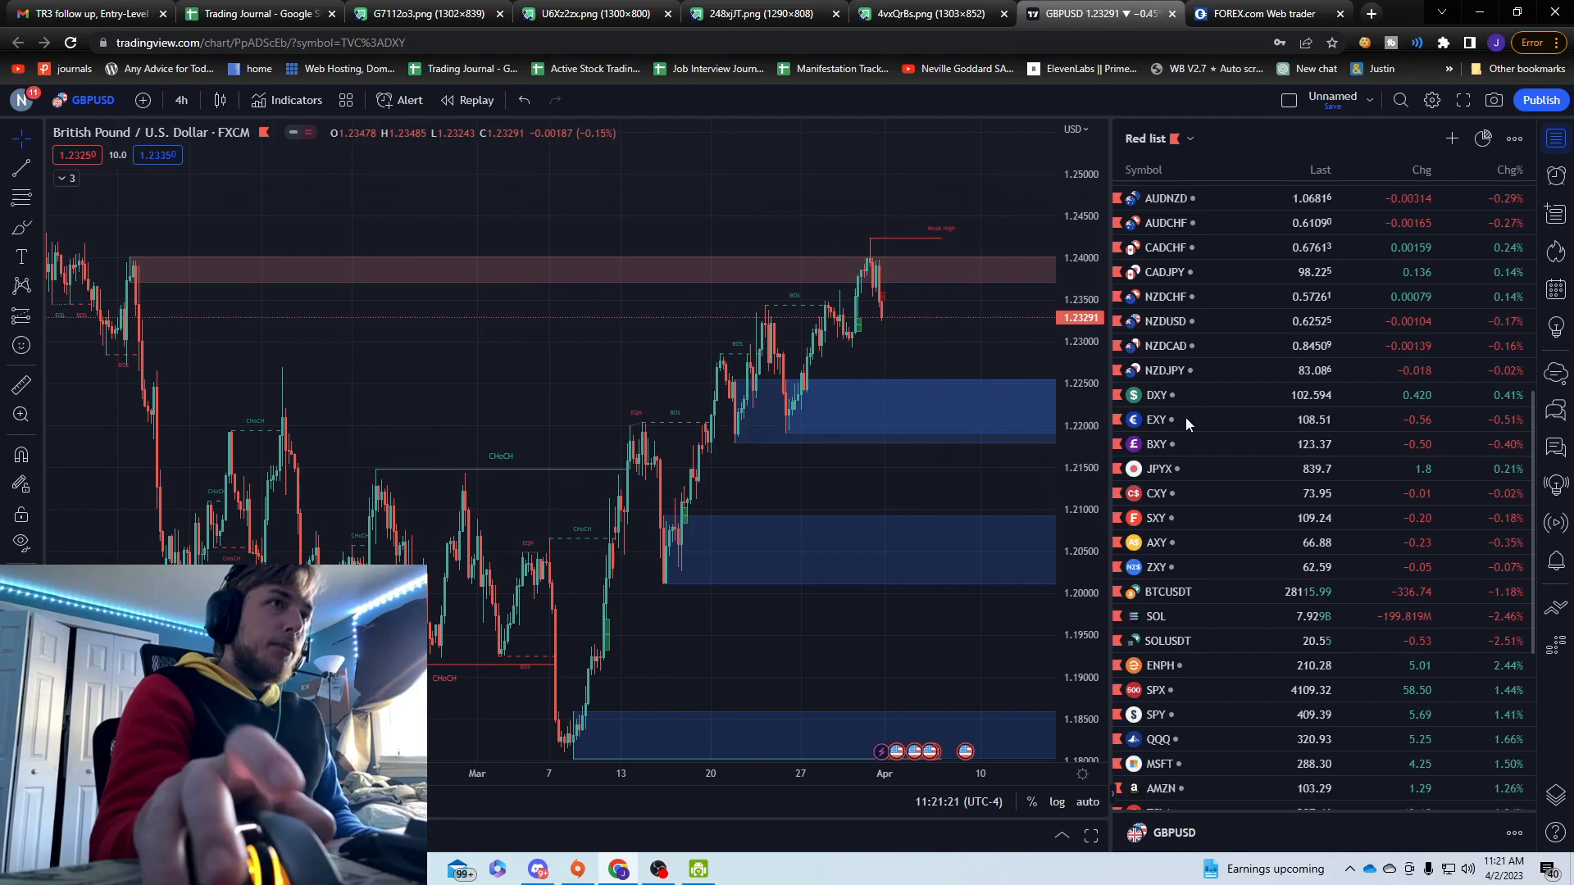
click(1155, 395)
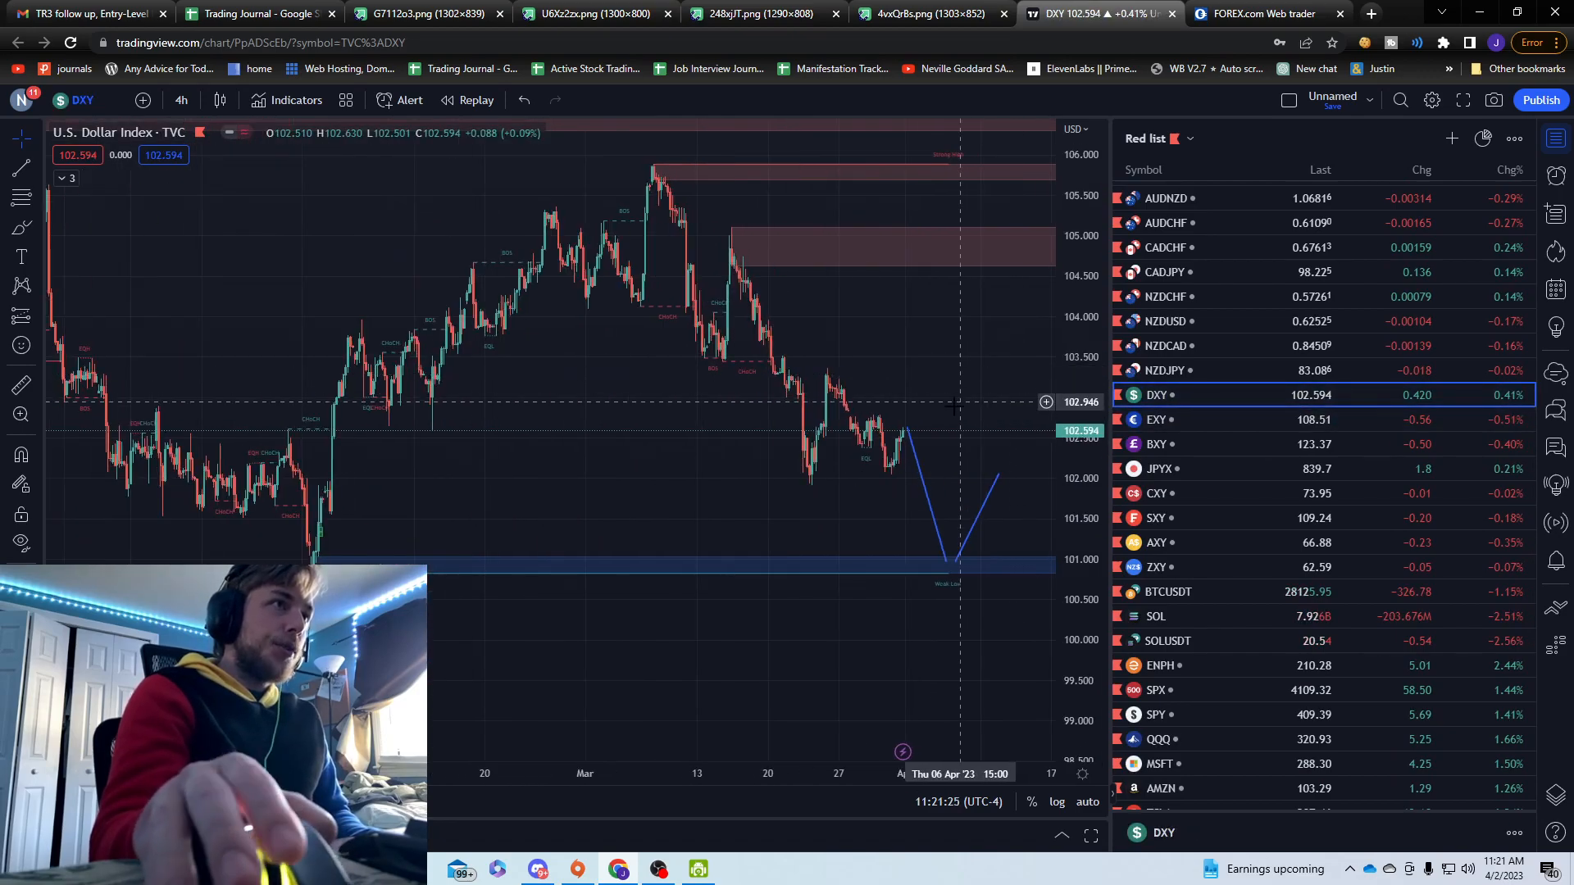
click(185, 100)
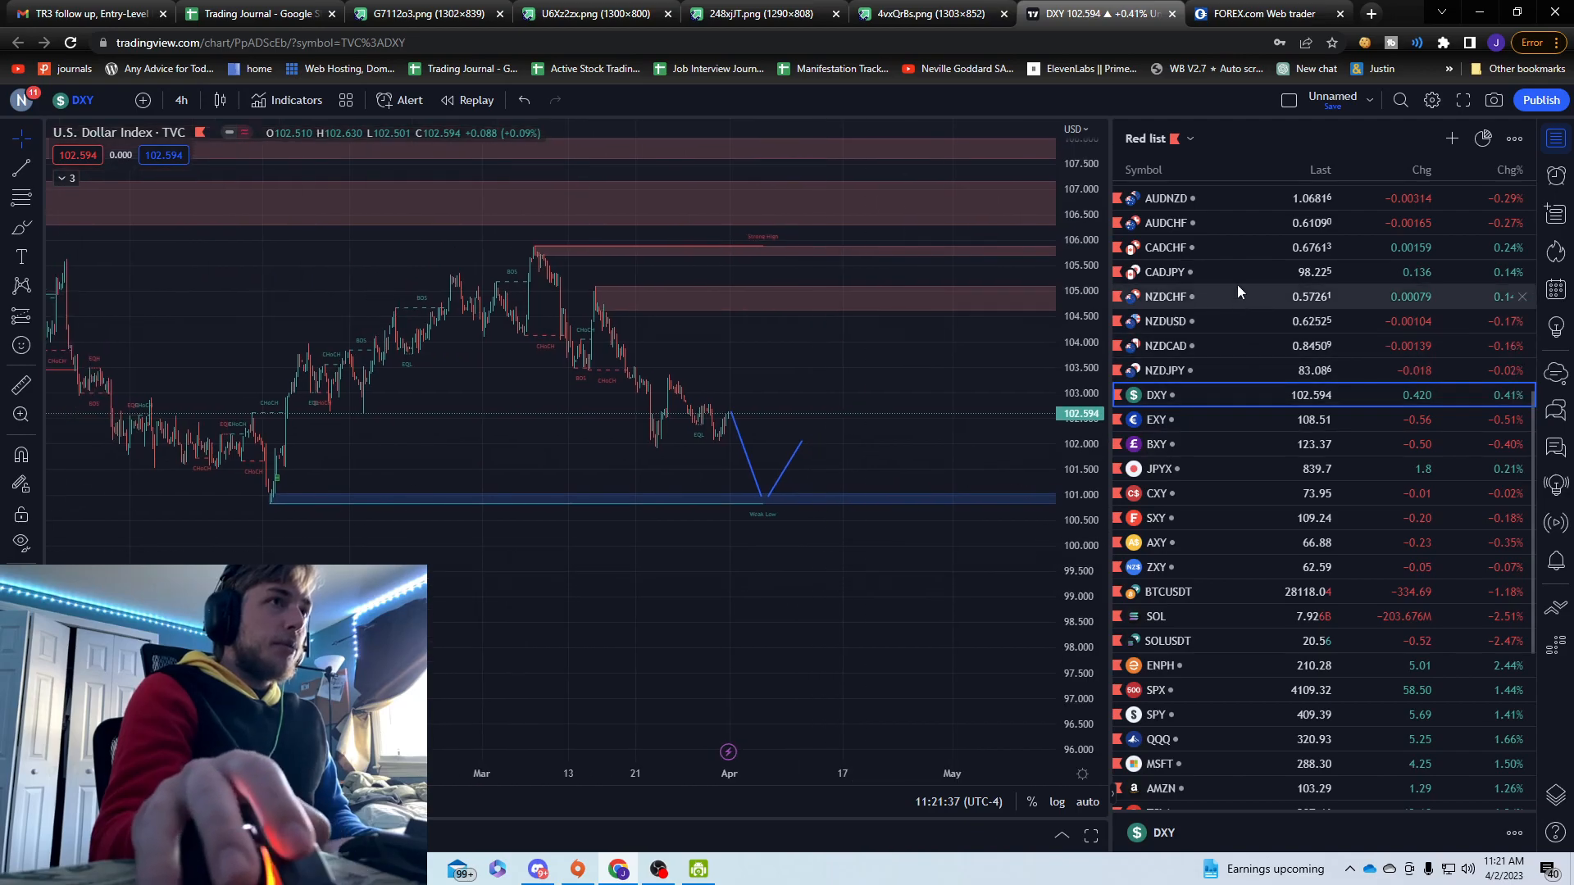
Step: Cycle through the Euro and JPY Currency Index charts in the watchlist
scroll(down, 3)
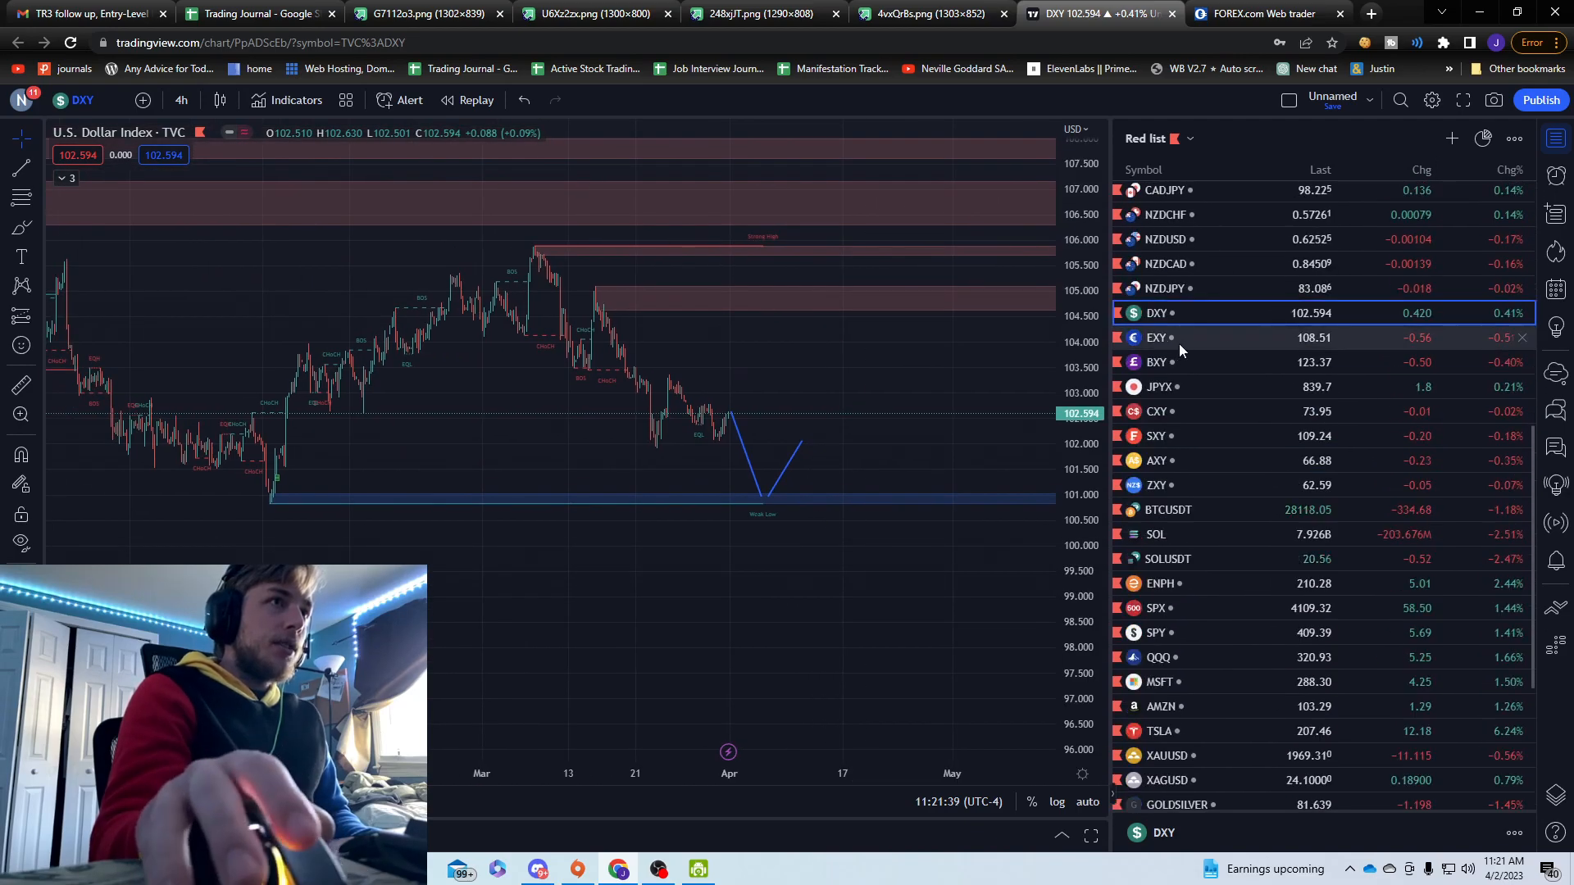
mouse_move(1158, 338)
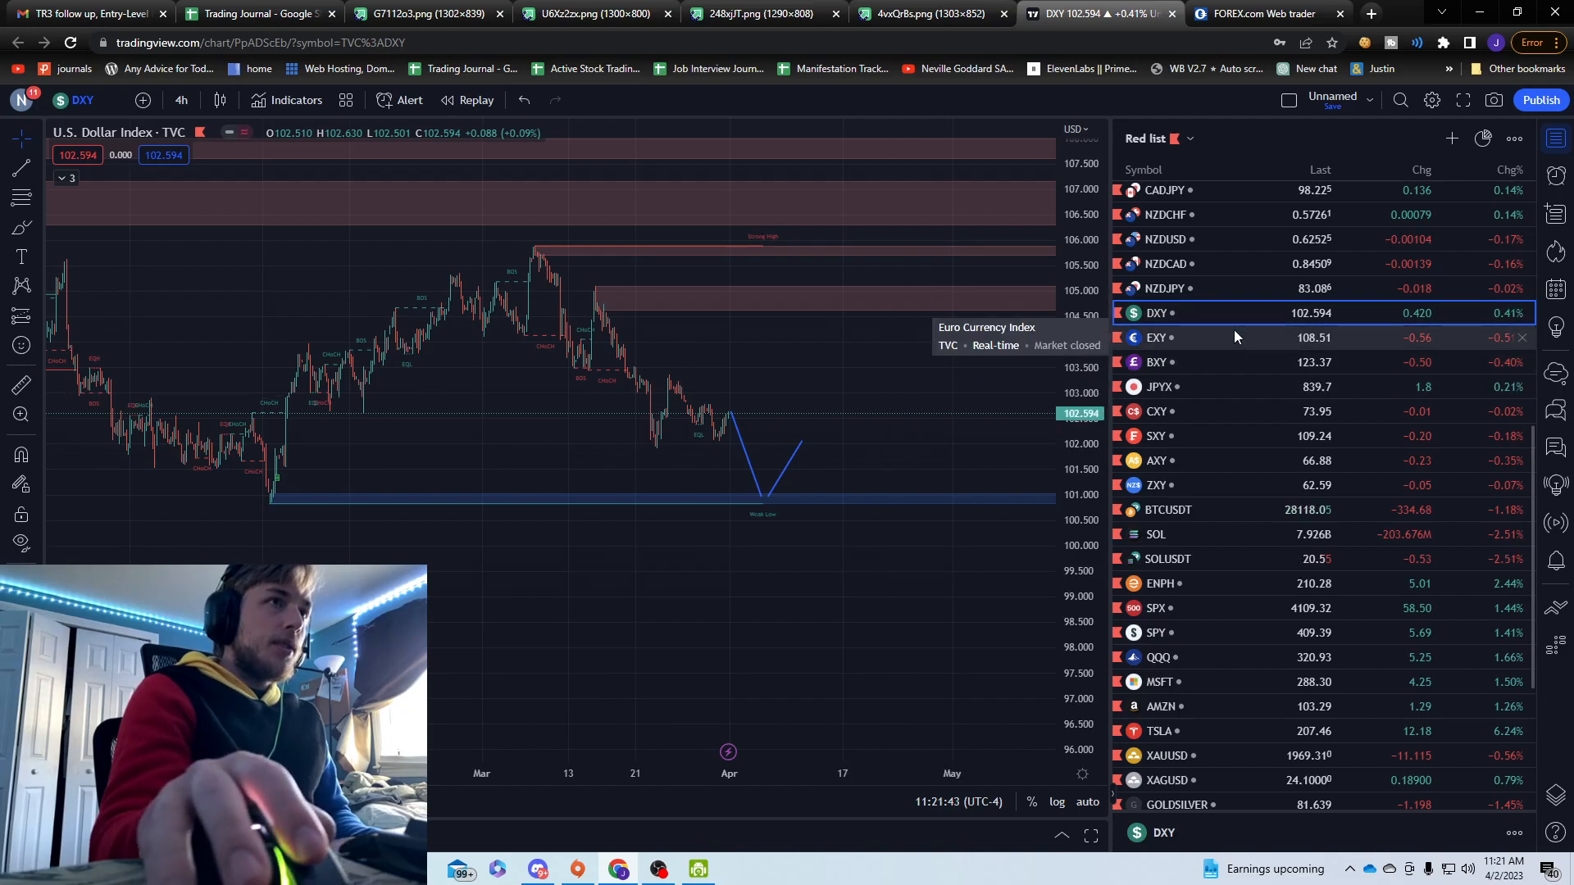
click(1156, 362)
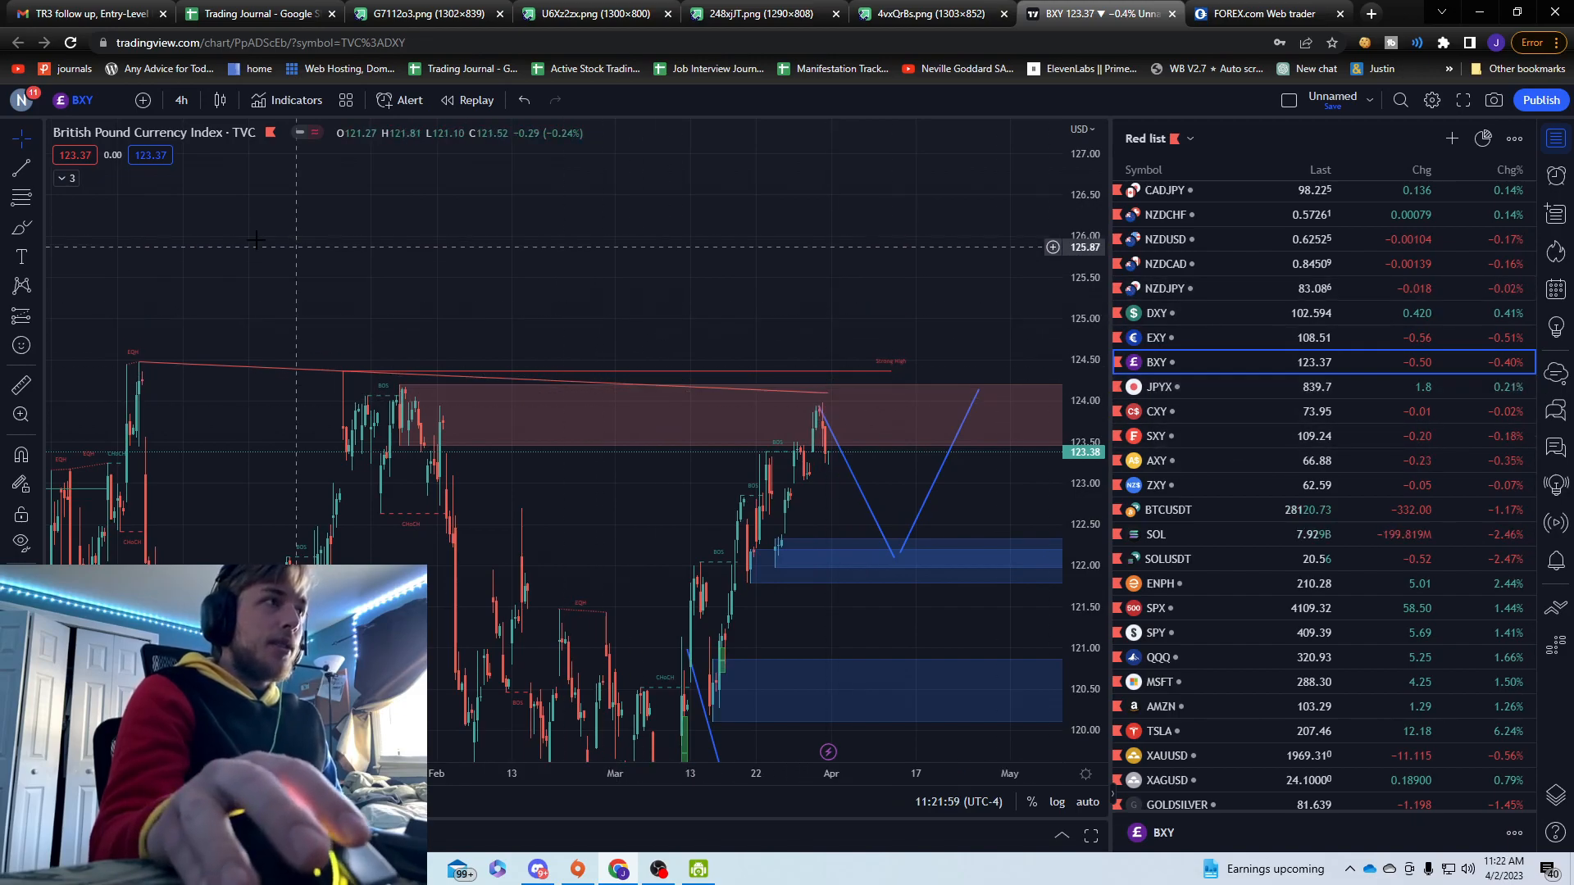
click(1156, 387)
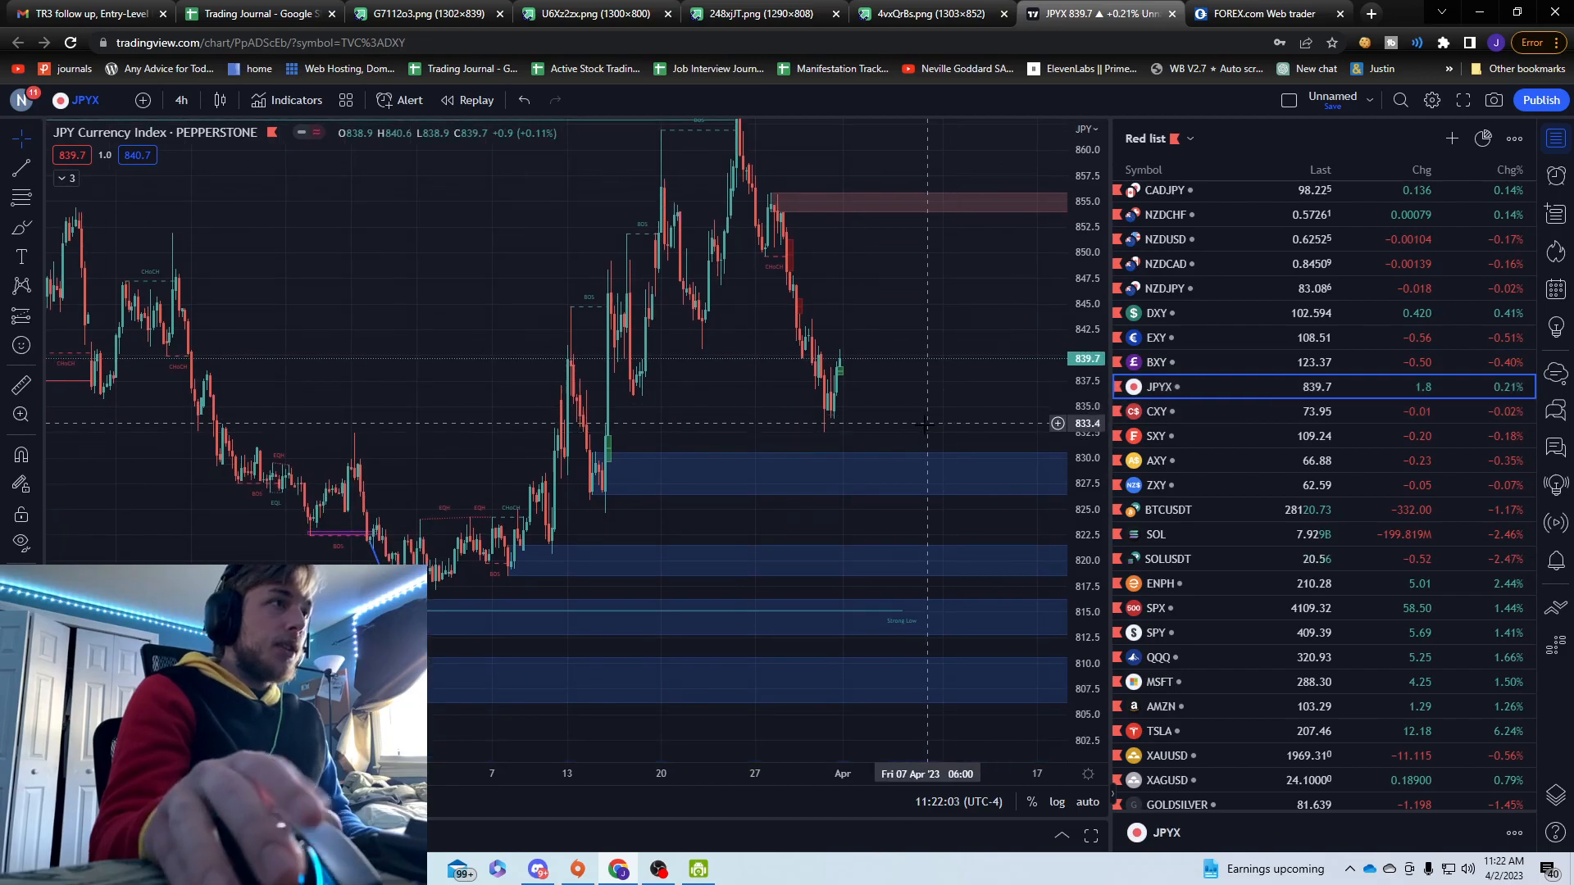
scroll(down, 3)
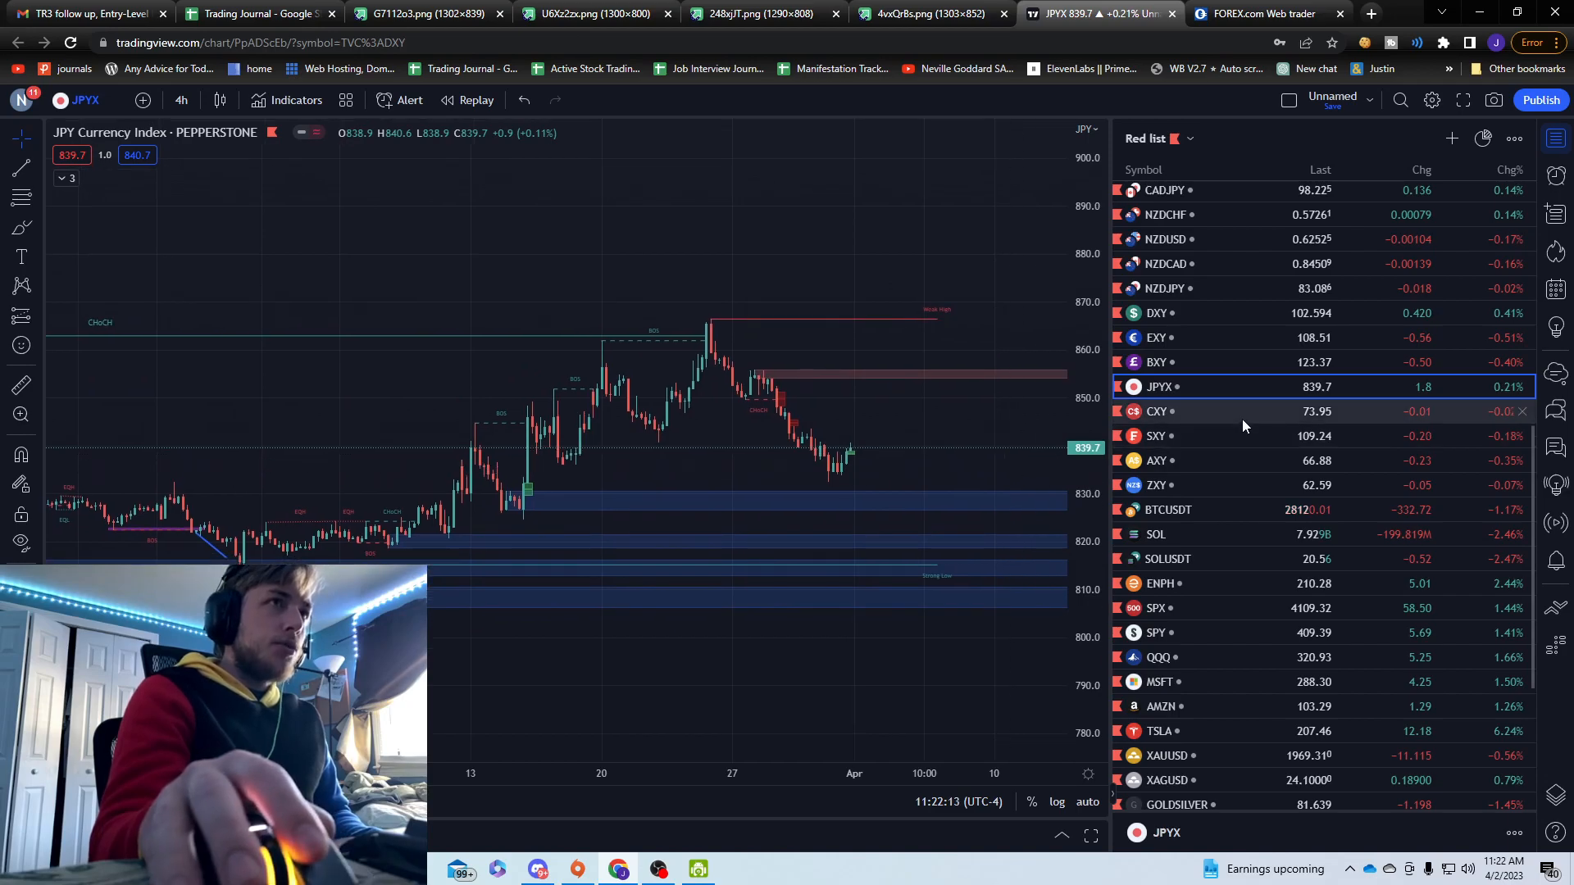
Step: Flip through the Canadian, Swiss, Australian, New Zealand and Dollar indices, ending on JPYX
click(1155, 411)
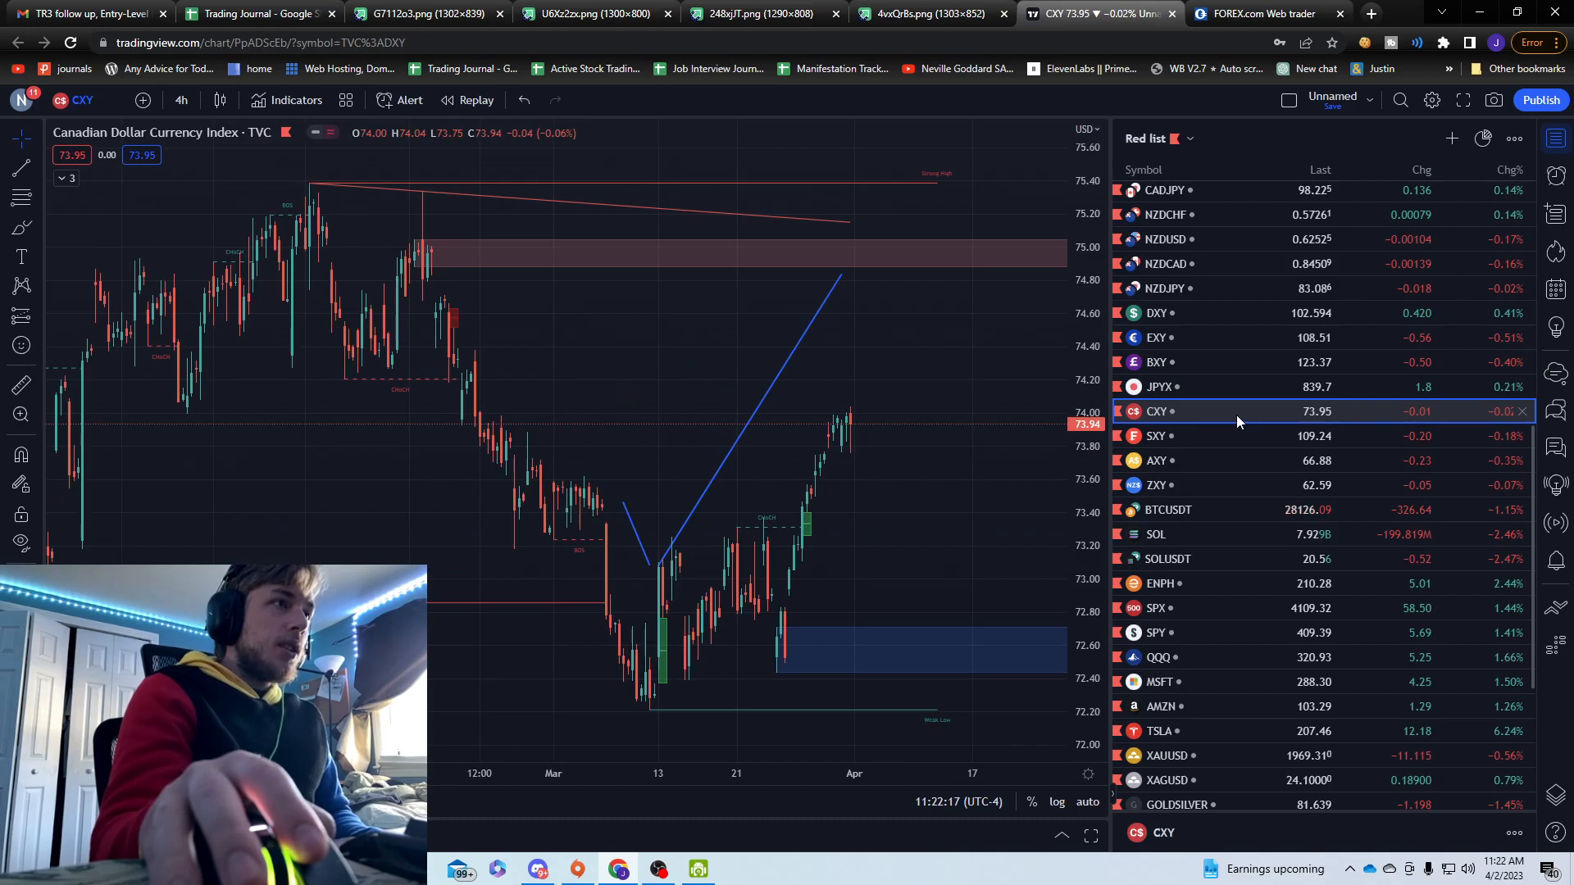
click(1156, 436)
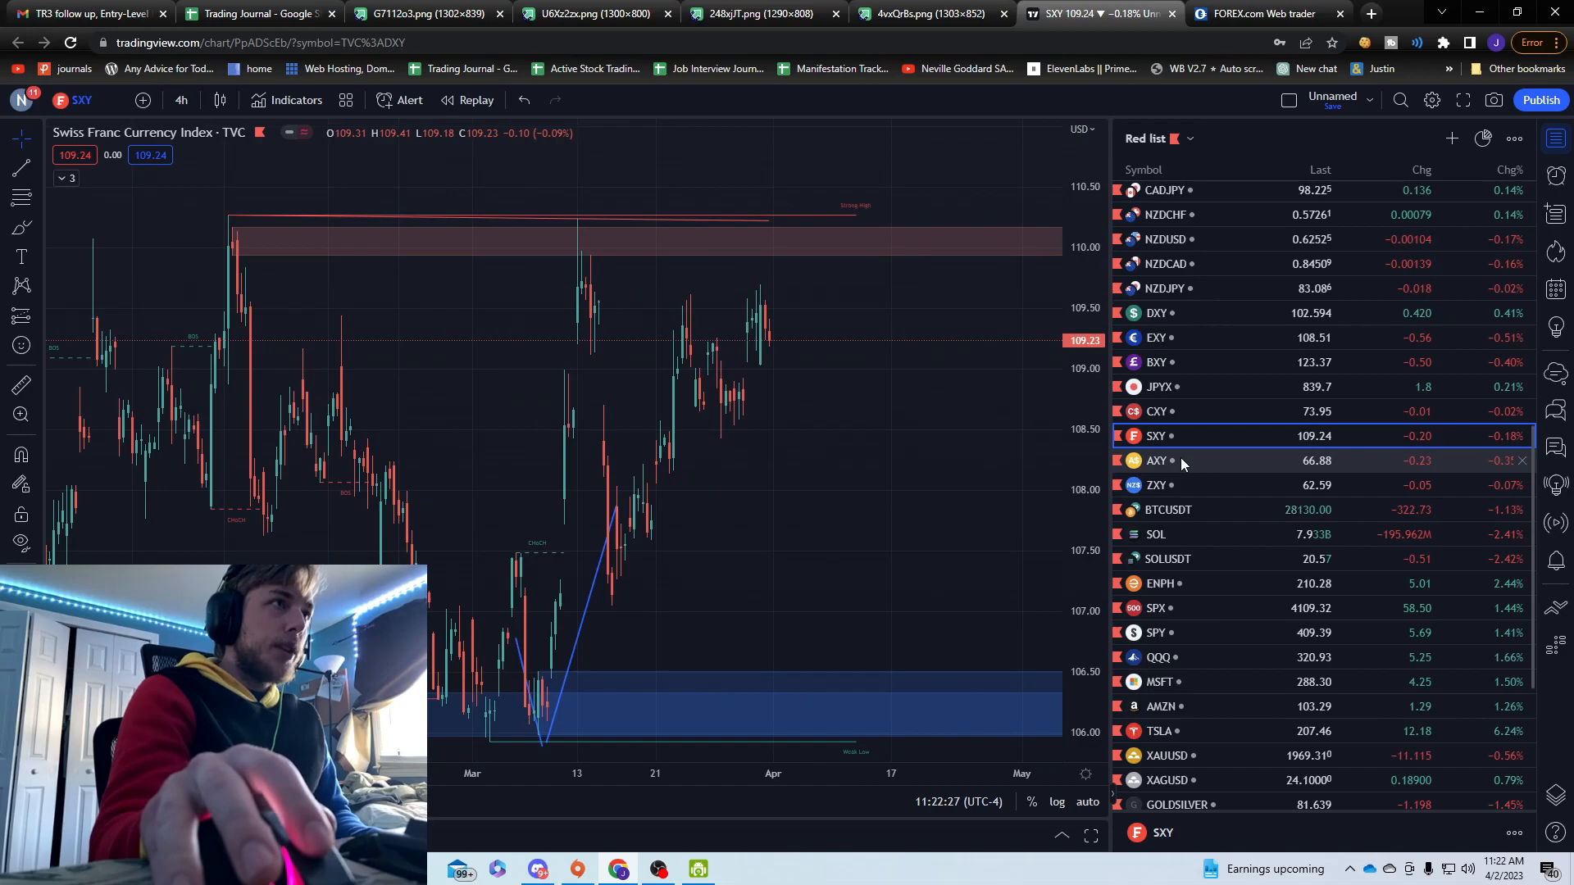
click(1156, 460)
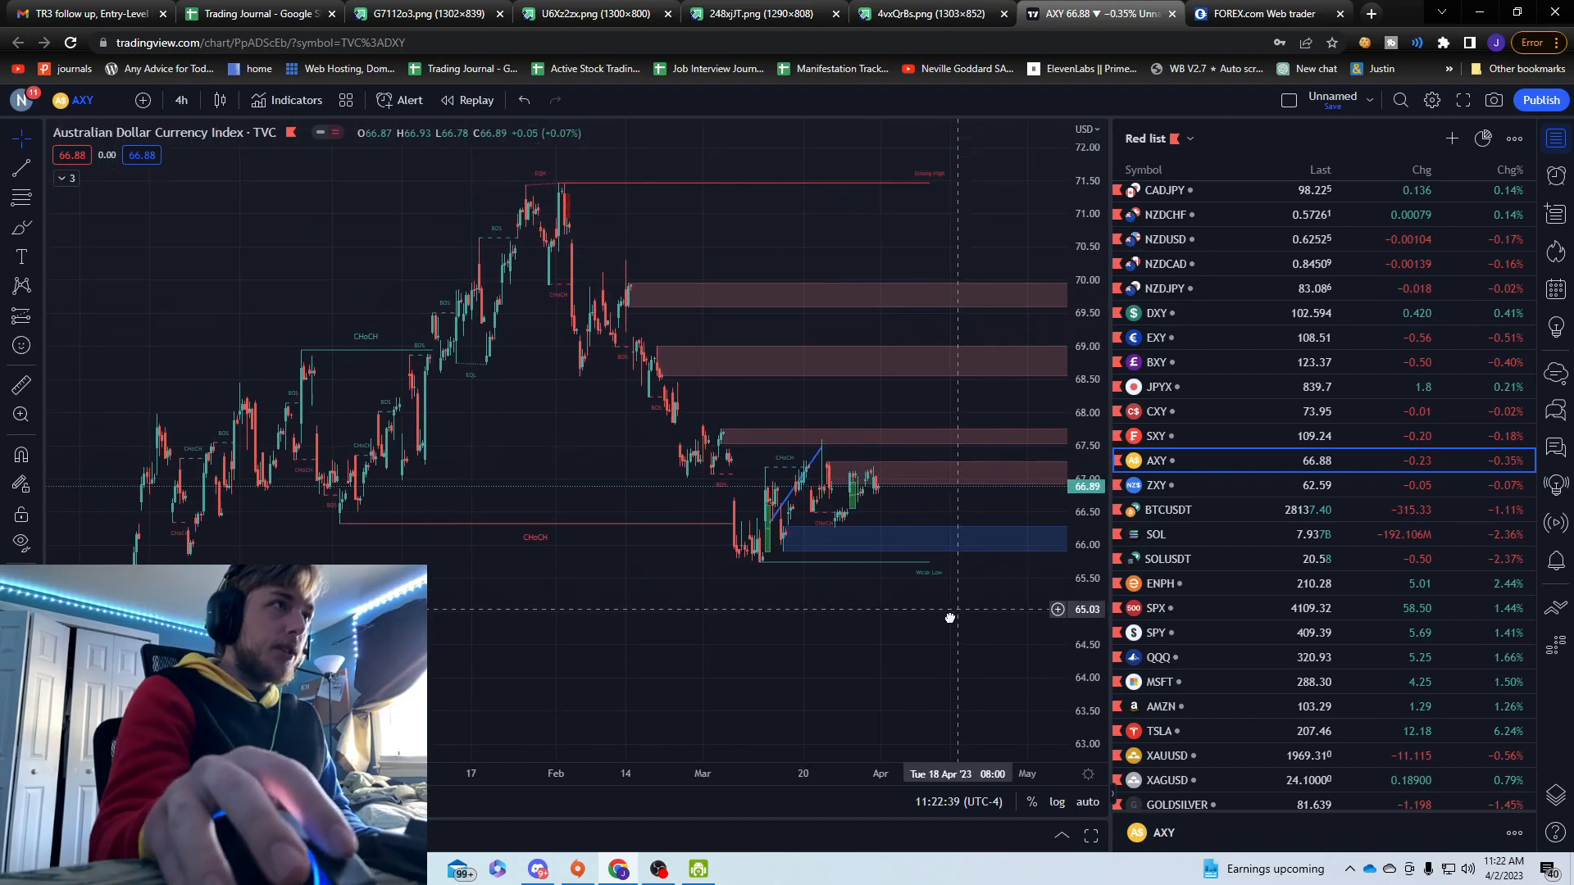
click(1156, 485)
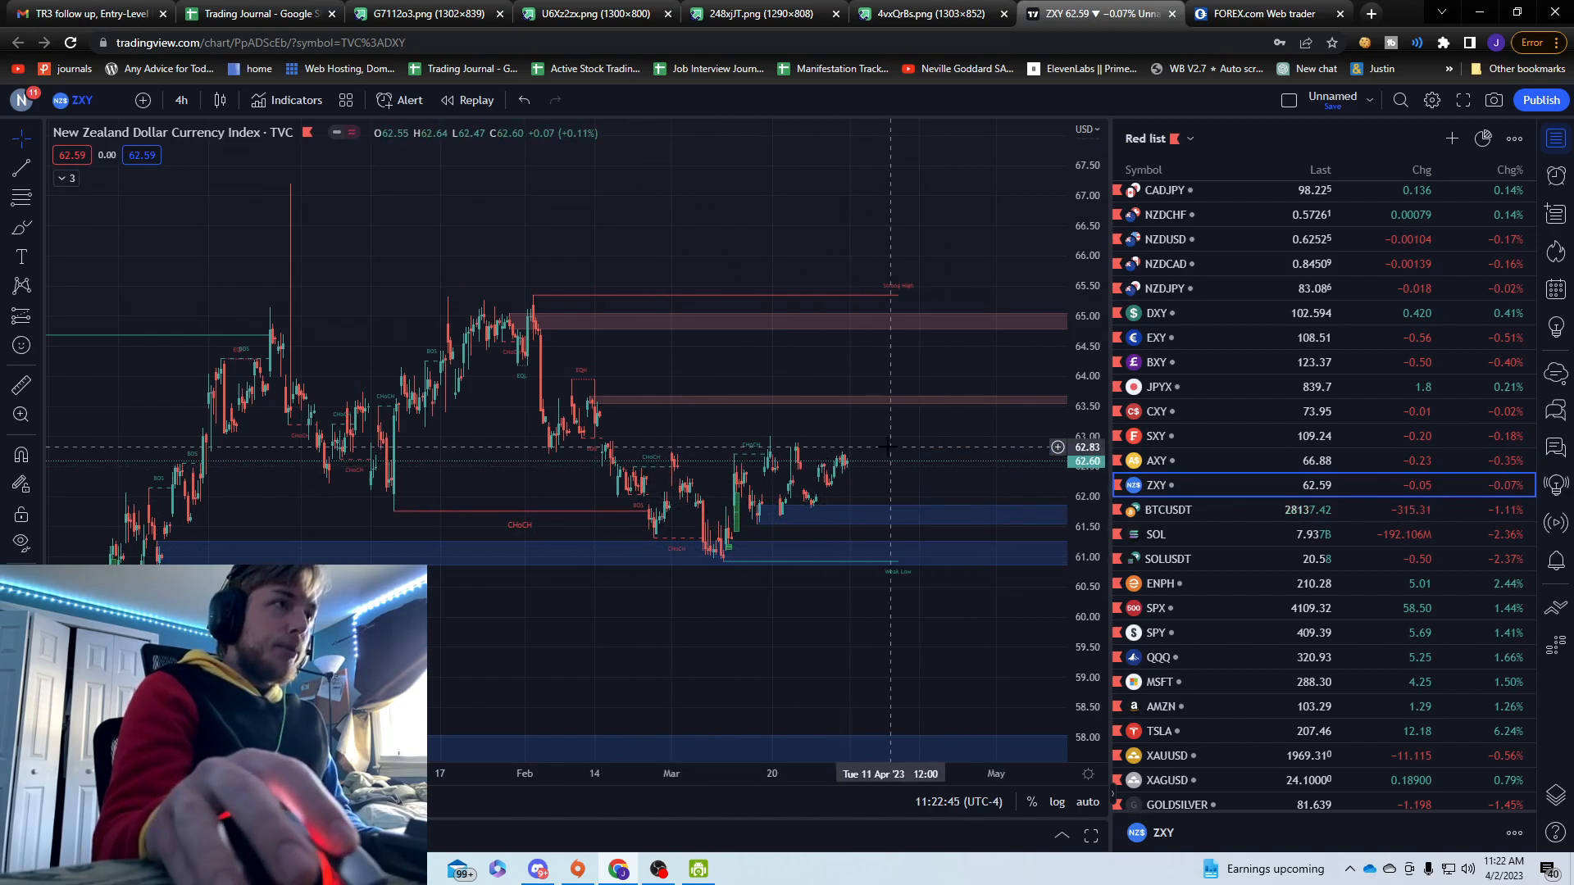
mouse_move(842, 436)
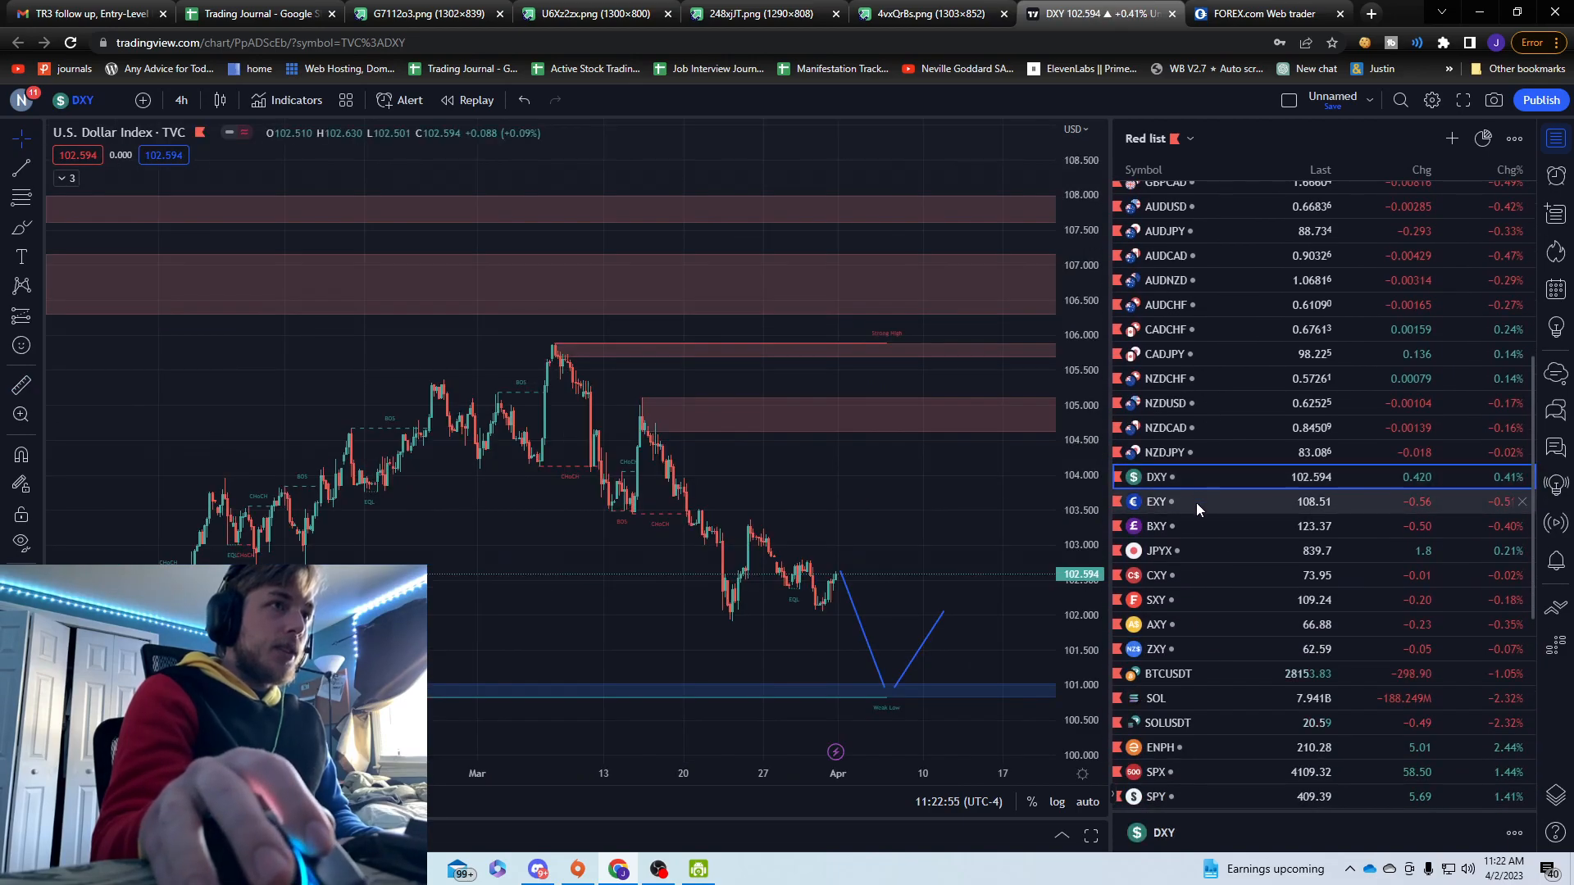
click(1156, 526)
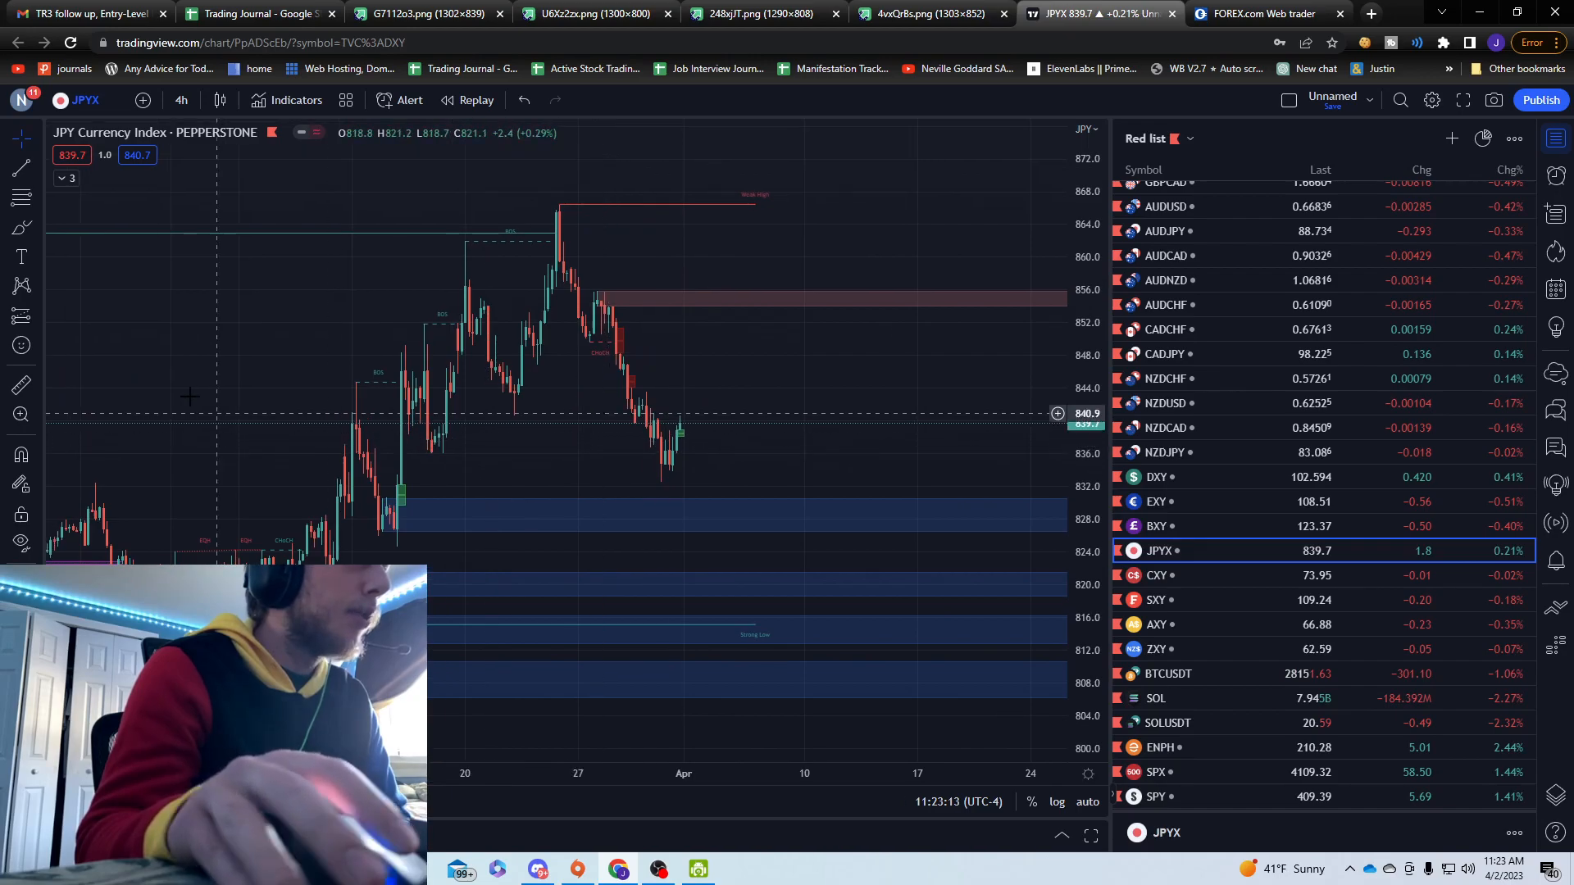
Step: Draw a projection path dipping into the blue zone then rising to the red zone near 855.7
drag(680, 426, 715, 512)
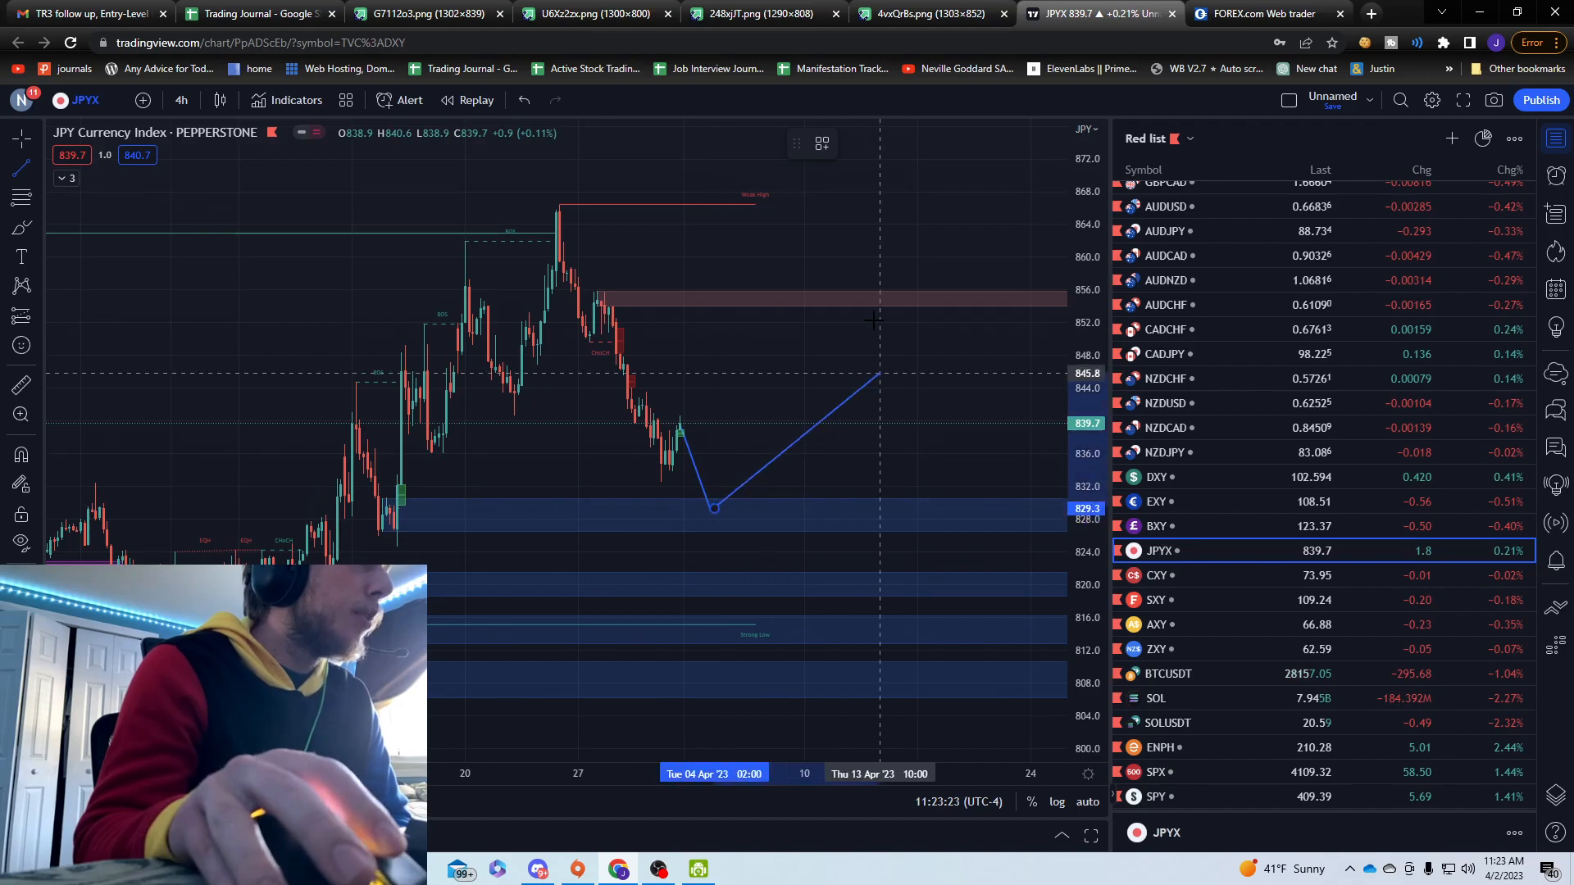
drag(875, 377, 831, 293)
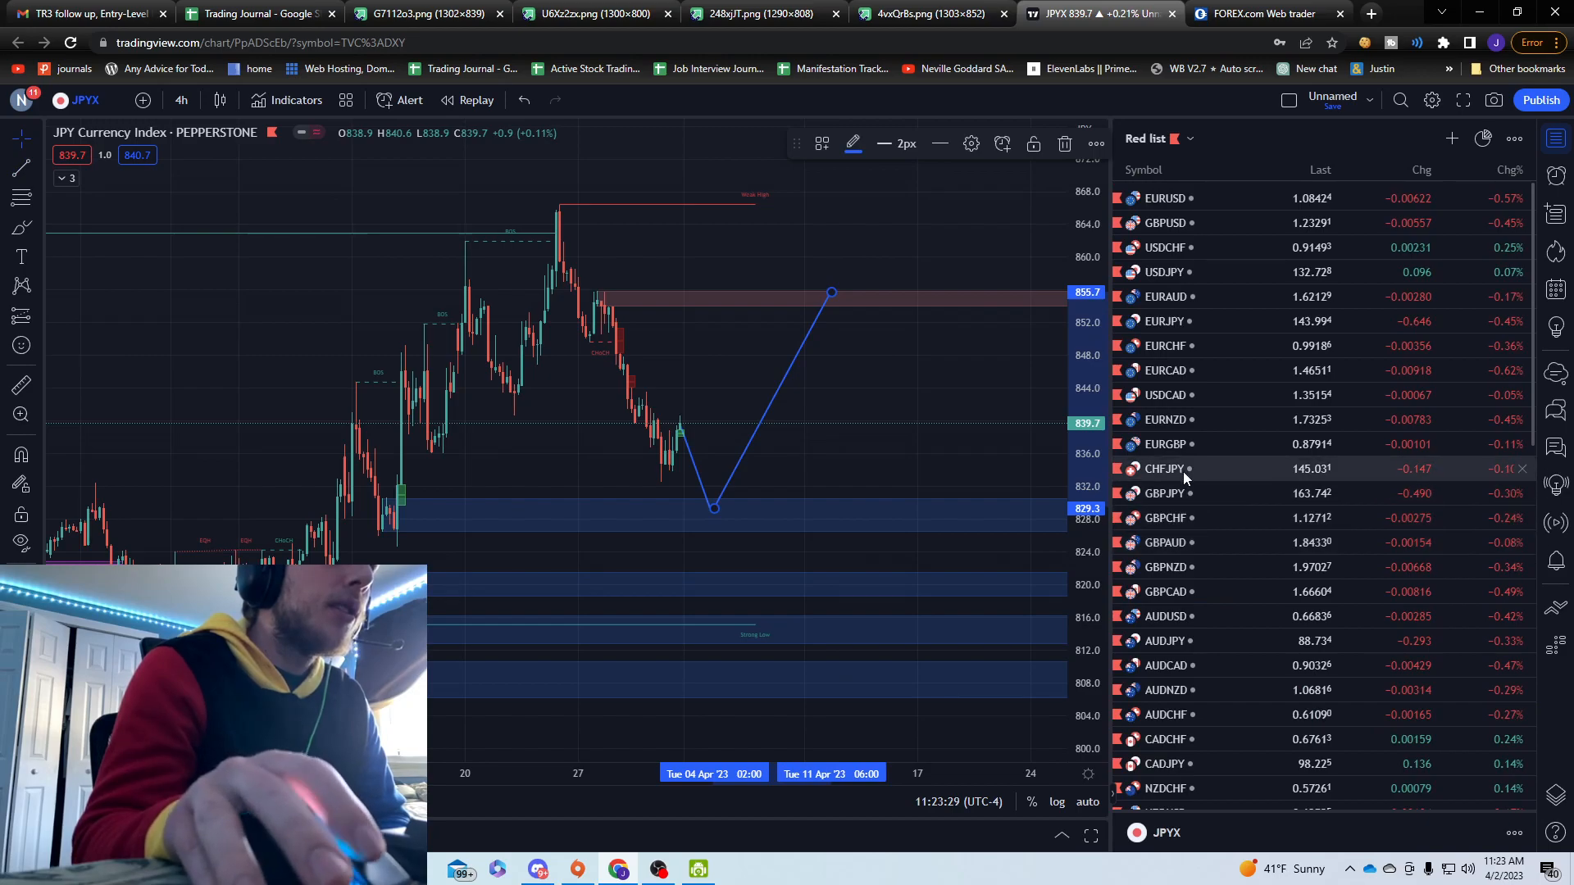
Step: Load GBPJPY 4h and draw a projection rising into the red sell zone near 168.7
click(1164, 493)
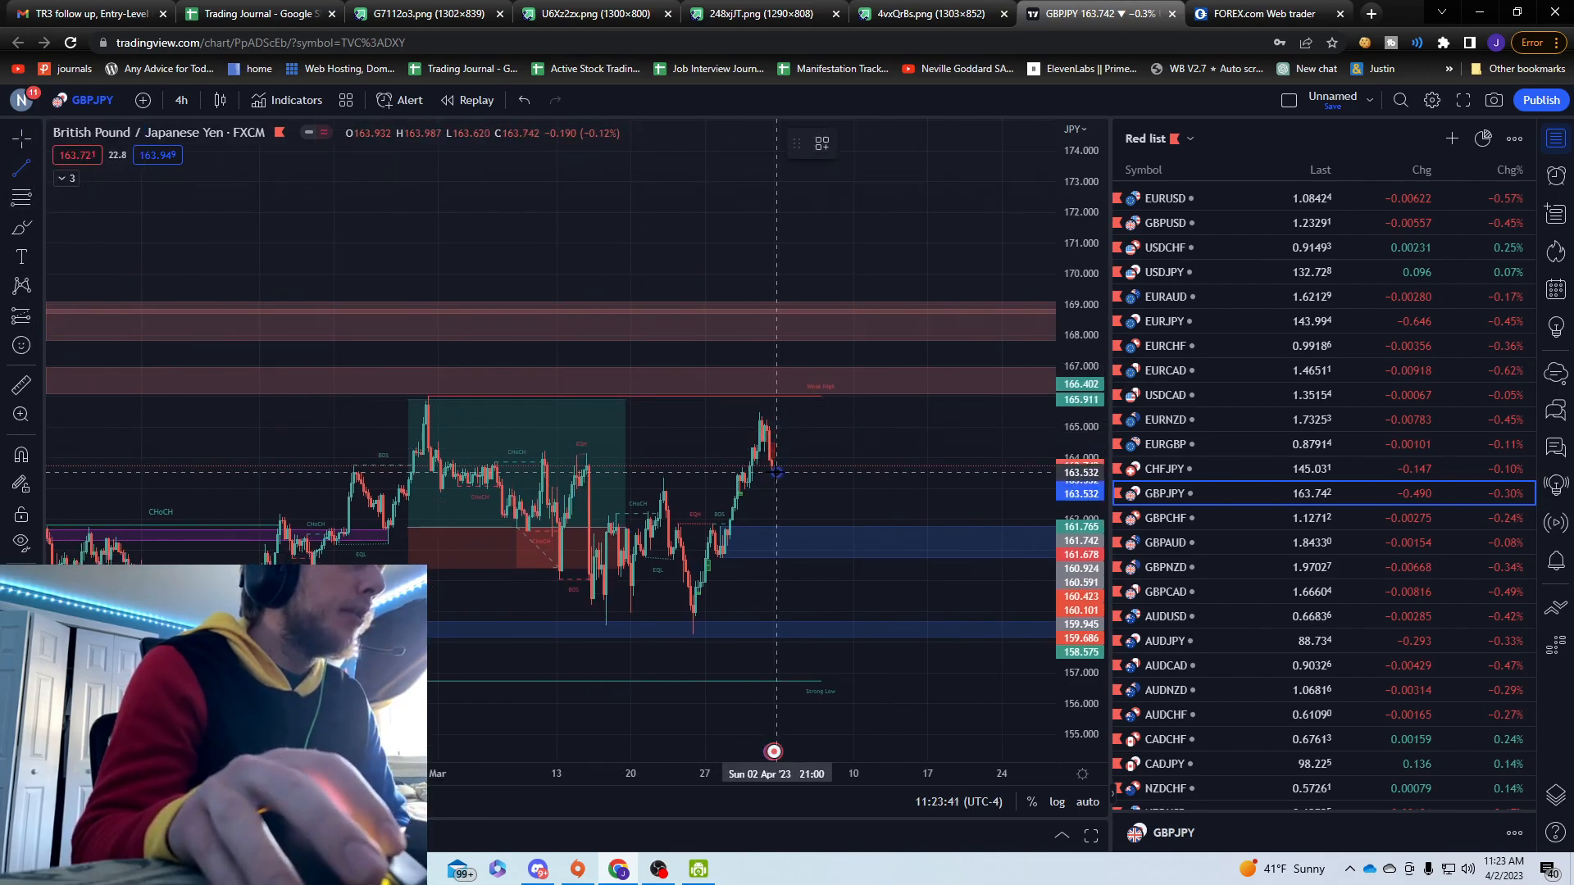
drag(777, 472, 813, 400)
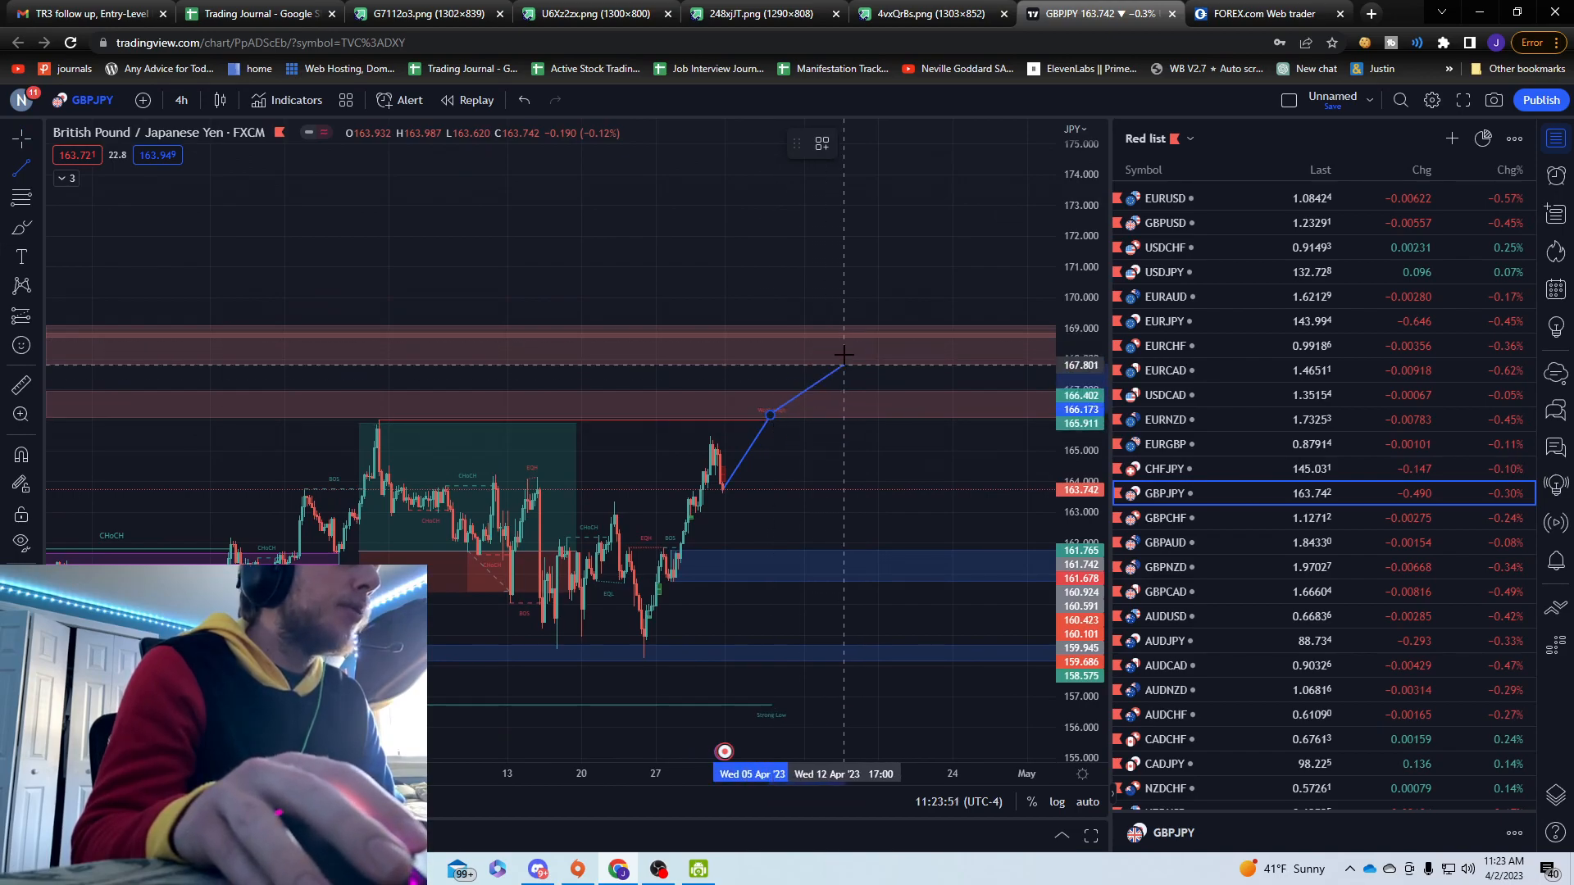
drag(768, 413, 841, 337)
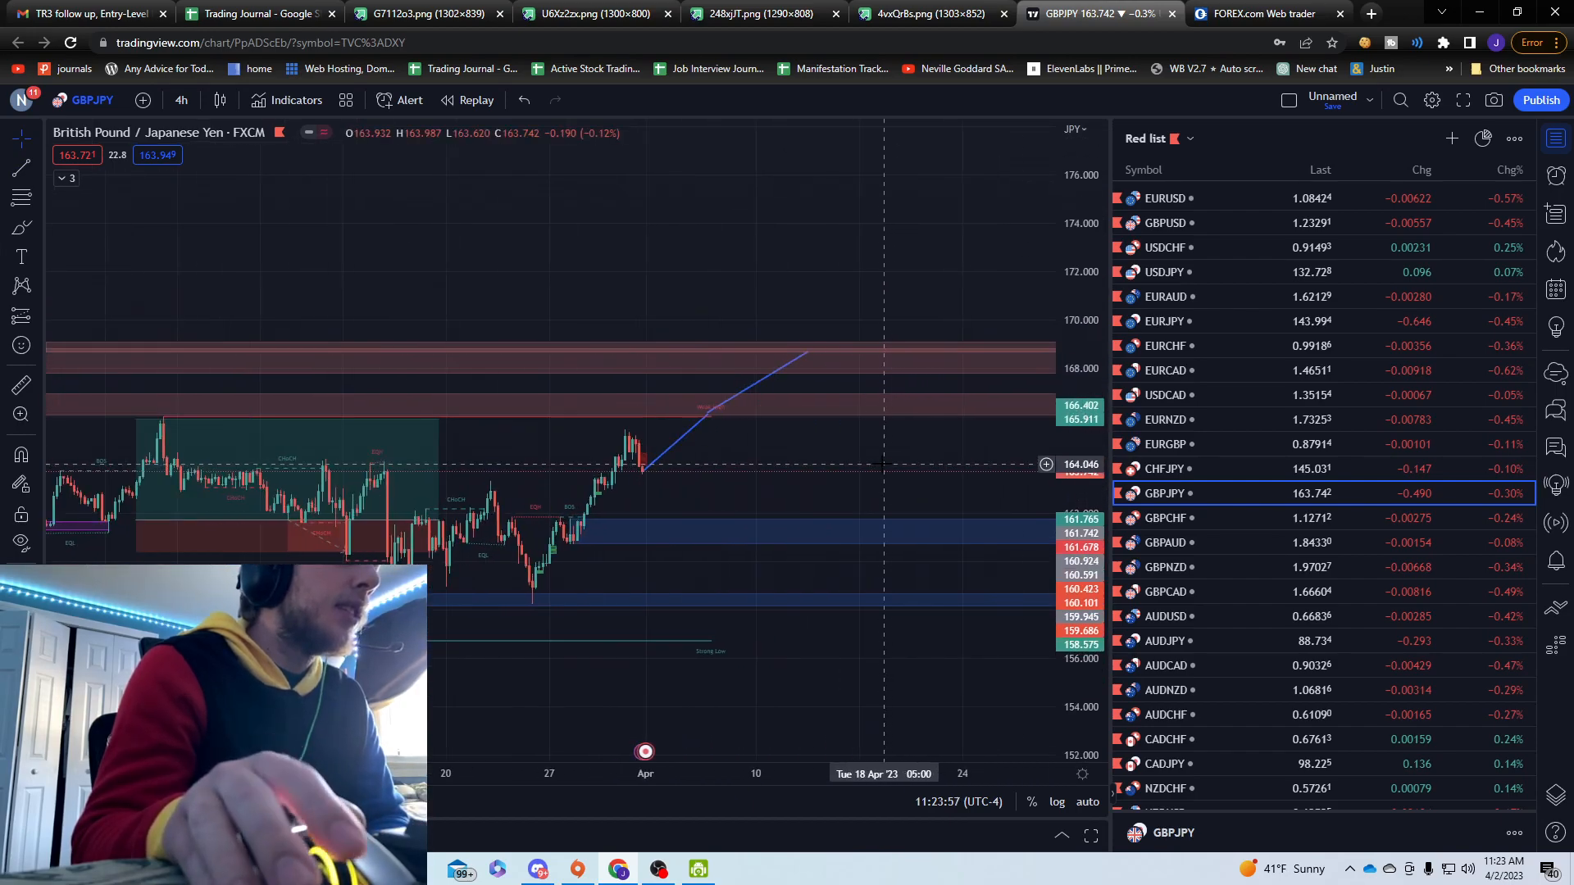
mouse_move(715, 421)
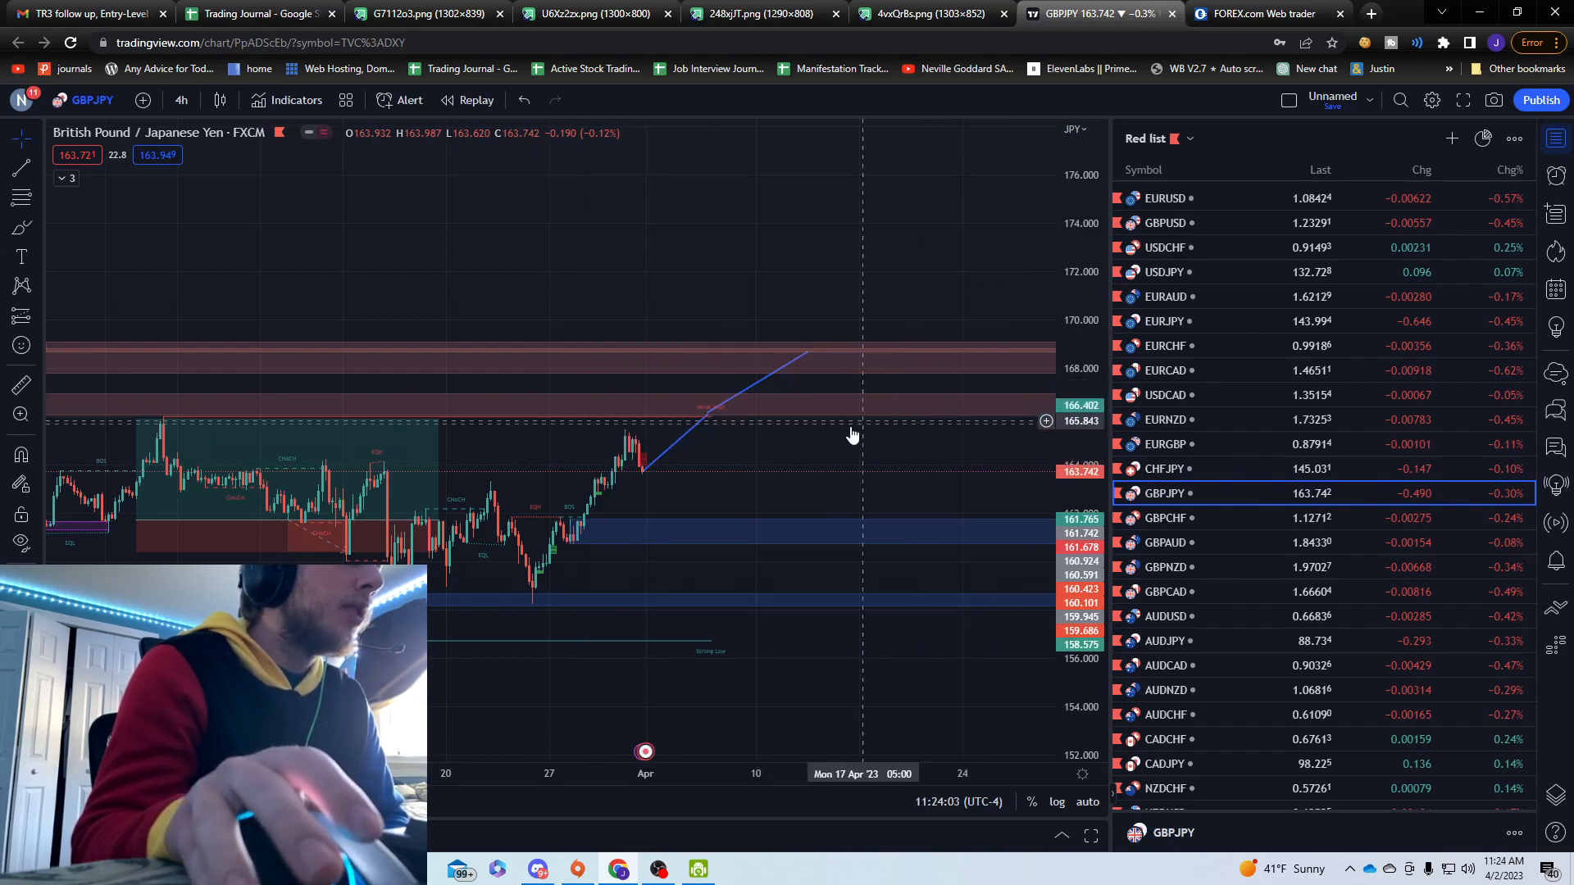
drag(853, 435, 723, 452)
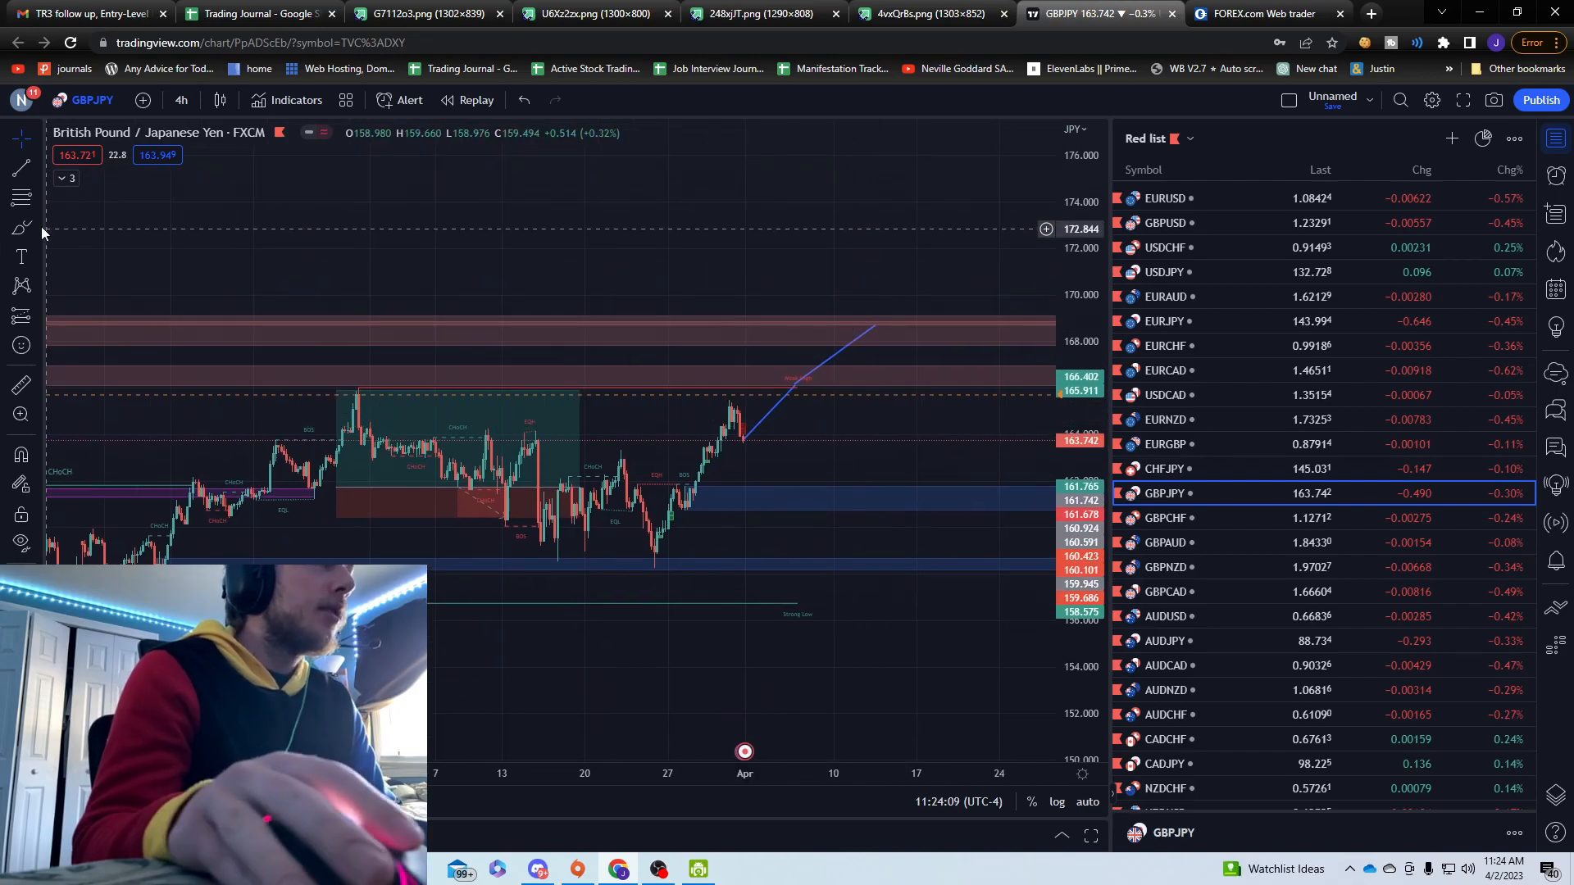
mouse_move(793, 382)
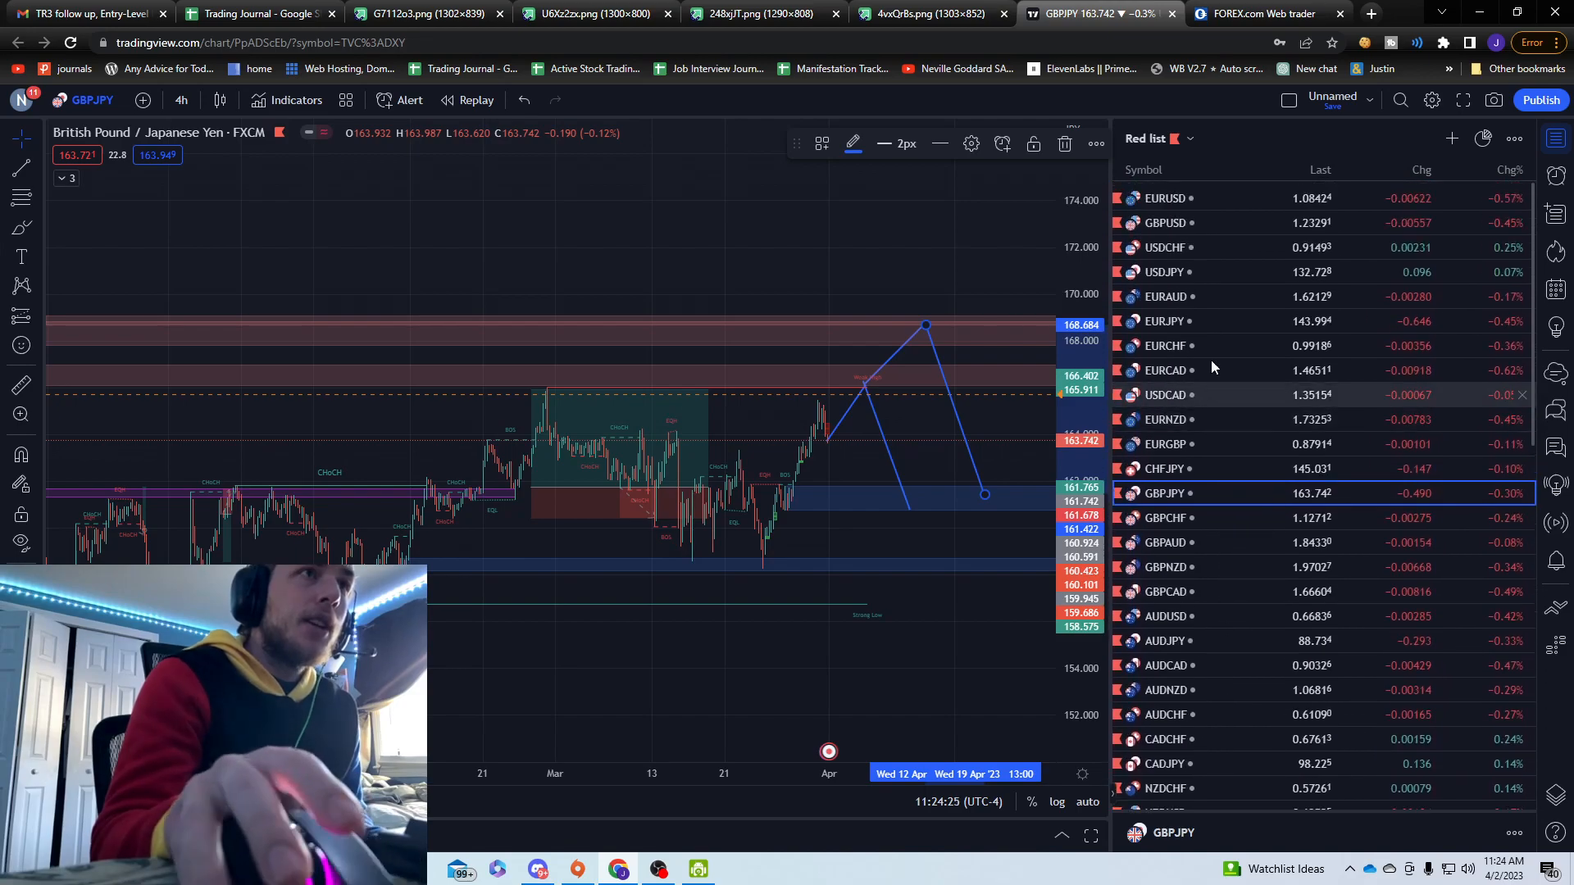
Step: Load the SPY 4h chart from further down the watchlist
scroll(down, 3)
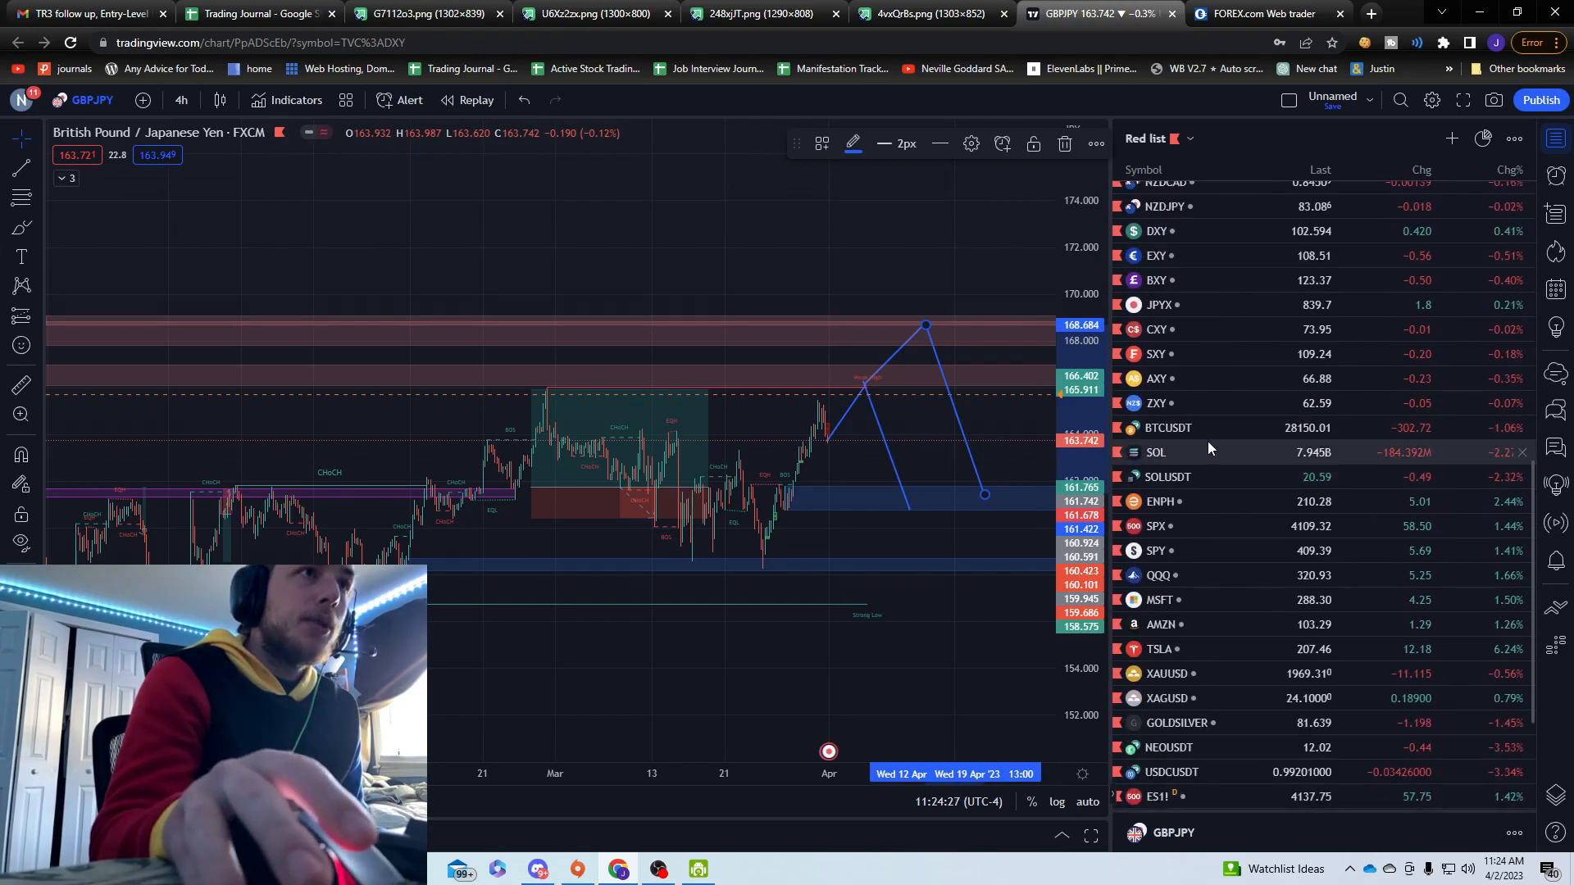
scroll(down, 3)
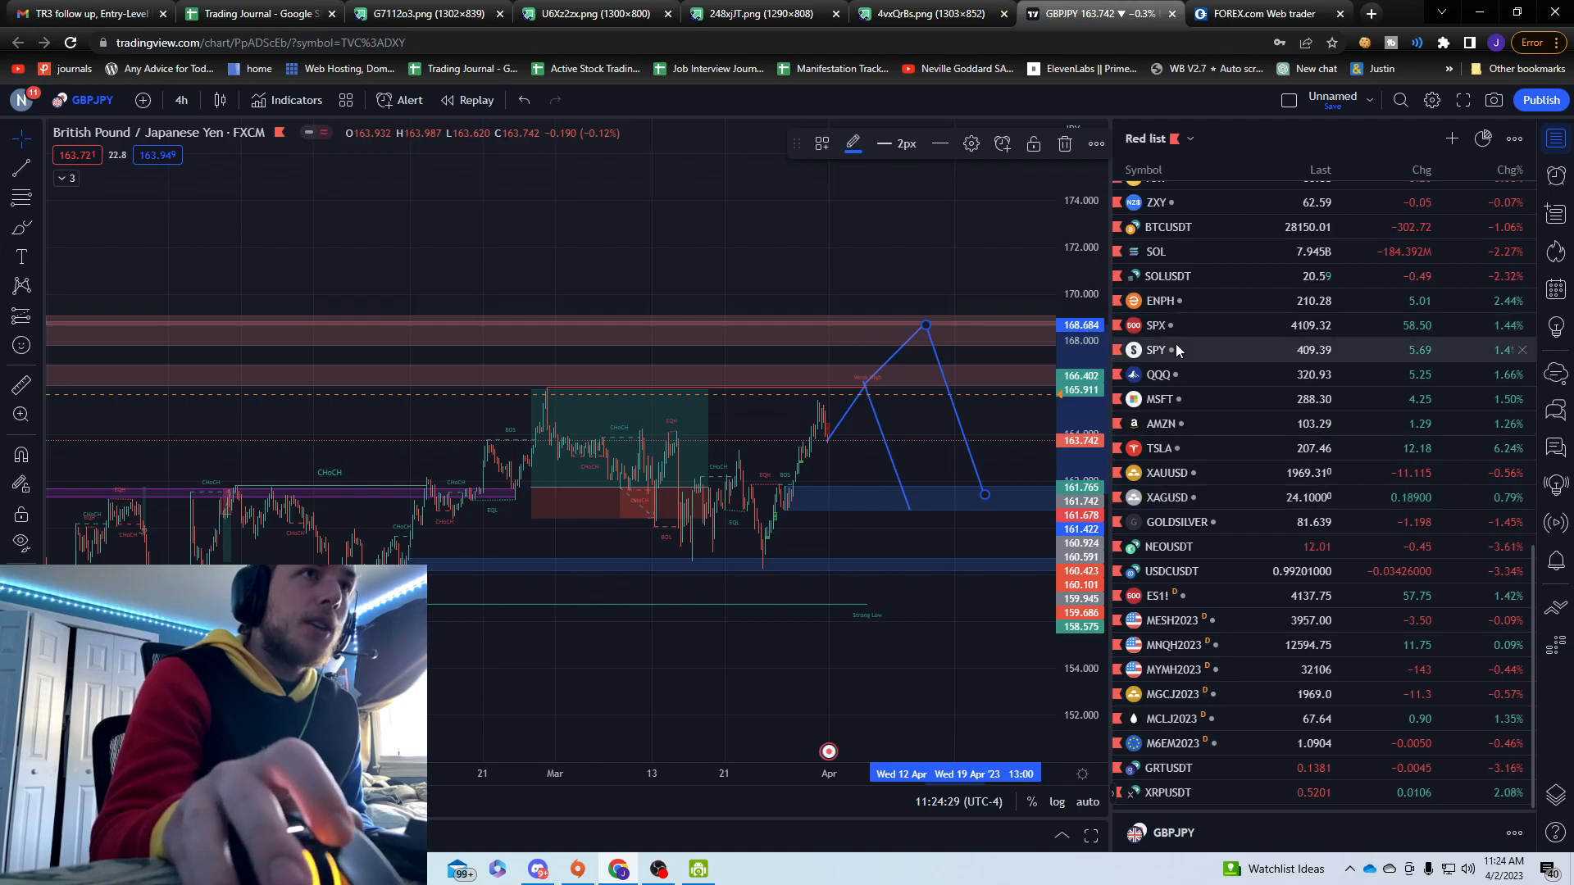
click(1156, 349)
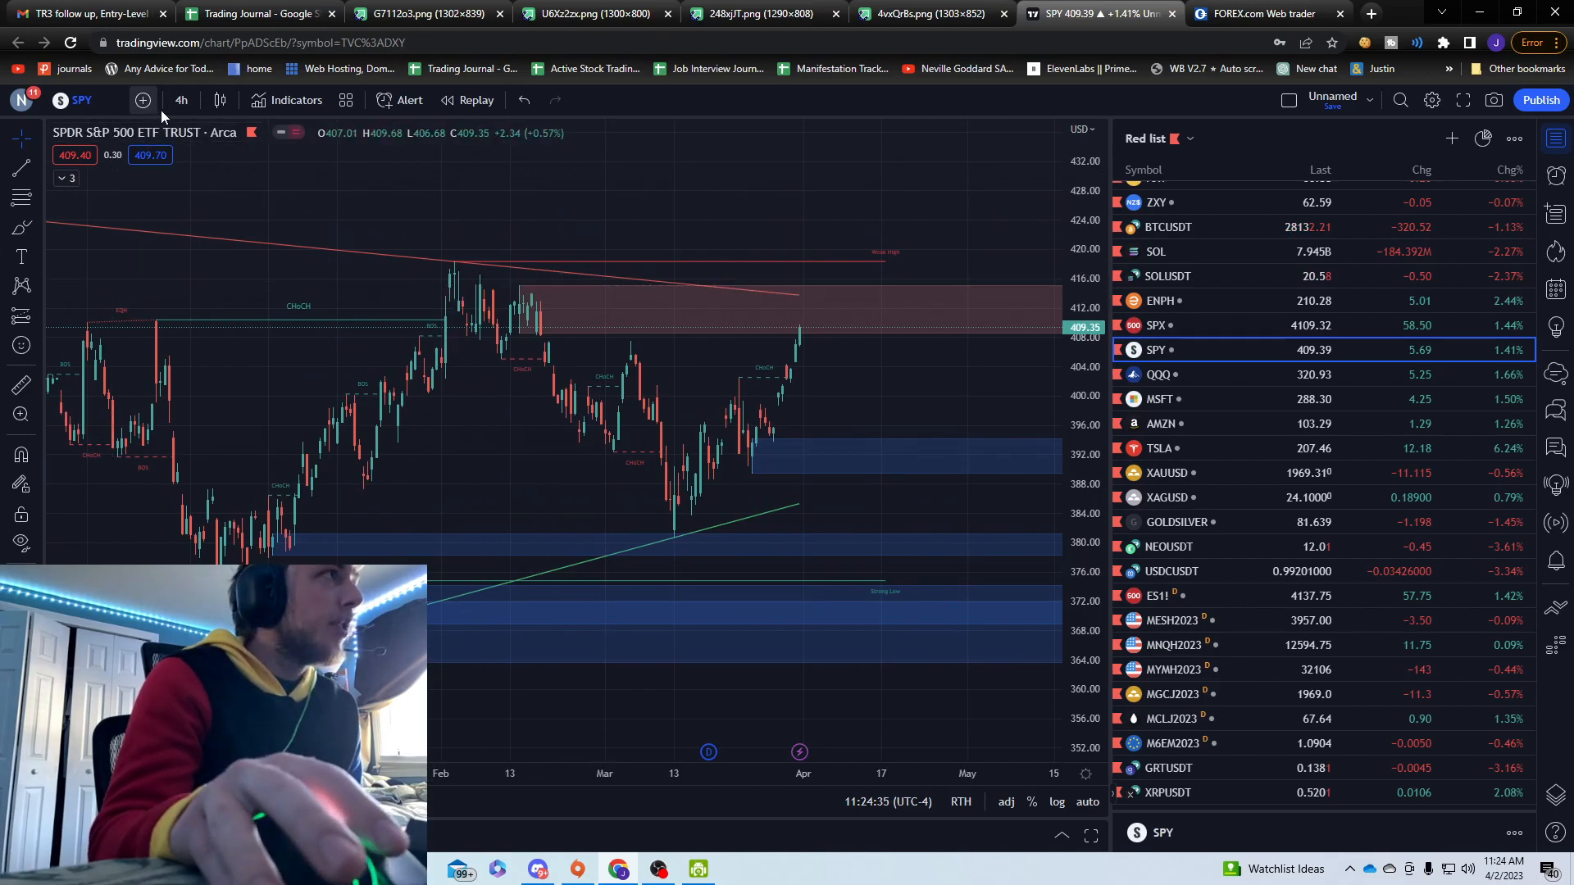
Step: Check SPY on the 1-minute and 1-hour timeframes
click(180, 100)
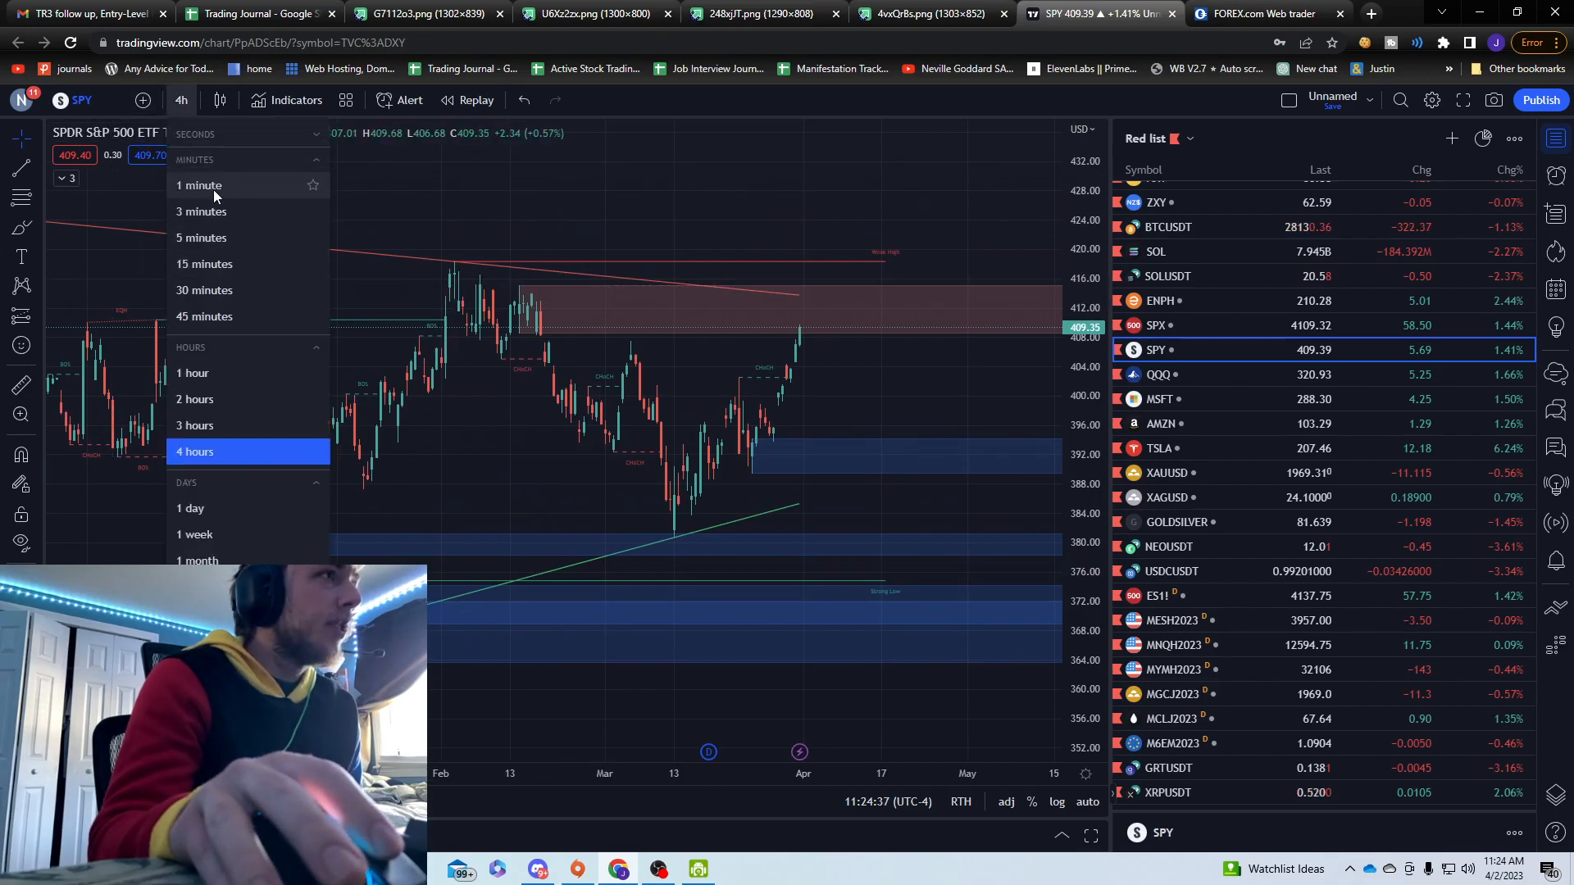
click(198, 185)
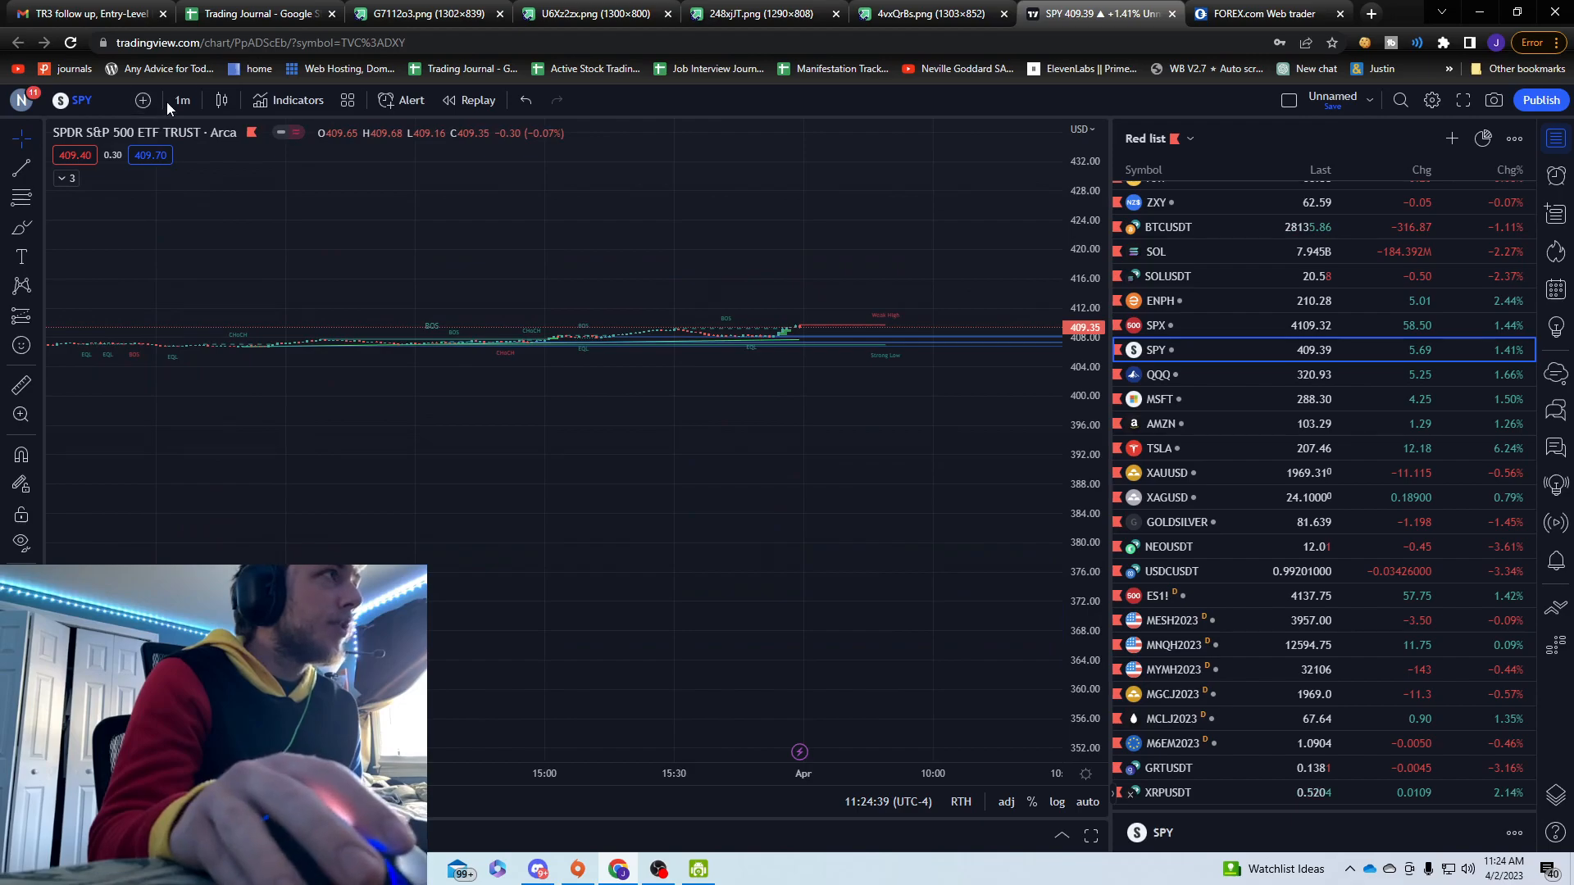
click(181, 100)
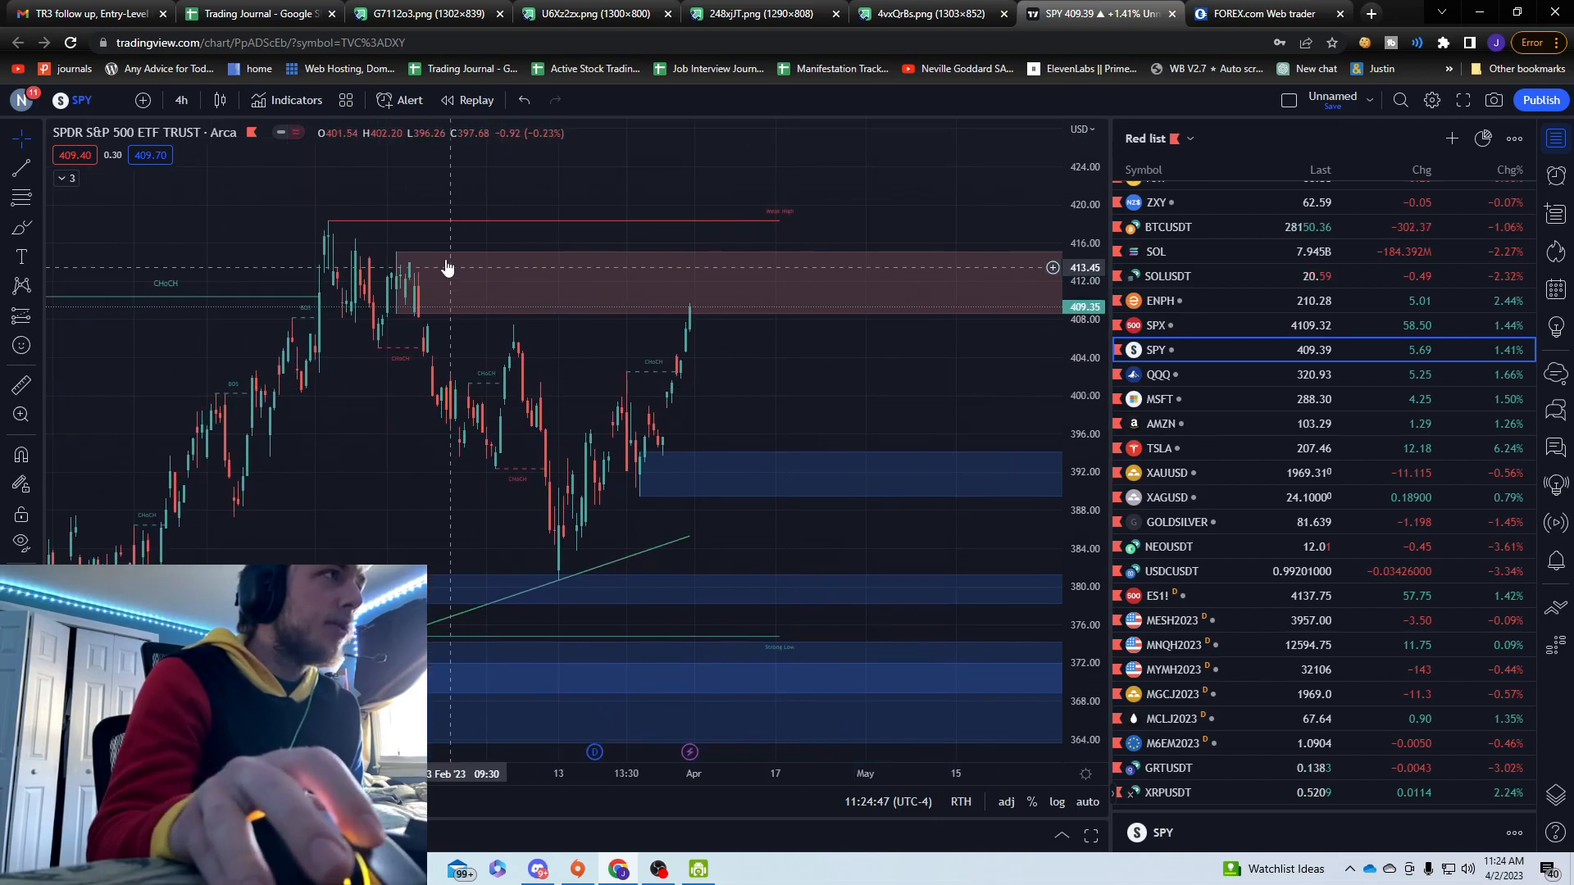
click(180, 100)
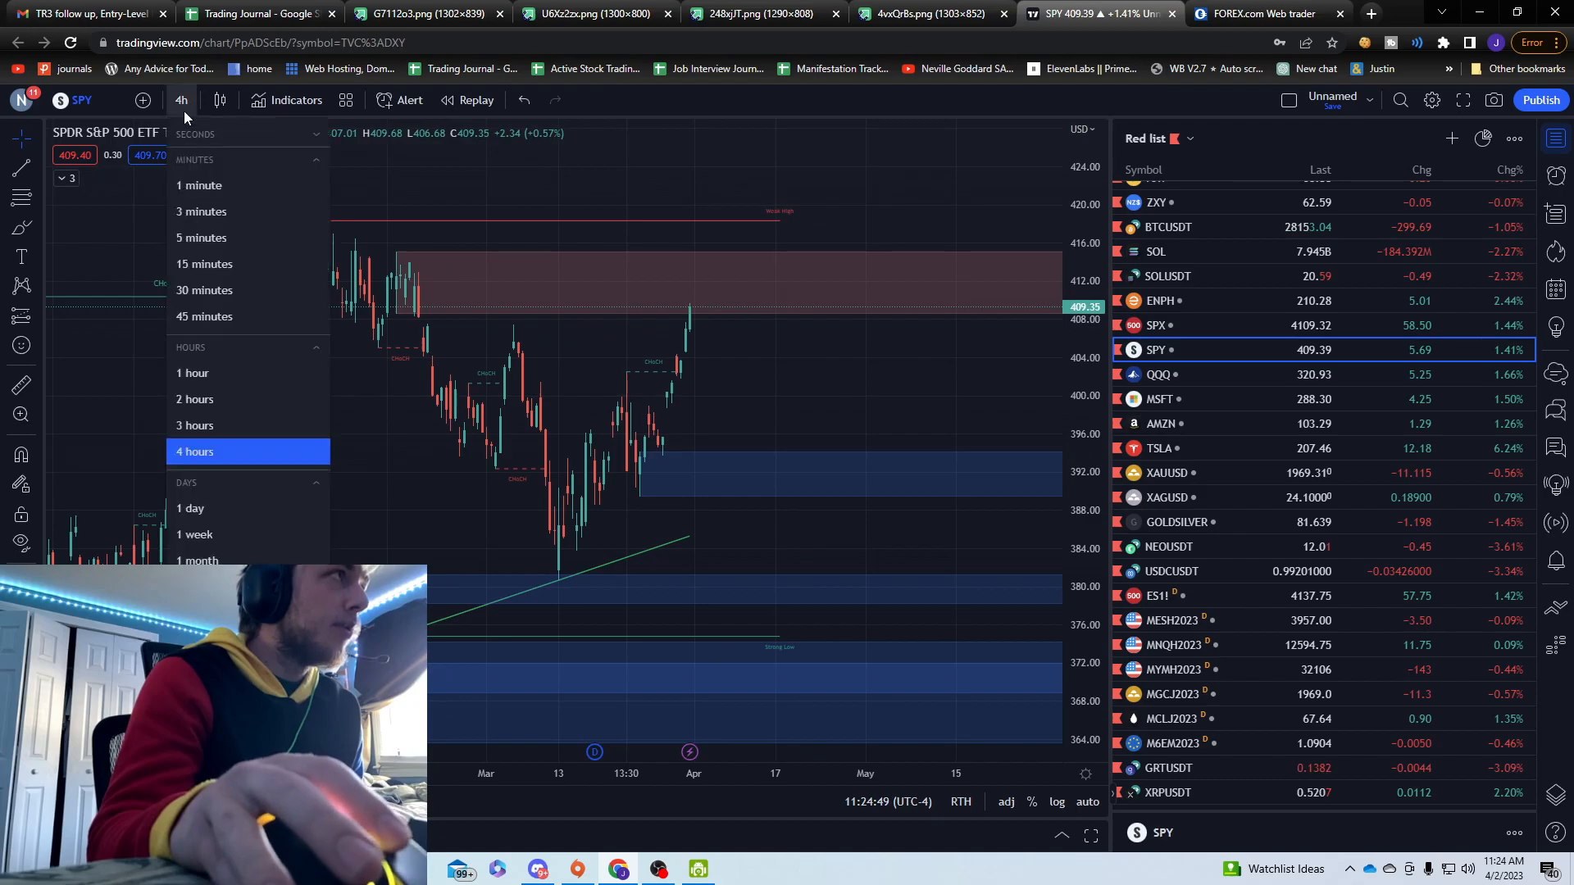
click(194, 373)
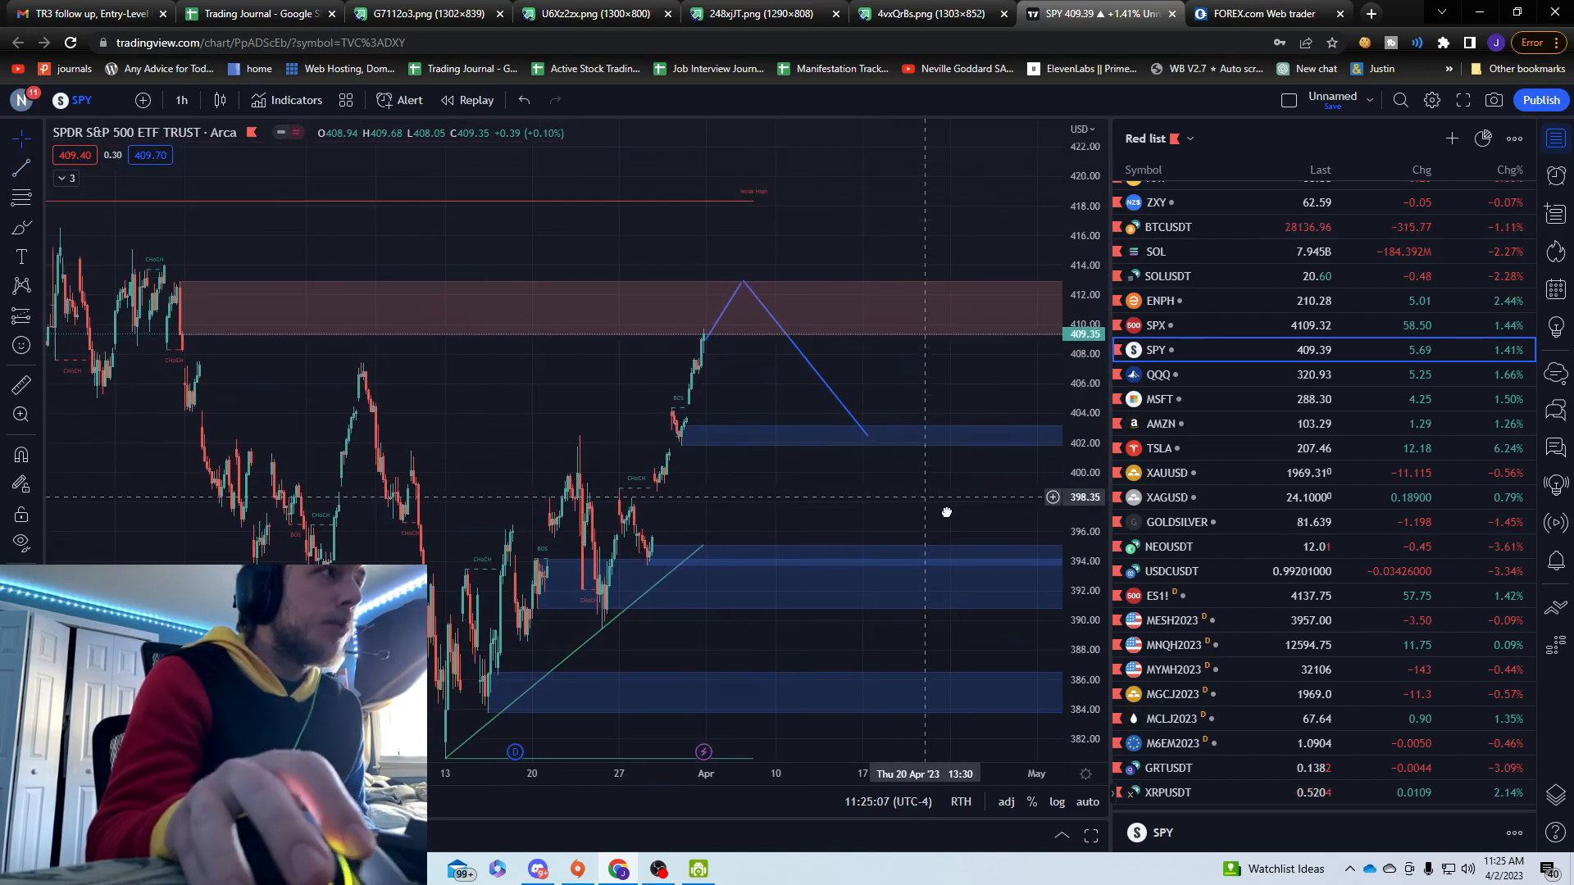
Step: Recheck the 1-minute view and return SPY to the 4h chart with its resistance projection
click(182, 100)
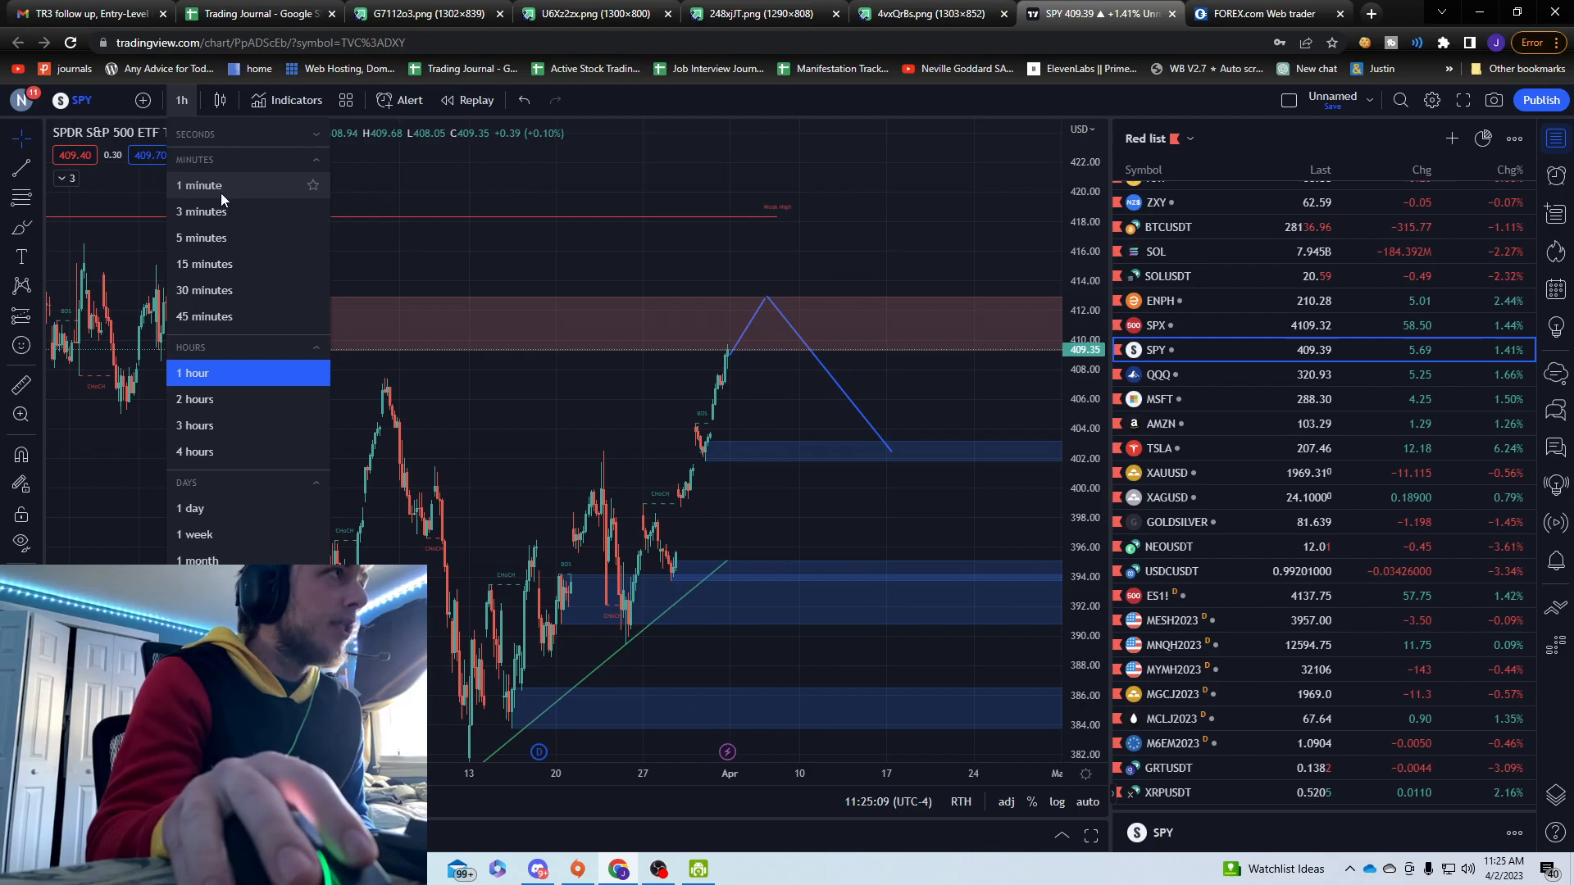
click(199, 185)
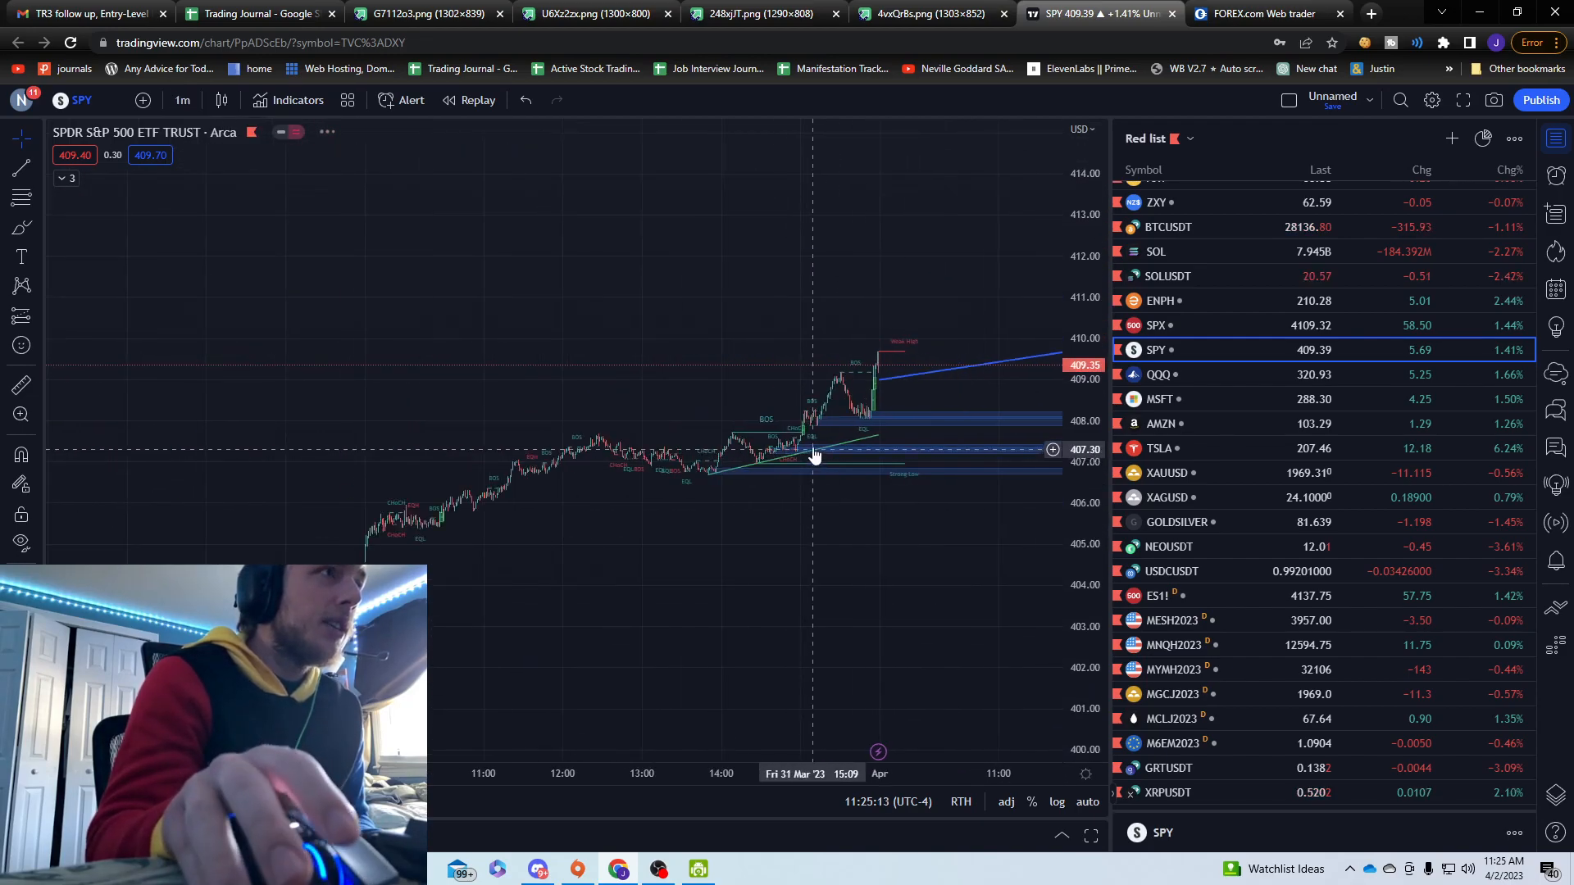
click(182, 100)
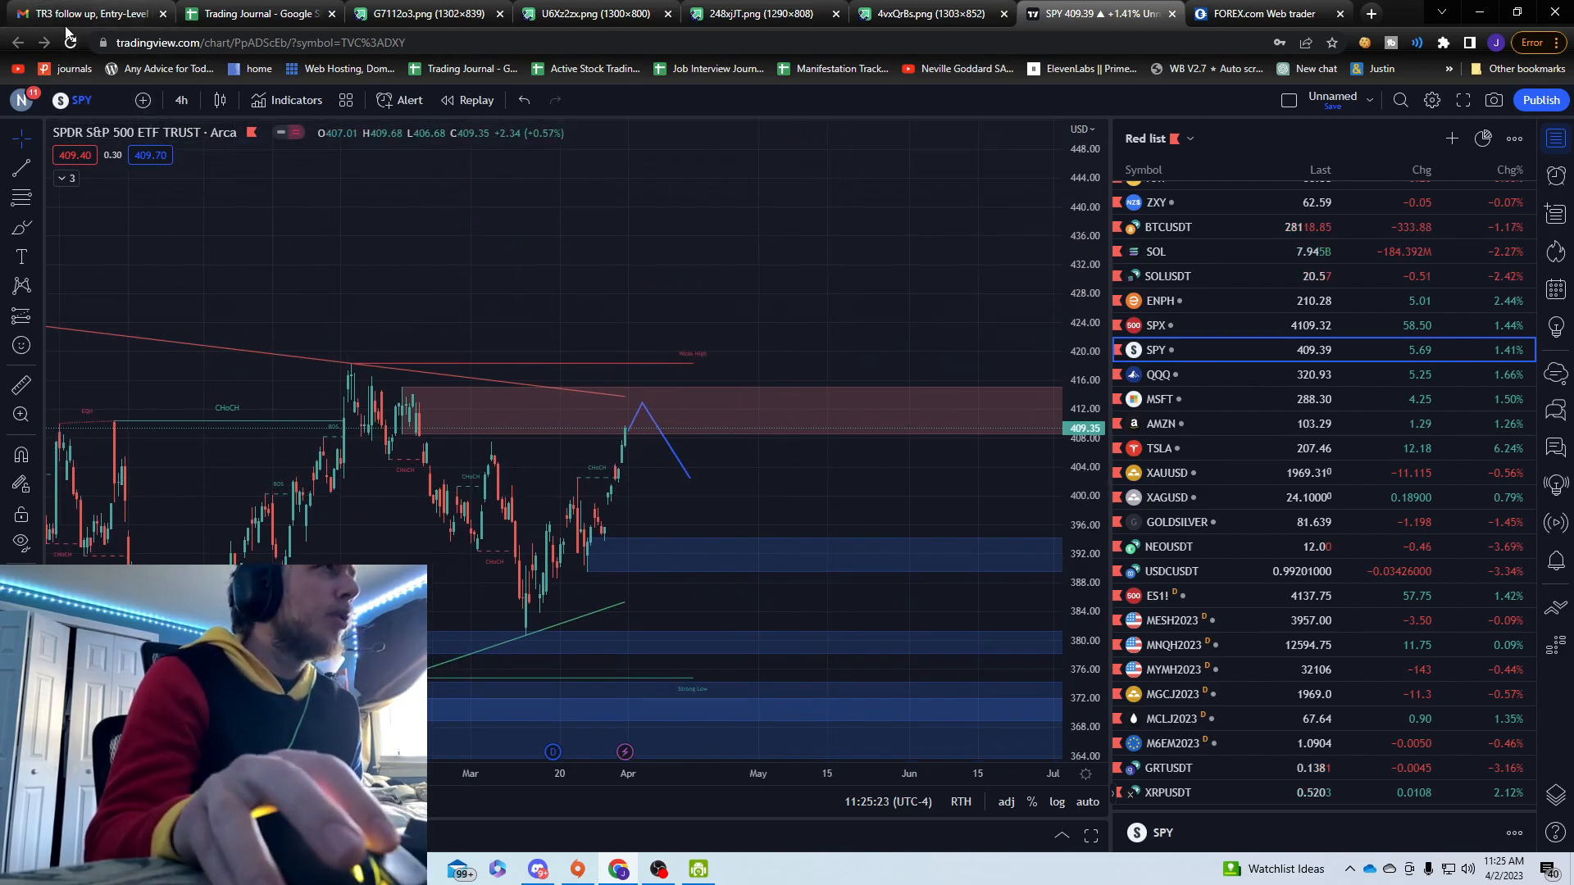
mouse_move(875, 216)
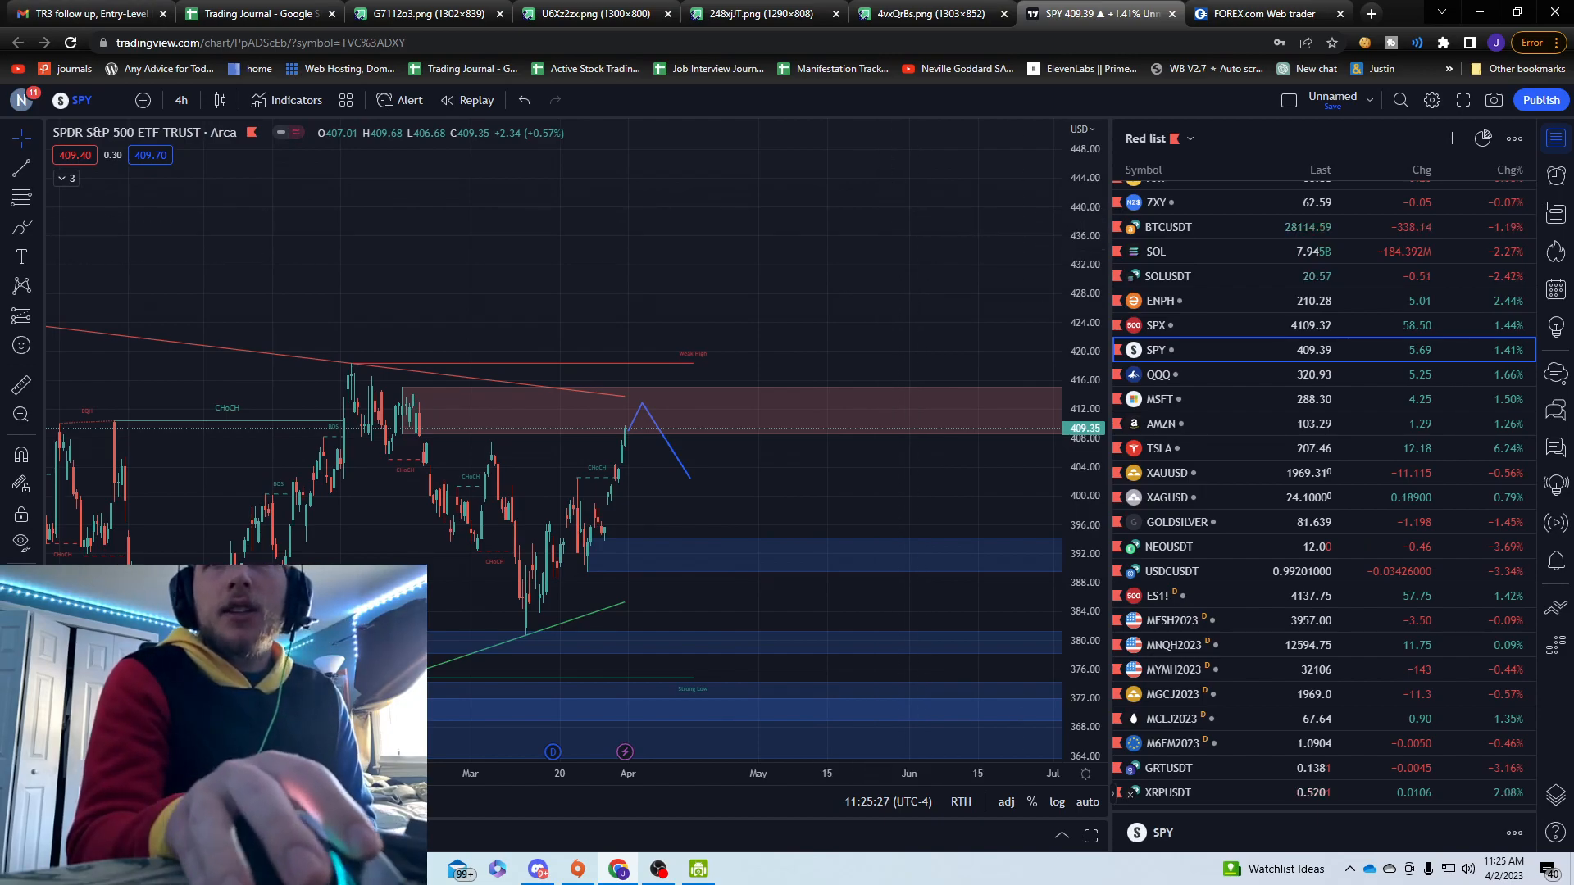
scroll(down, 3)
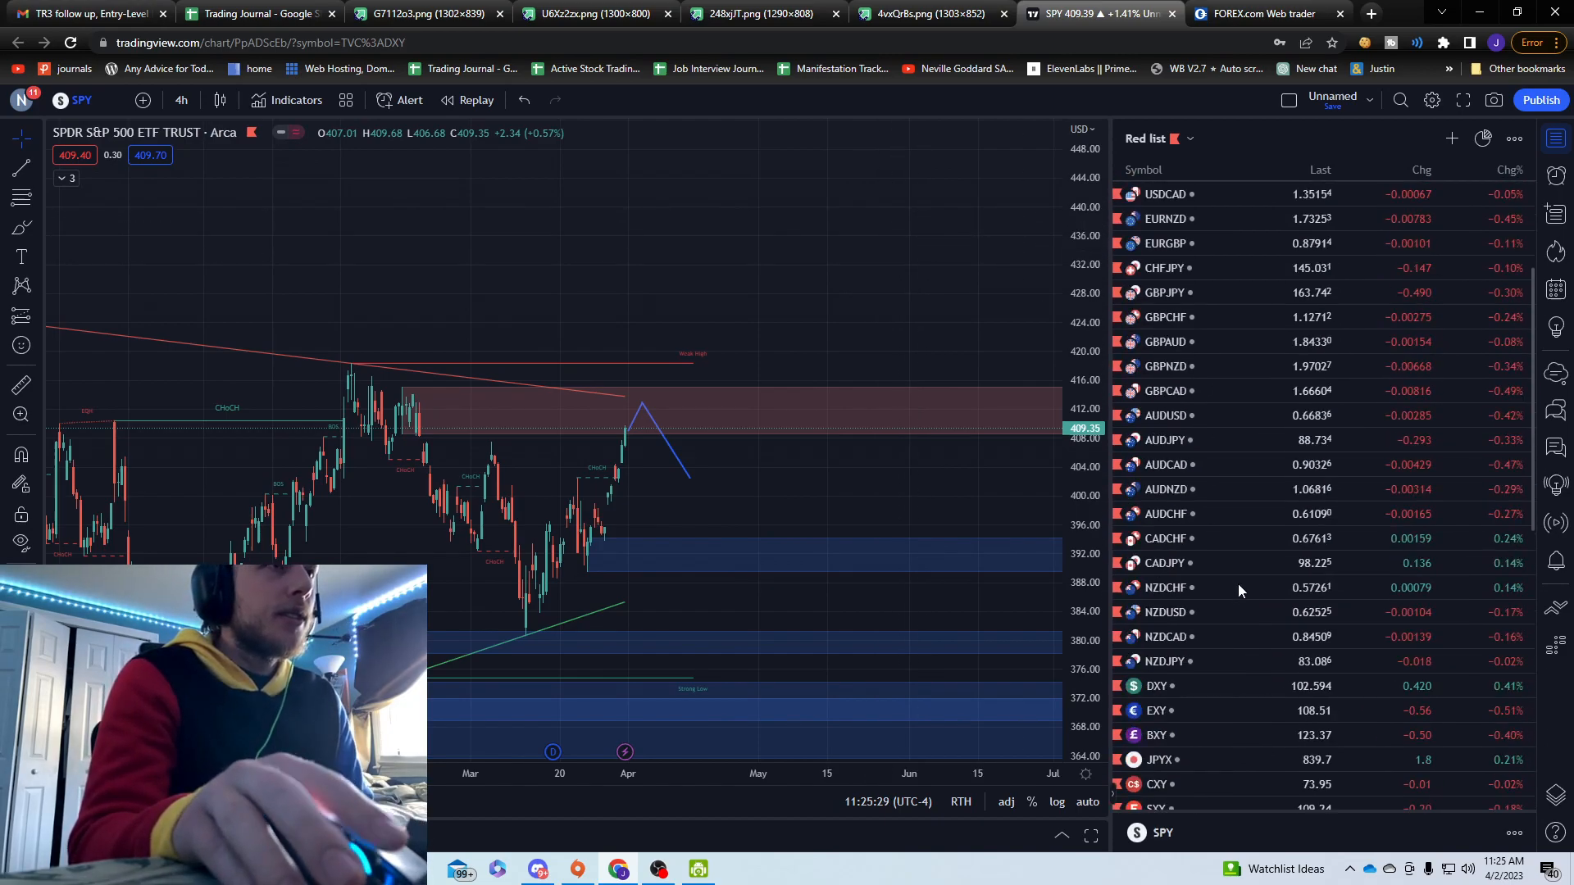
scroll(down, 3)
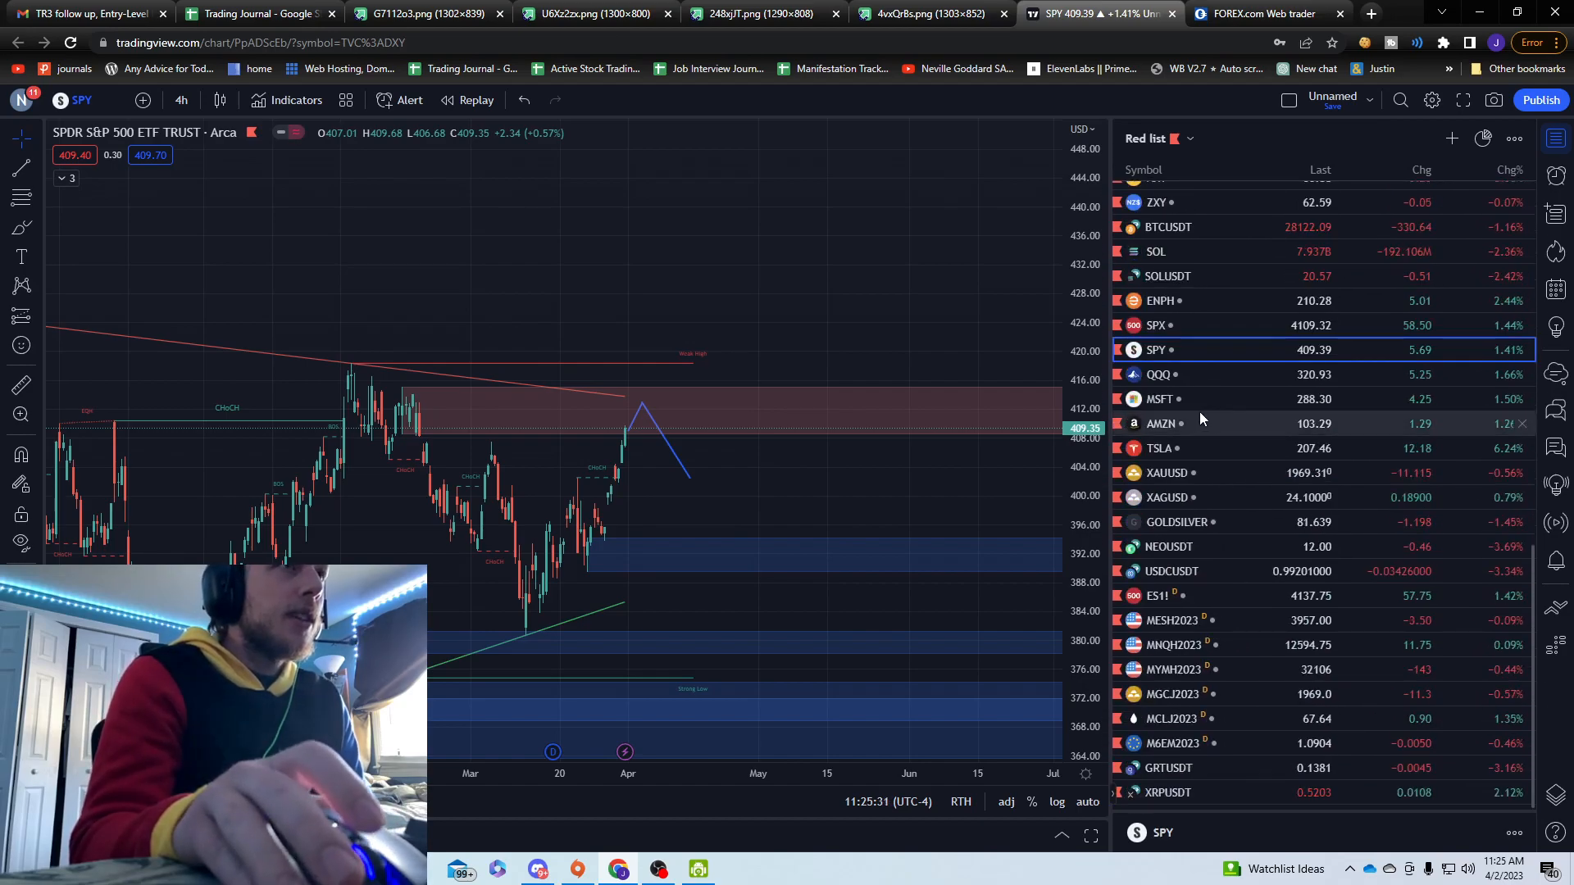